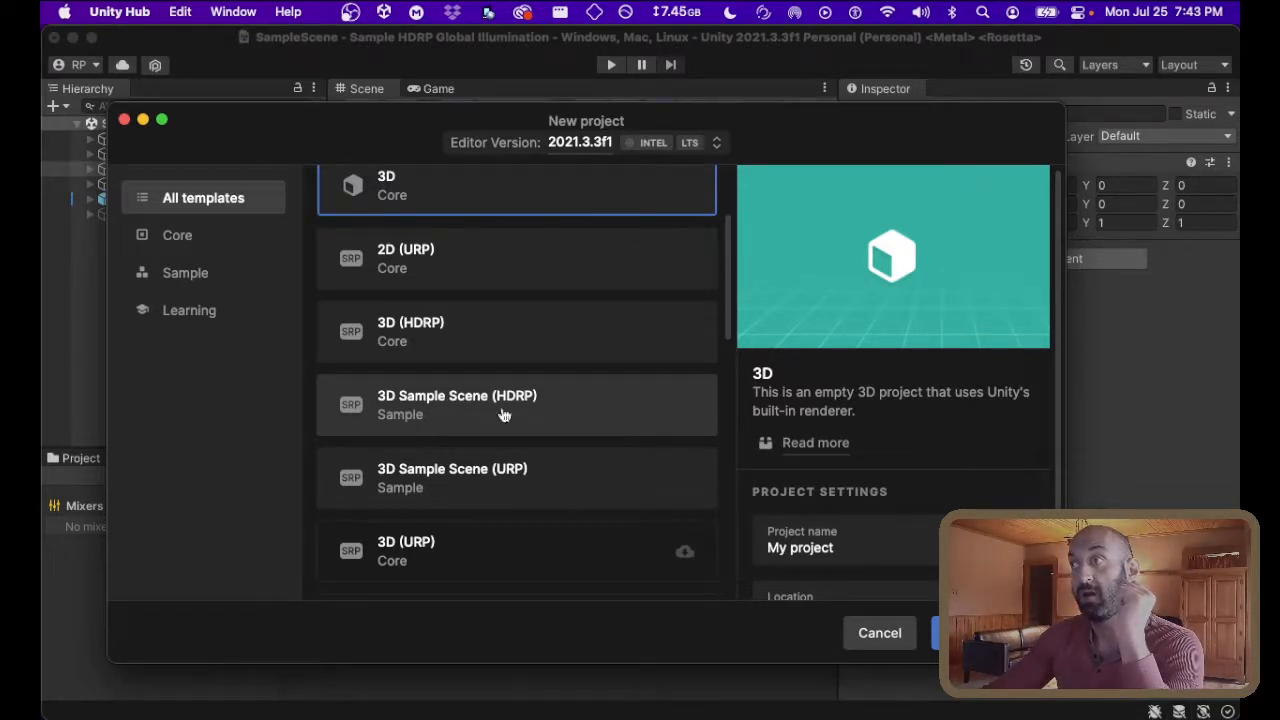
pyautogui.moveTo(487, 402)
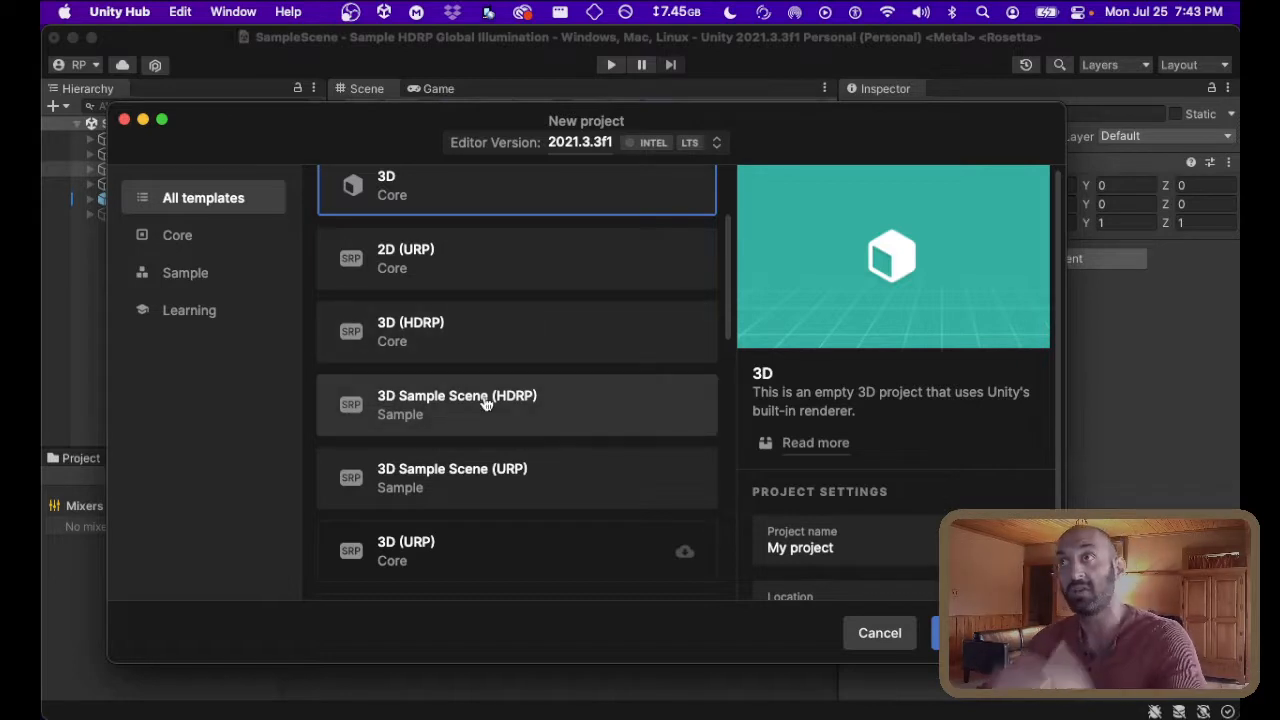
pyautogui.moveTo(437, 416)
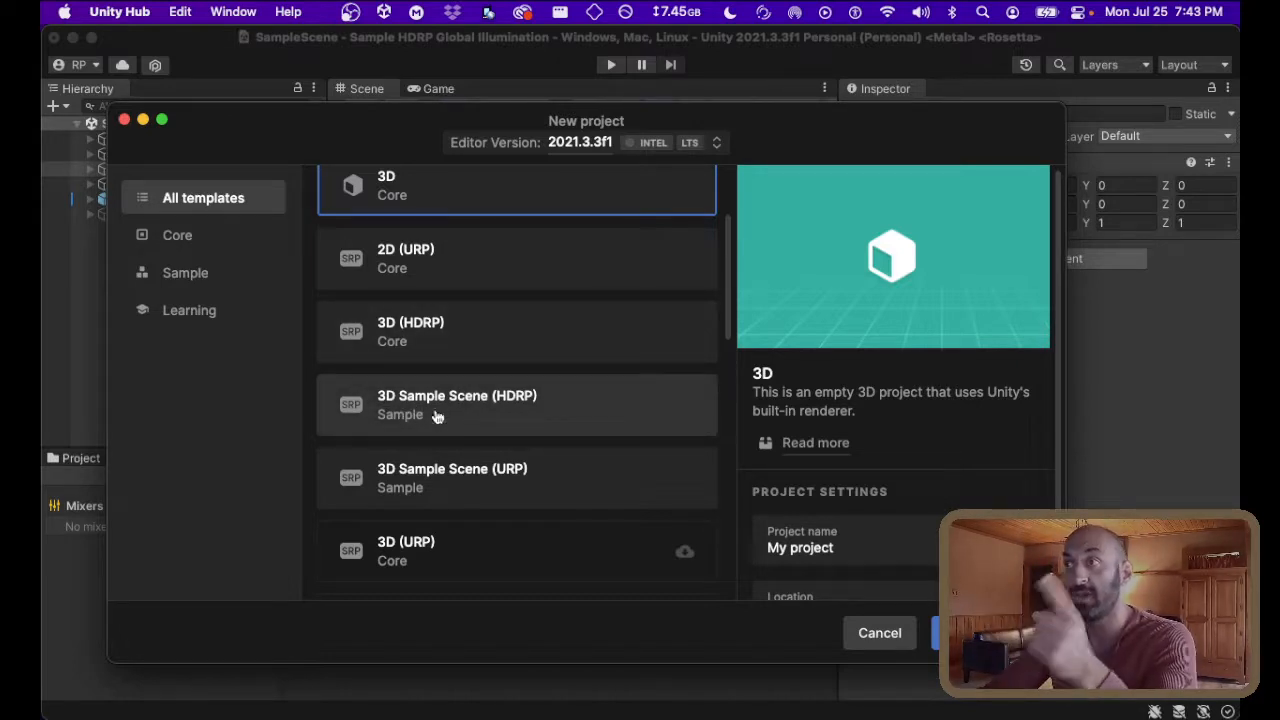
pyautogui.moveTo(479, 415)
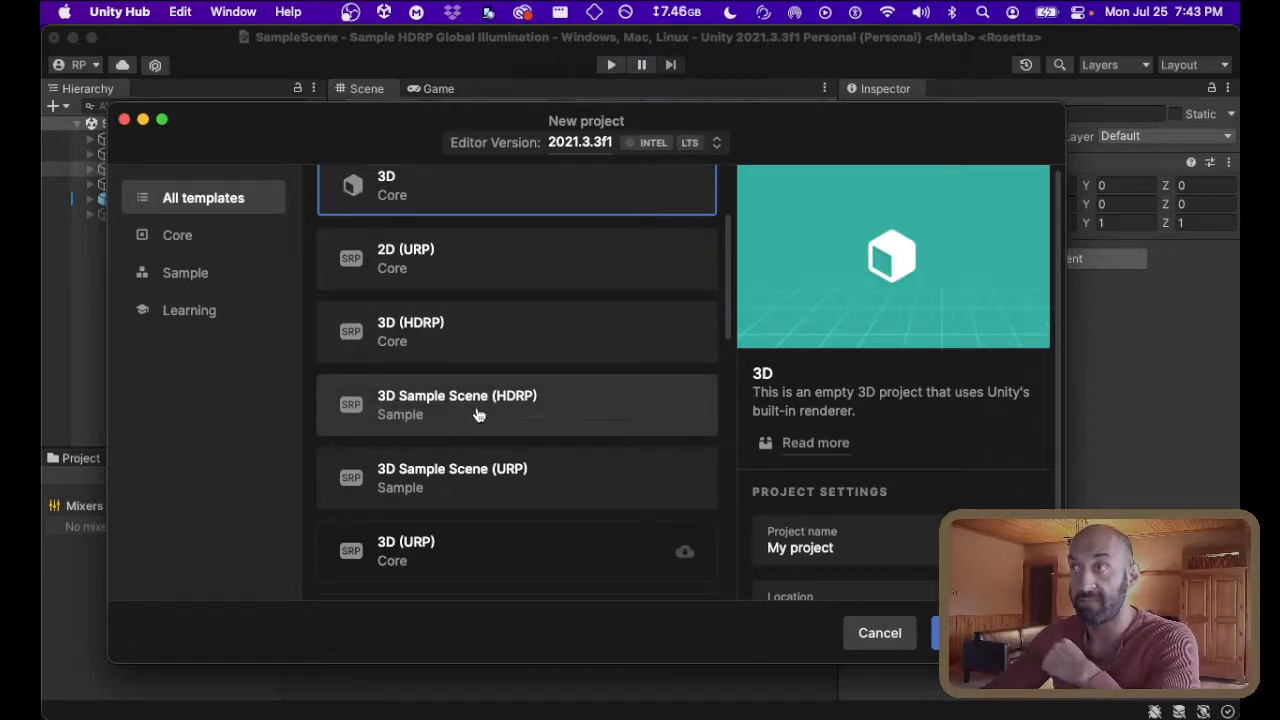
pyautogui.moveTo(1157, 391)
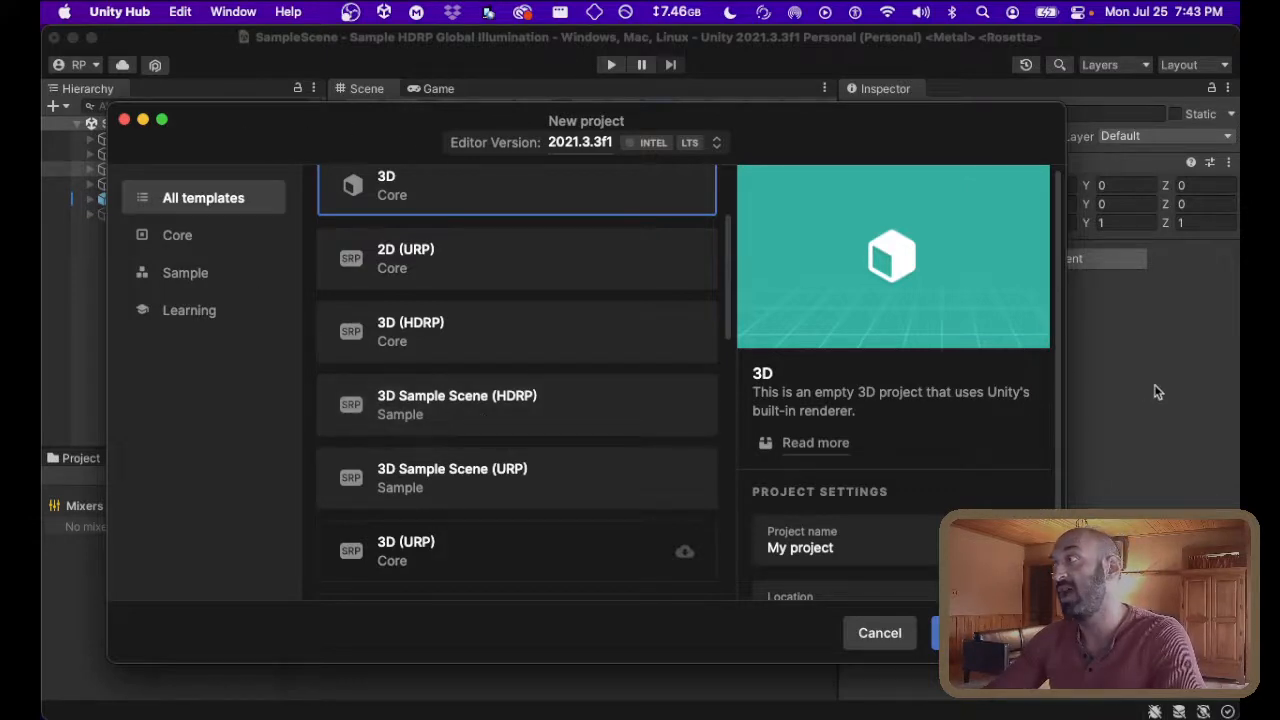
# Cancel the Unity Hub New project dialog.
pyautogui.click(879, 632)
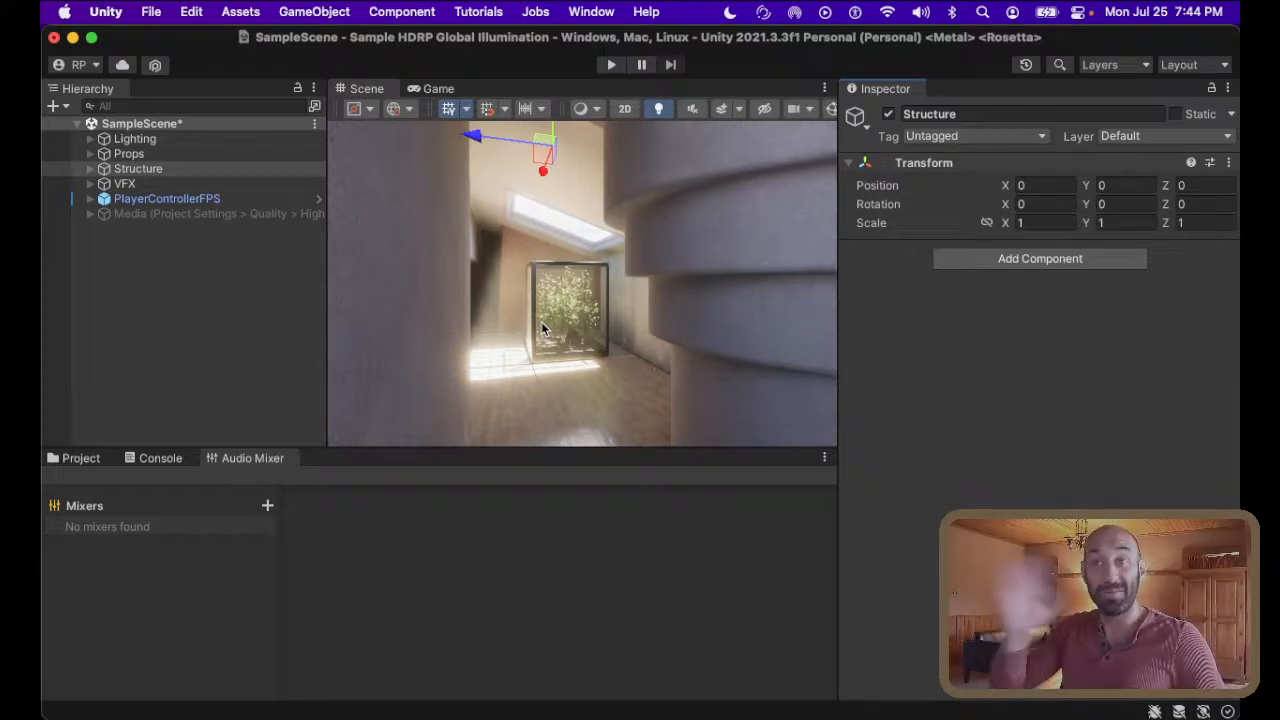
pyautogui.moveTo(383, 408)
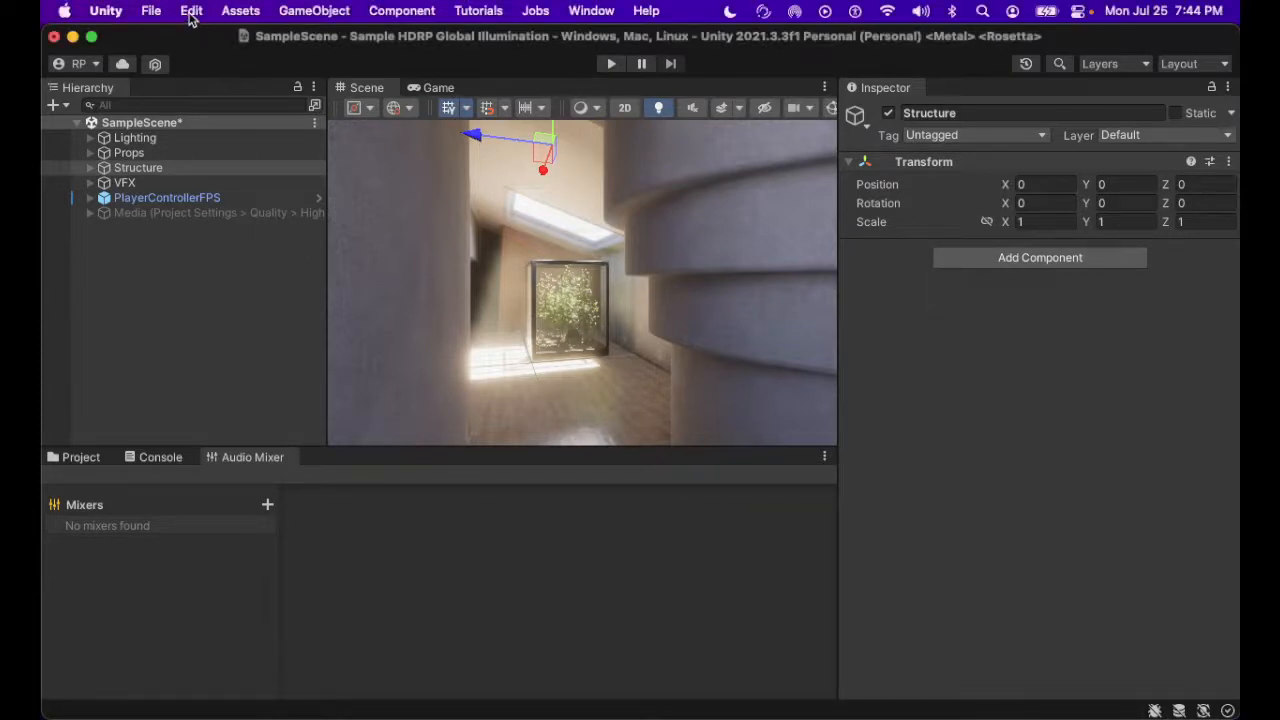
# Open Edit > Project Settings on the Graphics page showing the HDRP pipeline asset.
pyautogui.click(191, 11)
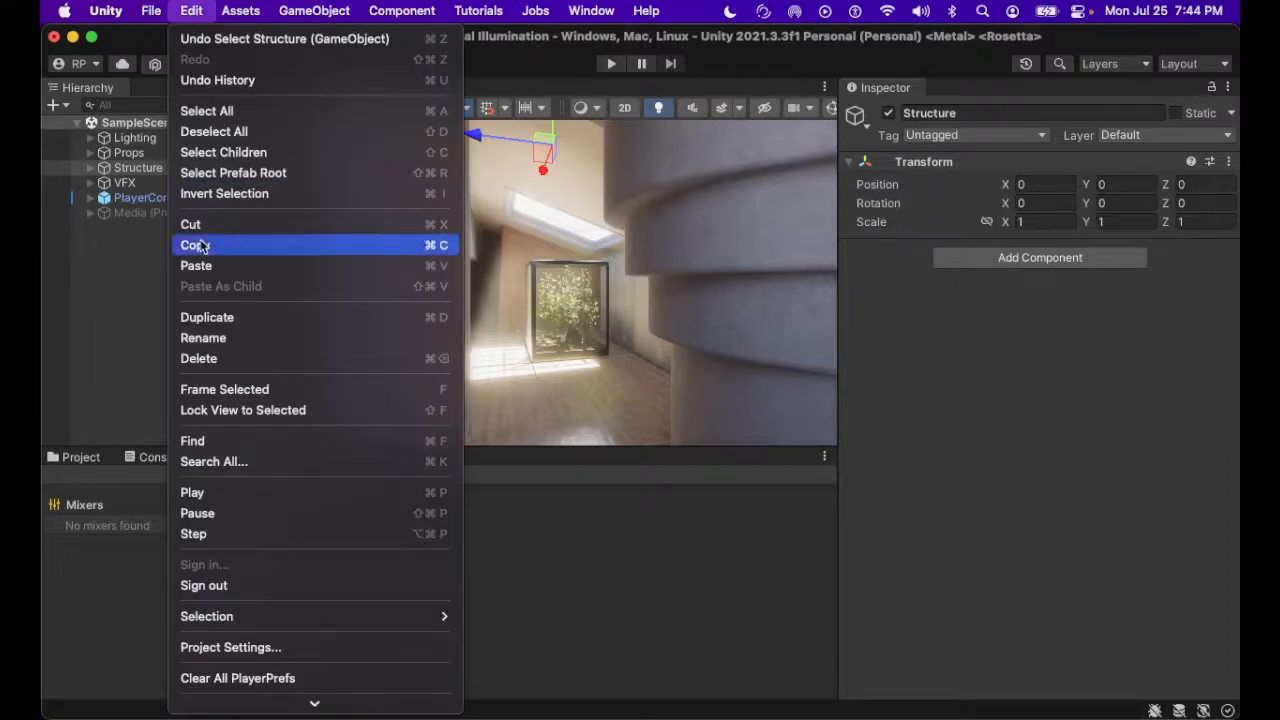
pyautogui.click(230, 647)
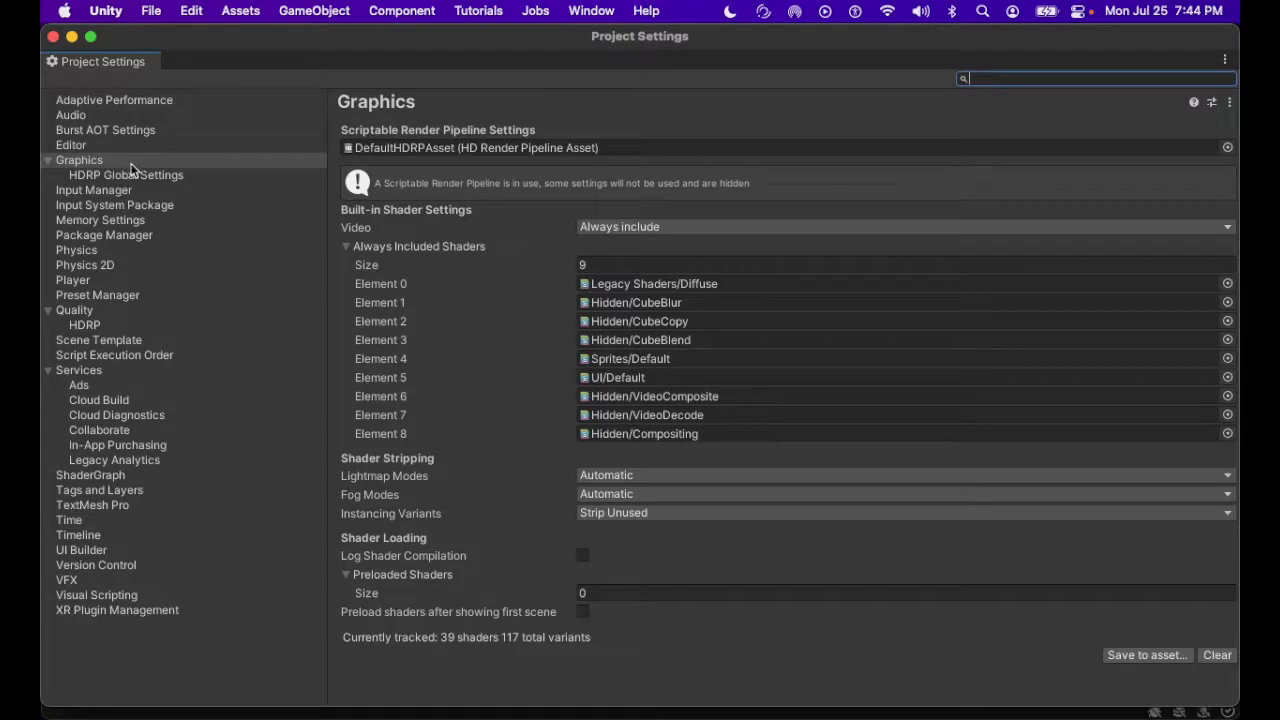
pyautogui.click(79, 160)
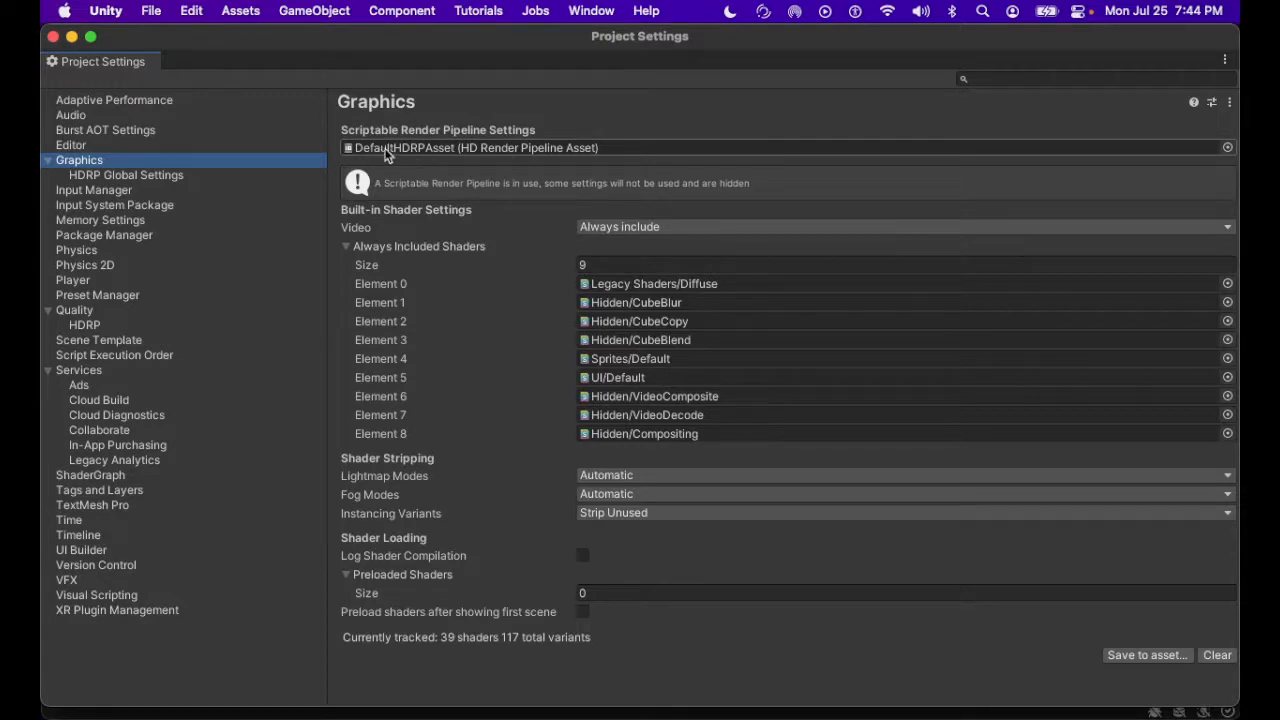
pyautogui.moveTo(385, 155)
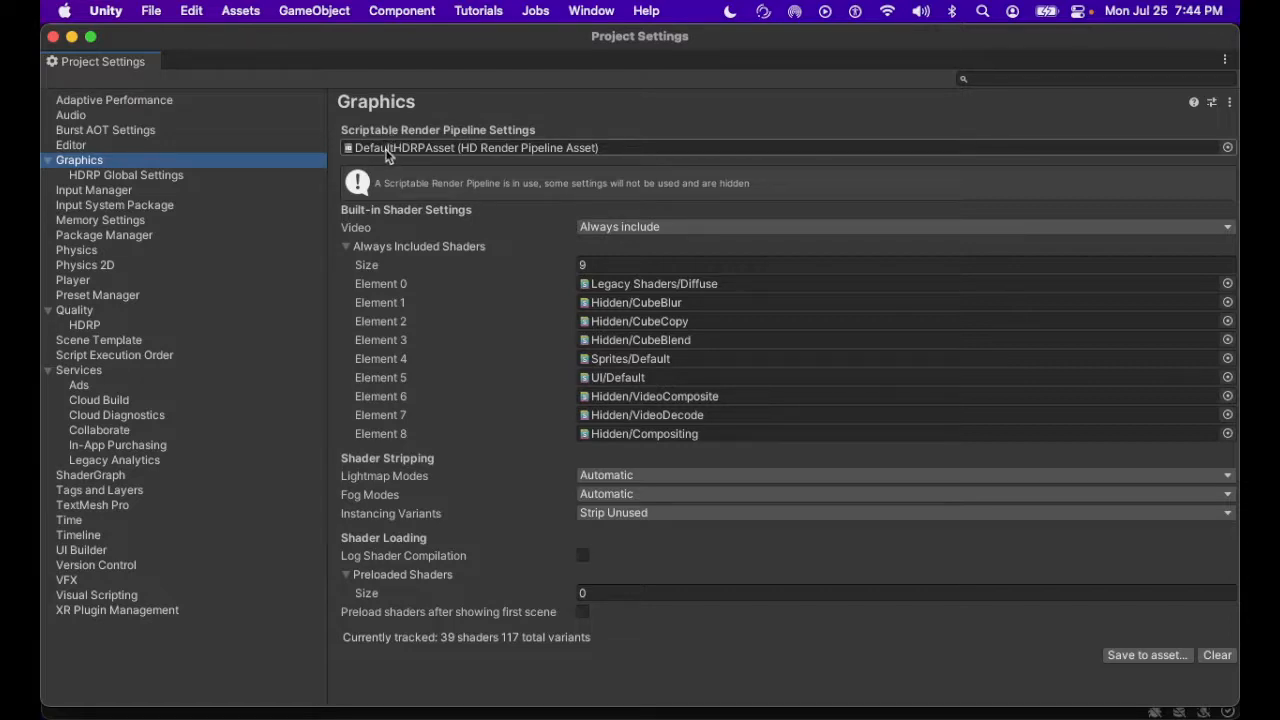
pyautogui.moveTo(420, 155)
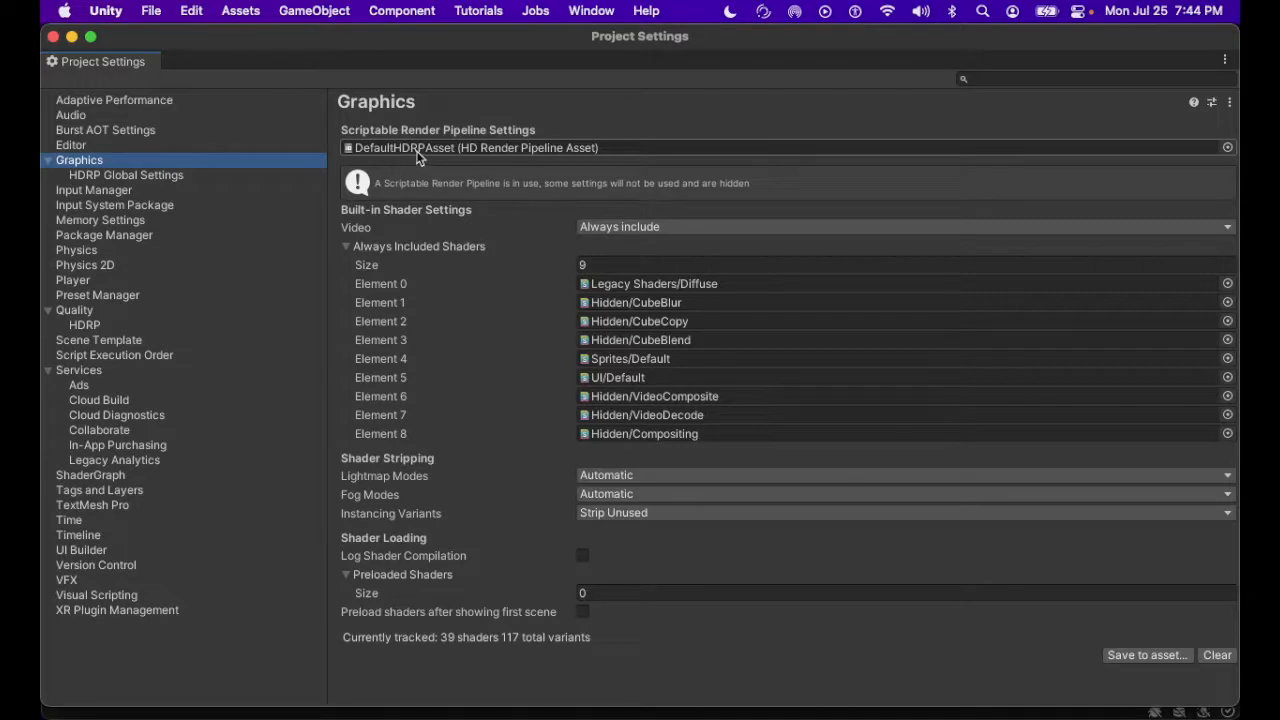
pyautogui.moveTo(438, 155)
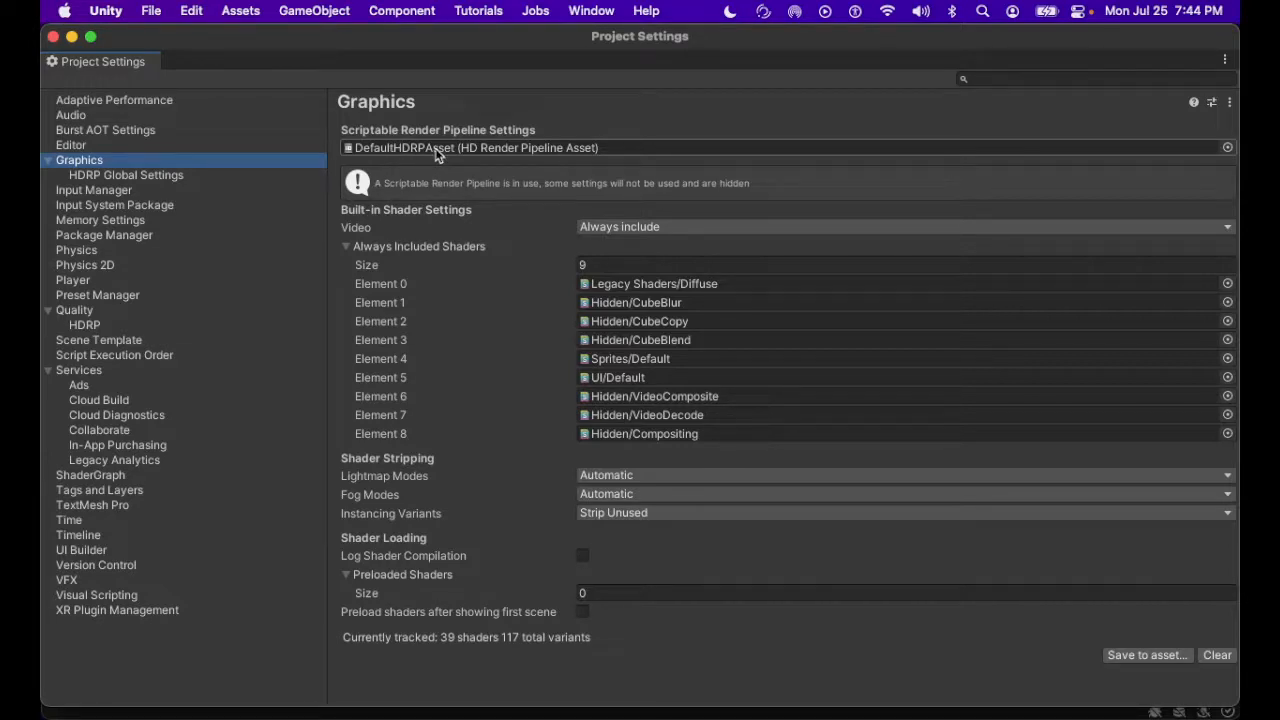
# Show the Quality page to see HDRPMediumQuality as the Medium level's asset.
pyautogui.click(74, 310)
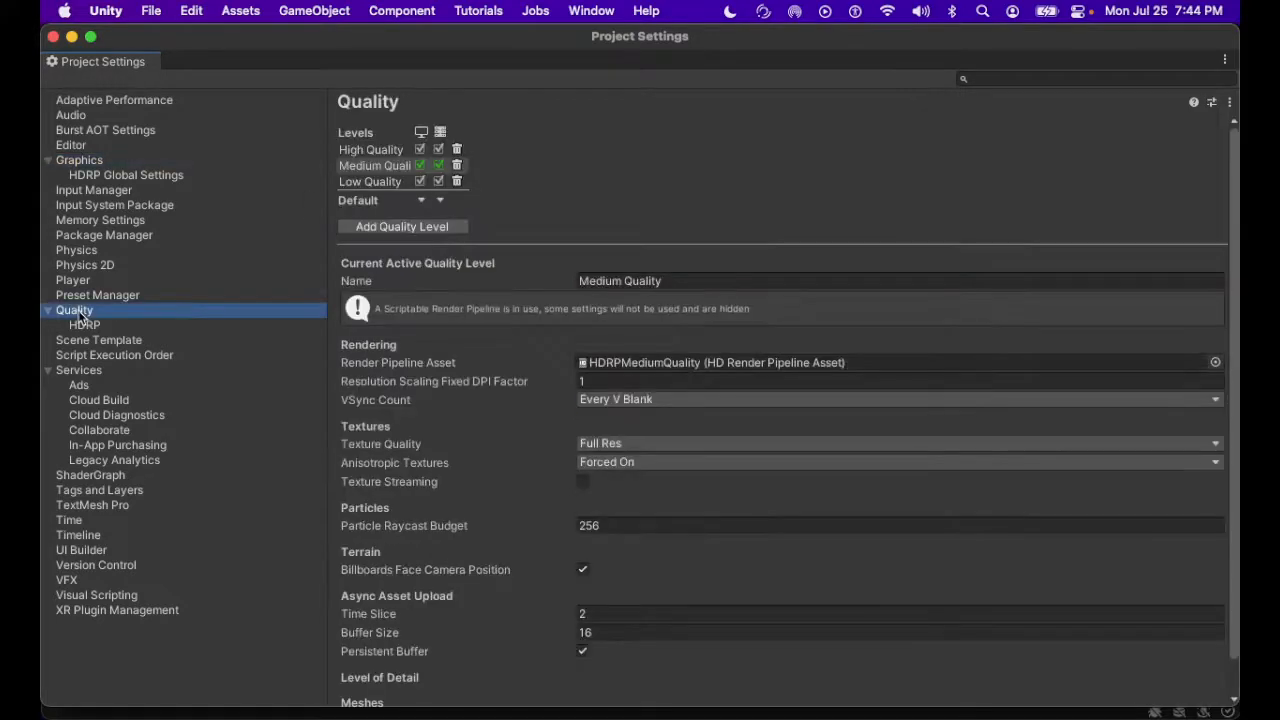
pyautogui.moveTo(108, 315)
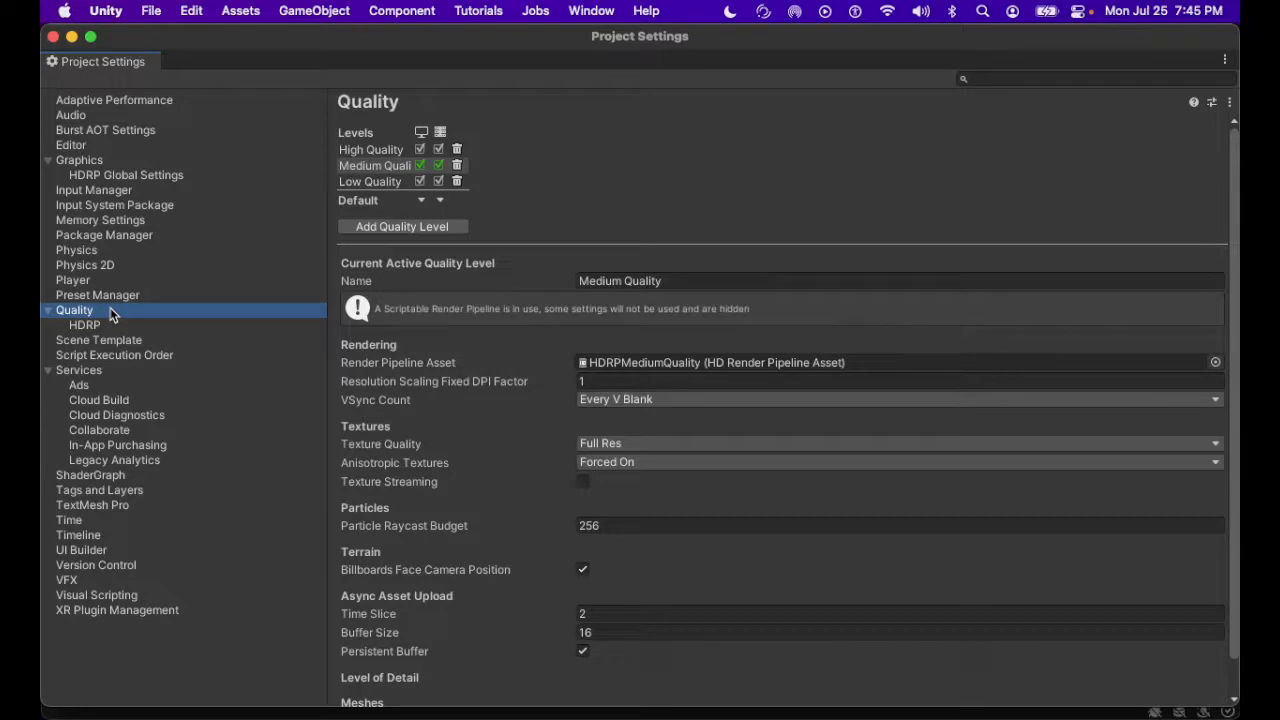
pyautogui.moveTo(122, 310)
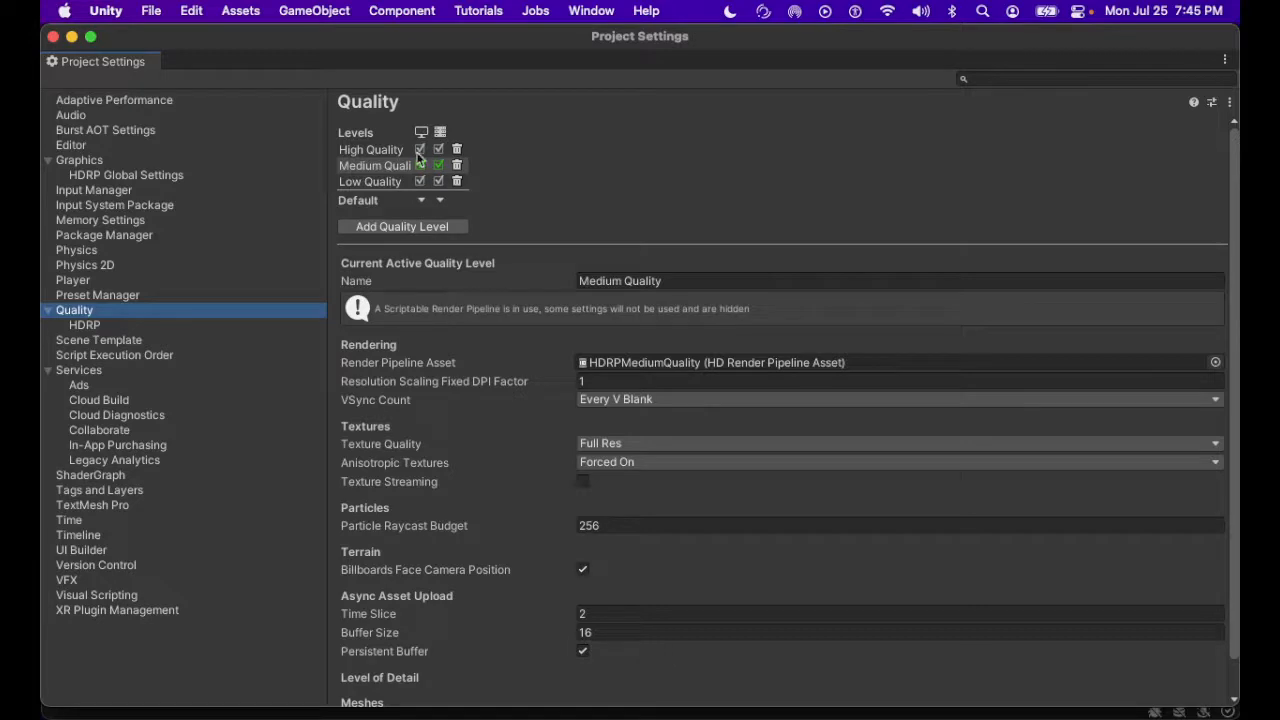
pyautogui.moveTo(421, 135)
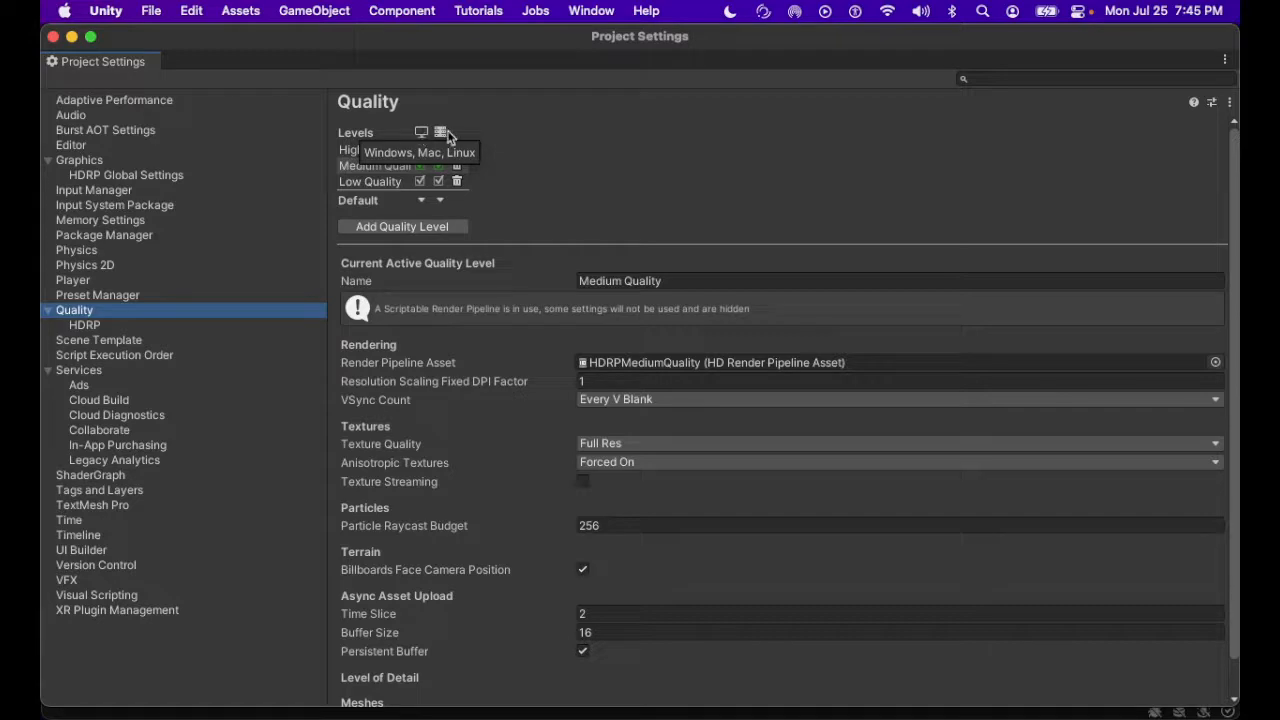
pyautogui.moveTo(441, 131)
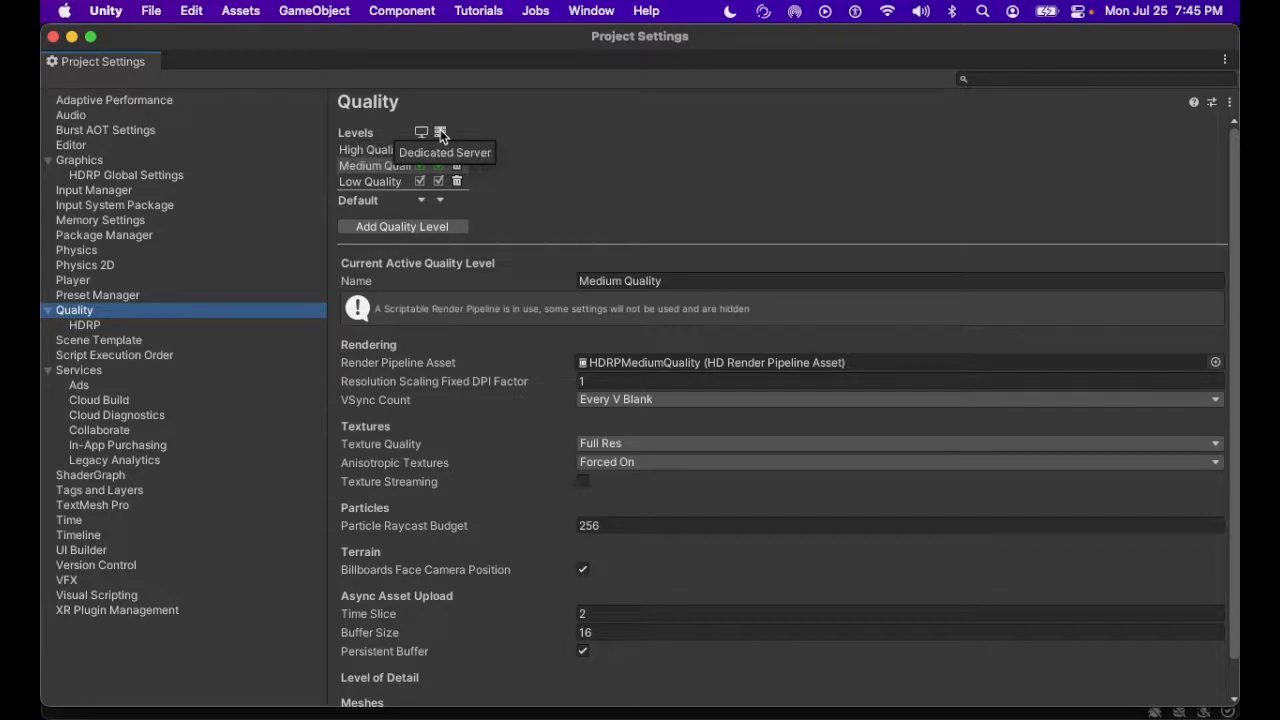
pyautogui.moveTo(527, 179)
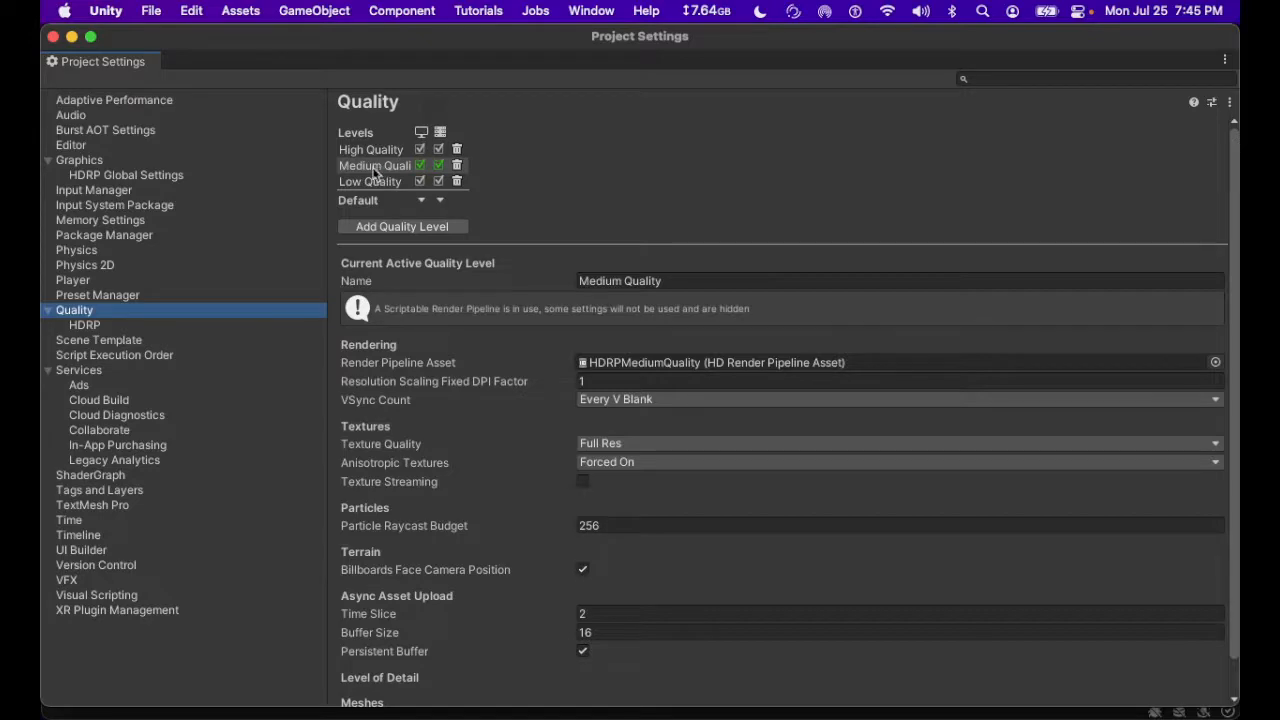
pyautogui.moveTo(547, 157)
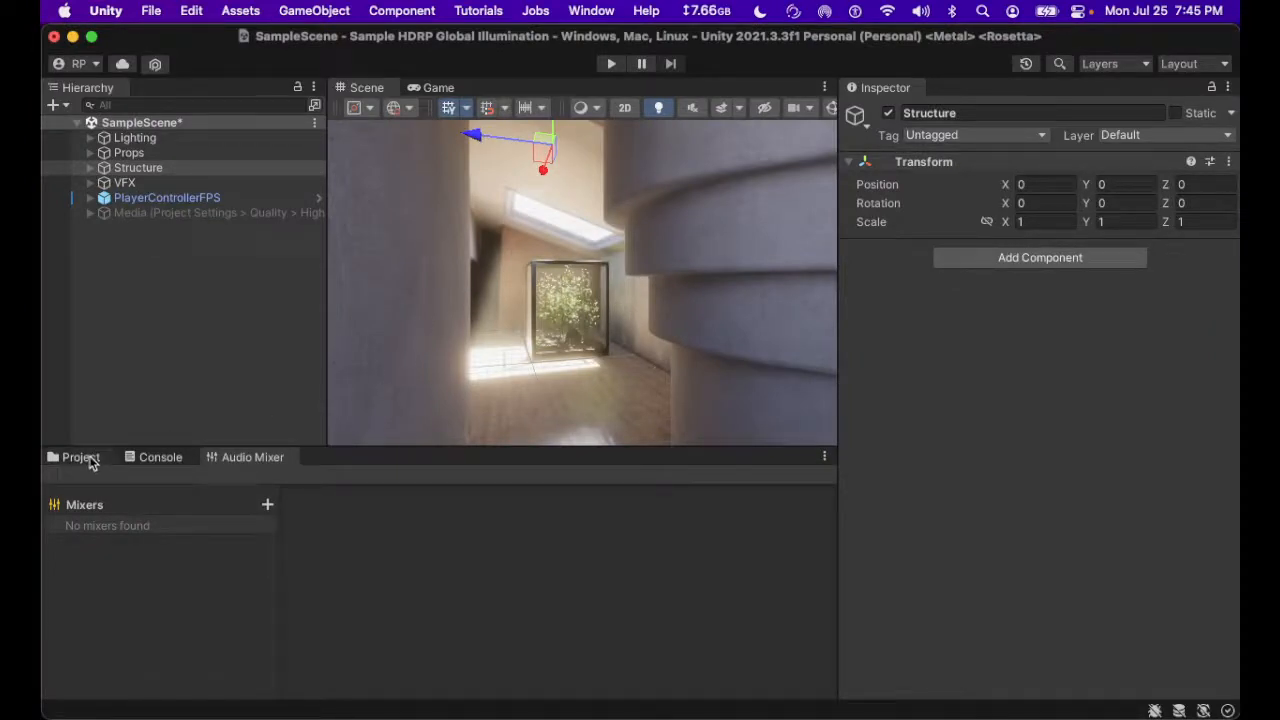
# Search the project assets for 'HDRP' and inspect the HDRPMediumQuality pipeline asset.
pyautogui.click(80, 457)
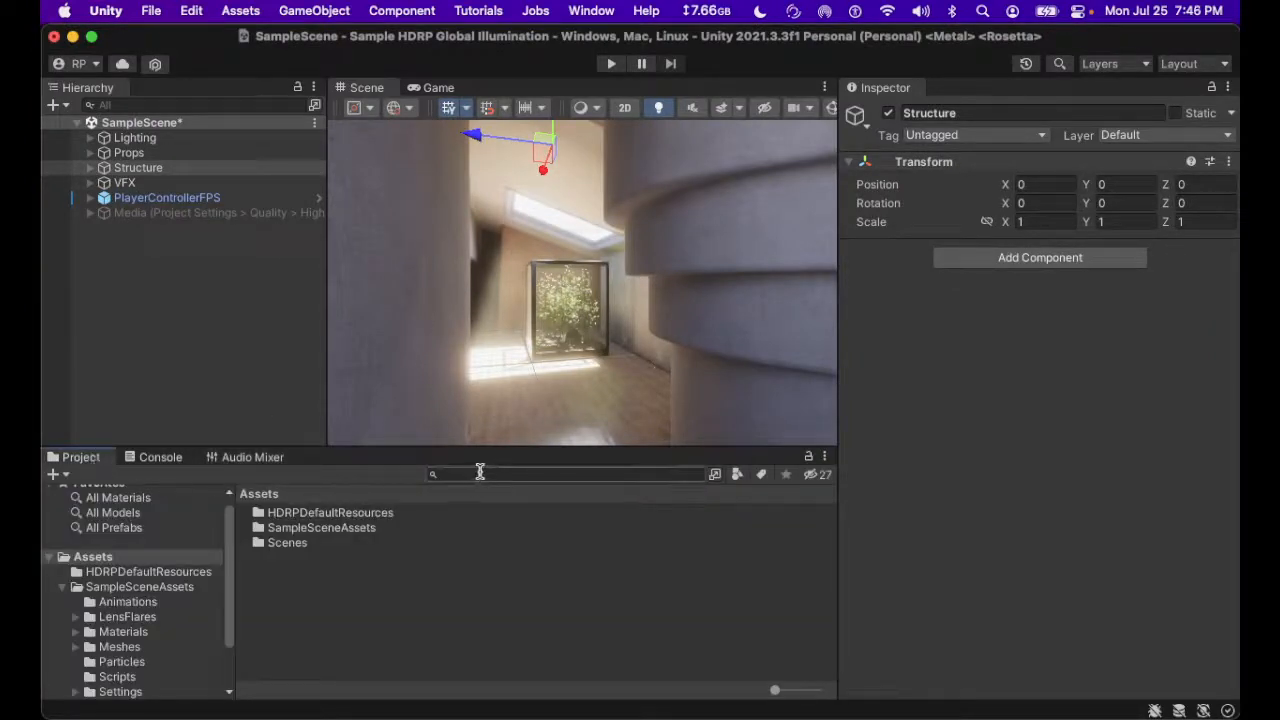
pyautogui.click(570, 473)
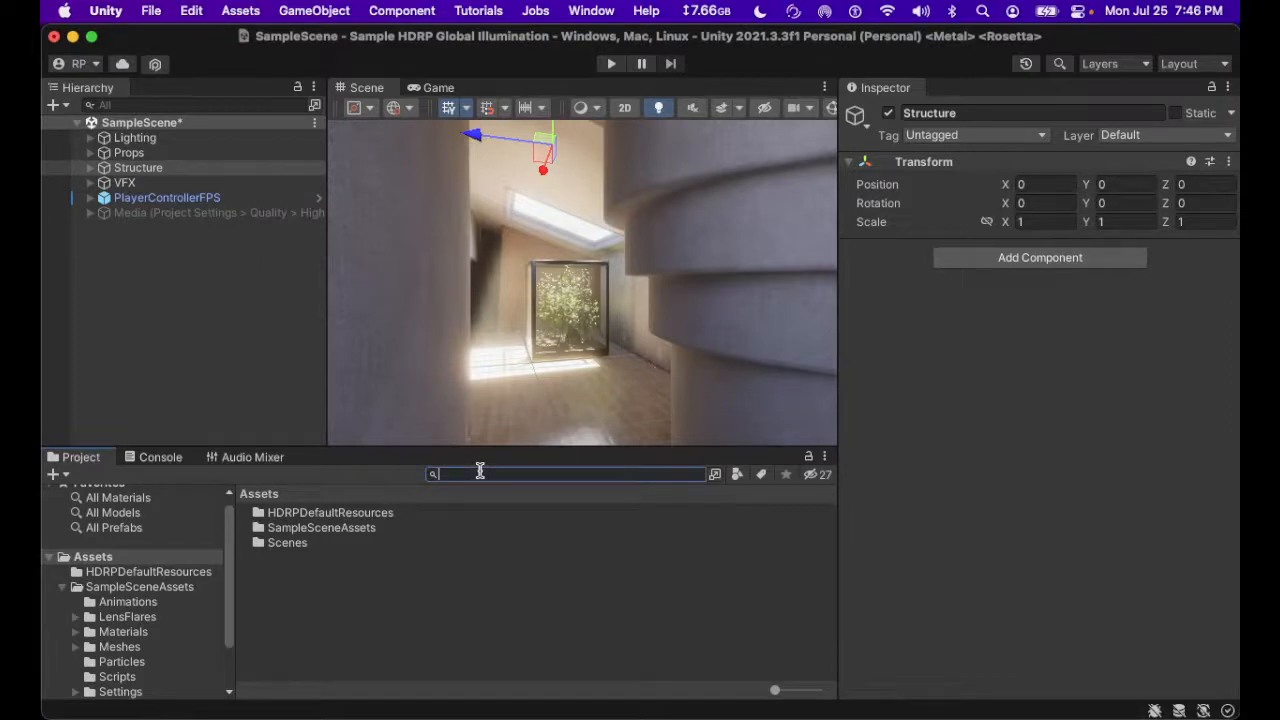
pyautogui.write('HDRPMedium')
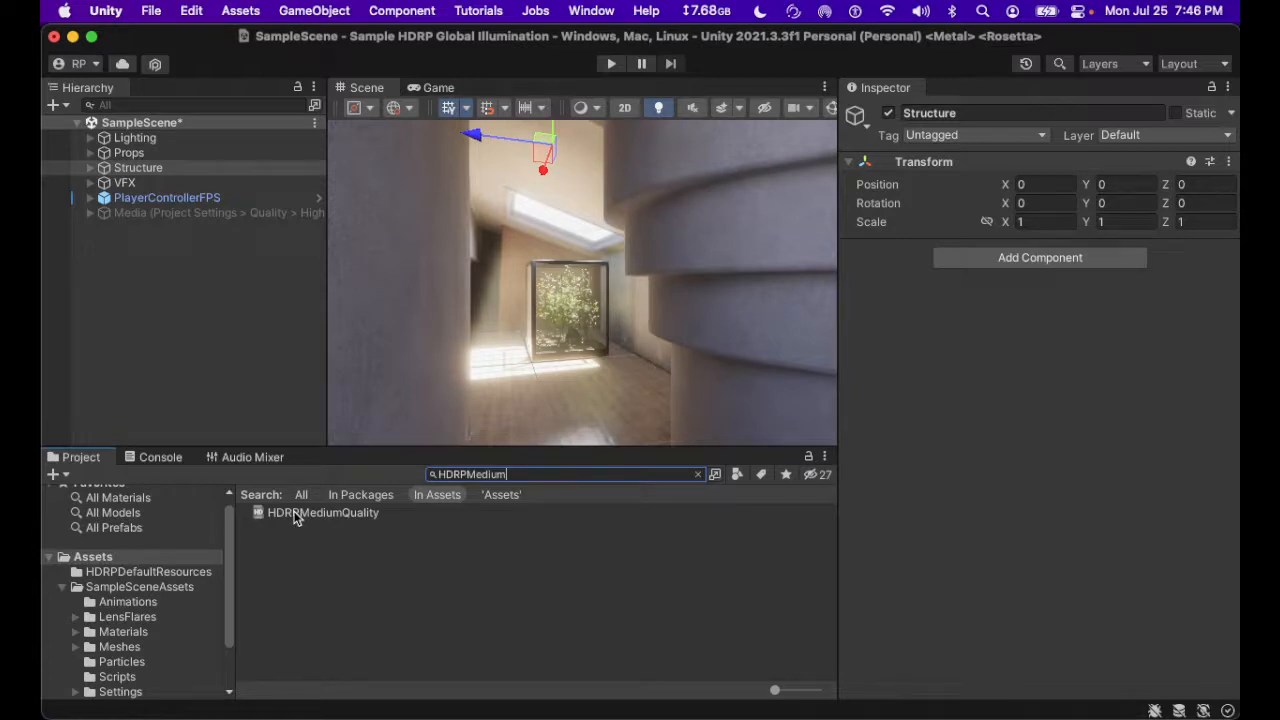
pyautogui.click(322, 512)
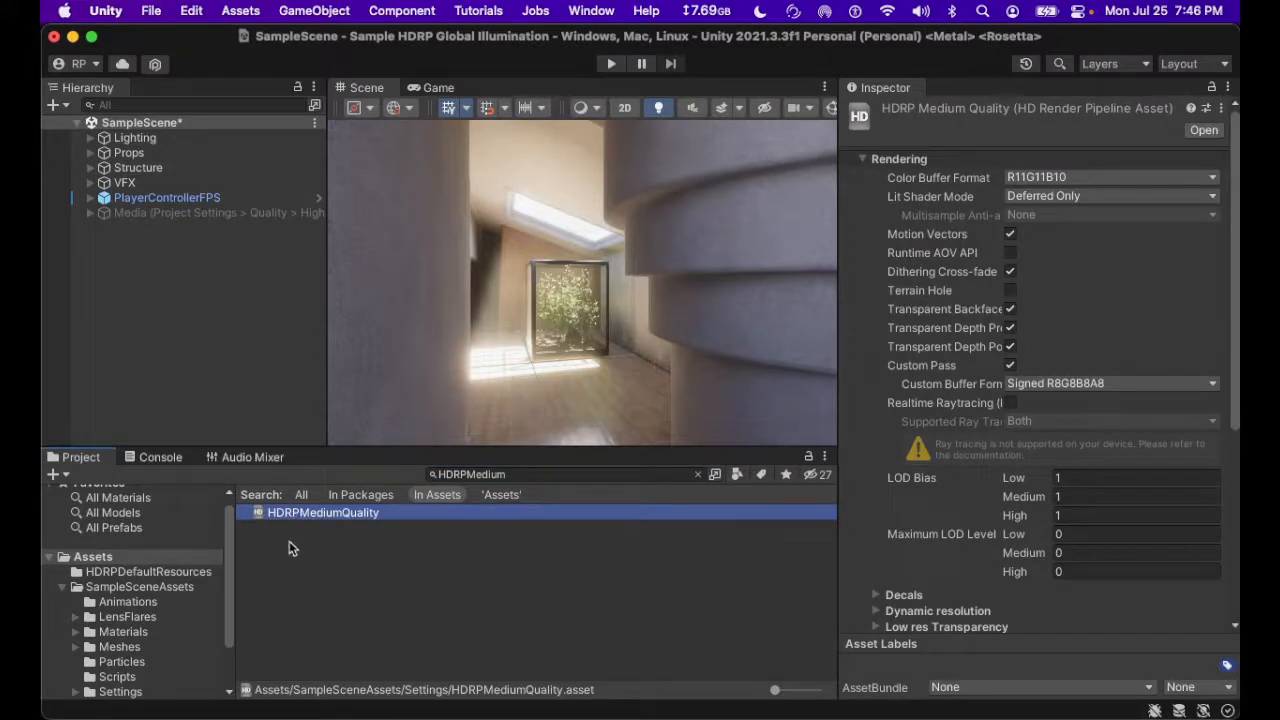
pyautogui.moveTo(622, 555)
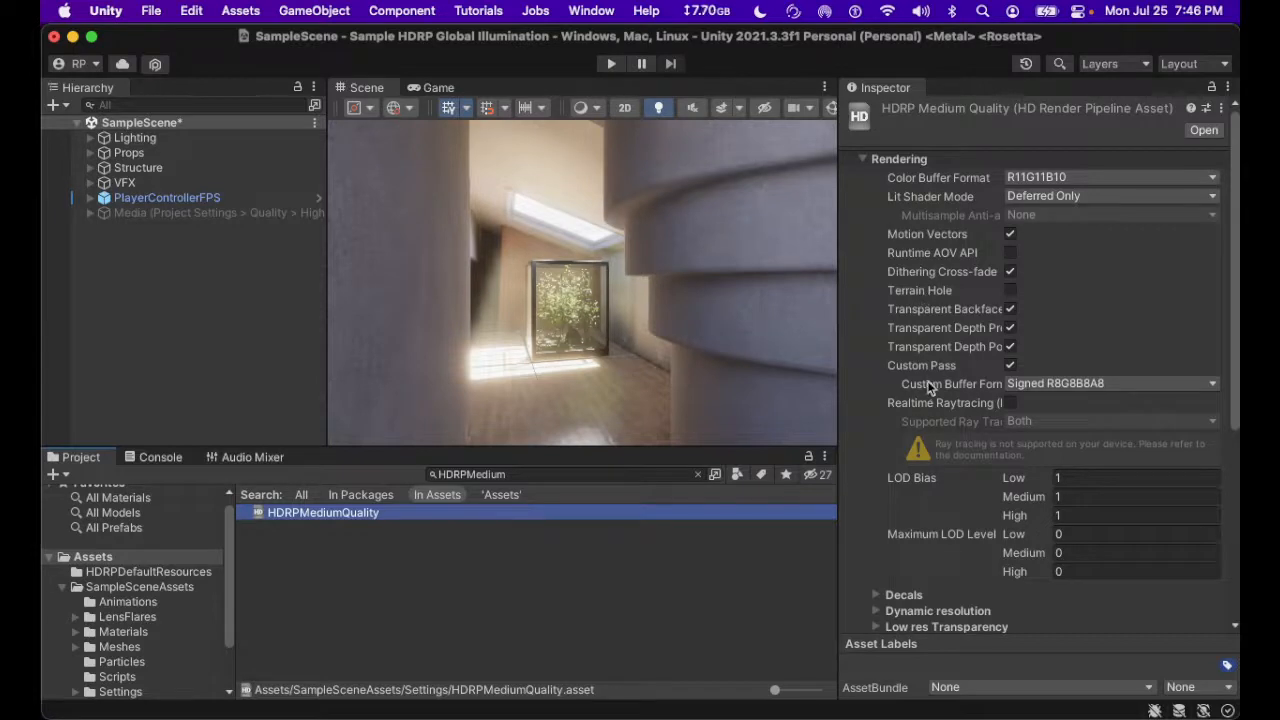
# Enable Screen Space Global Illumination under Lighting in HDRPMediumQuality.
pyautogui.scroll(-3)
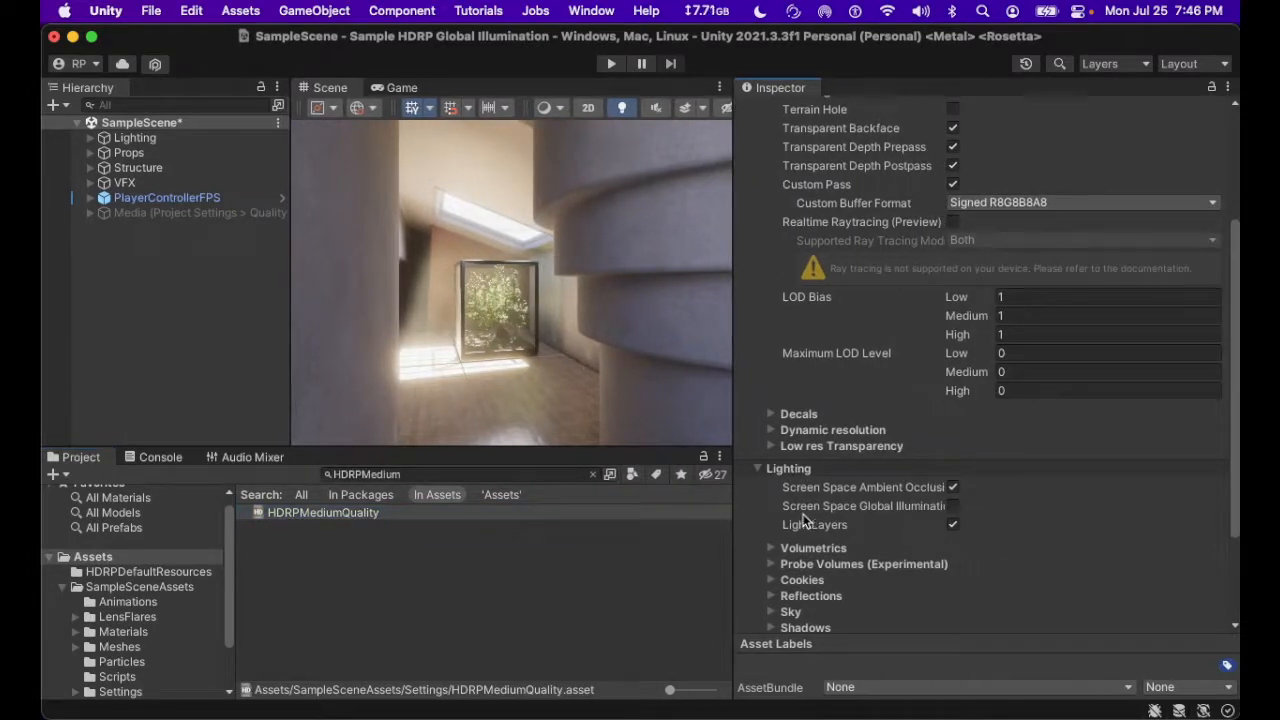
pyautogui.click(952, 505)
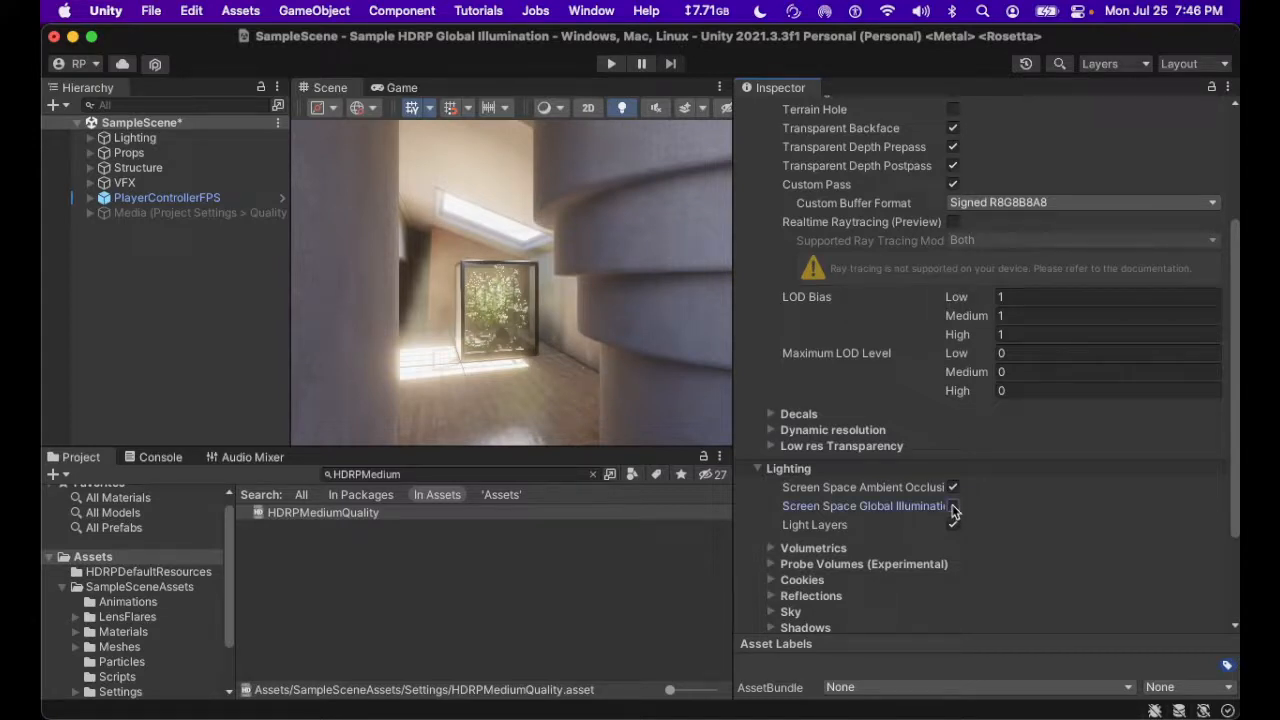
pyautogui.click(952, 505)
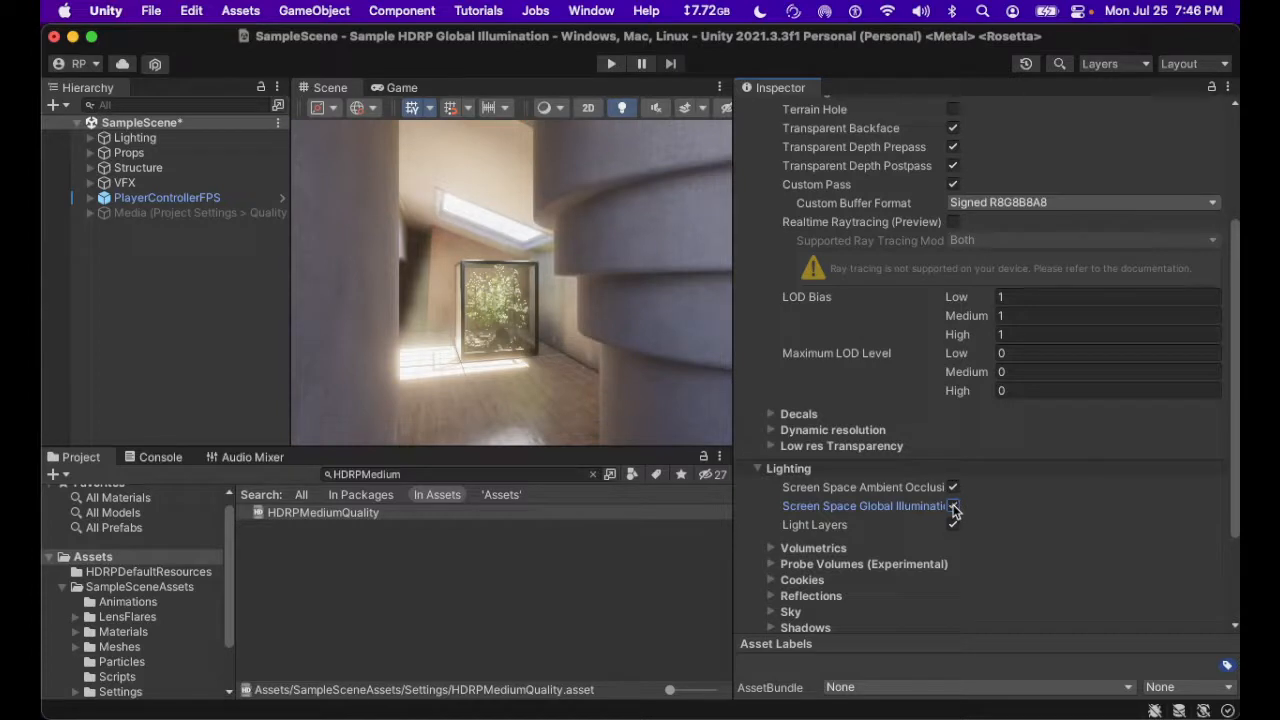
pyautogui.click(952, 505)
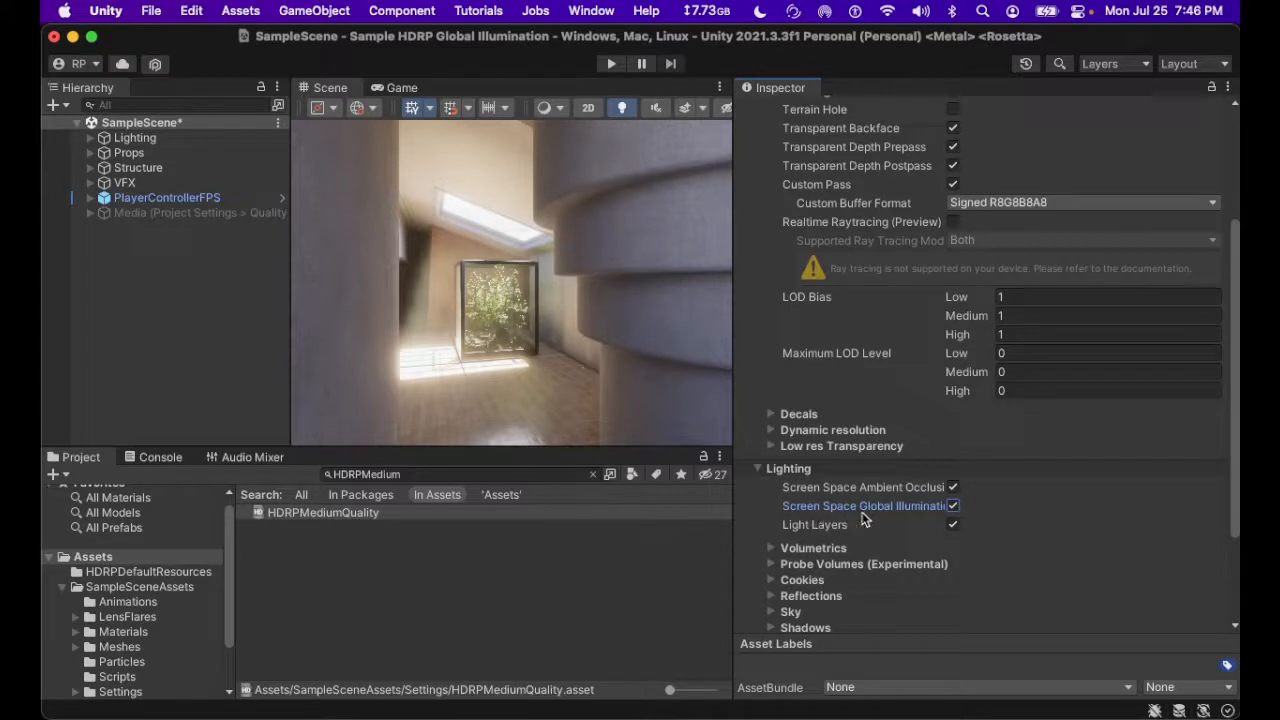
pyautogui.moveTo(920, 513)
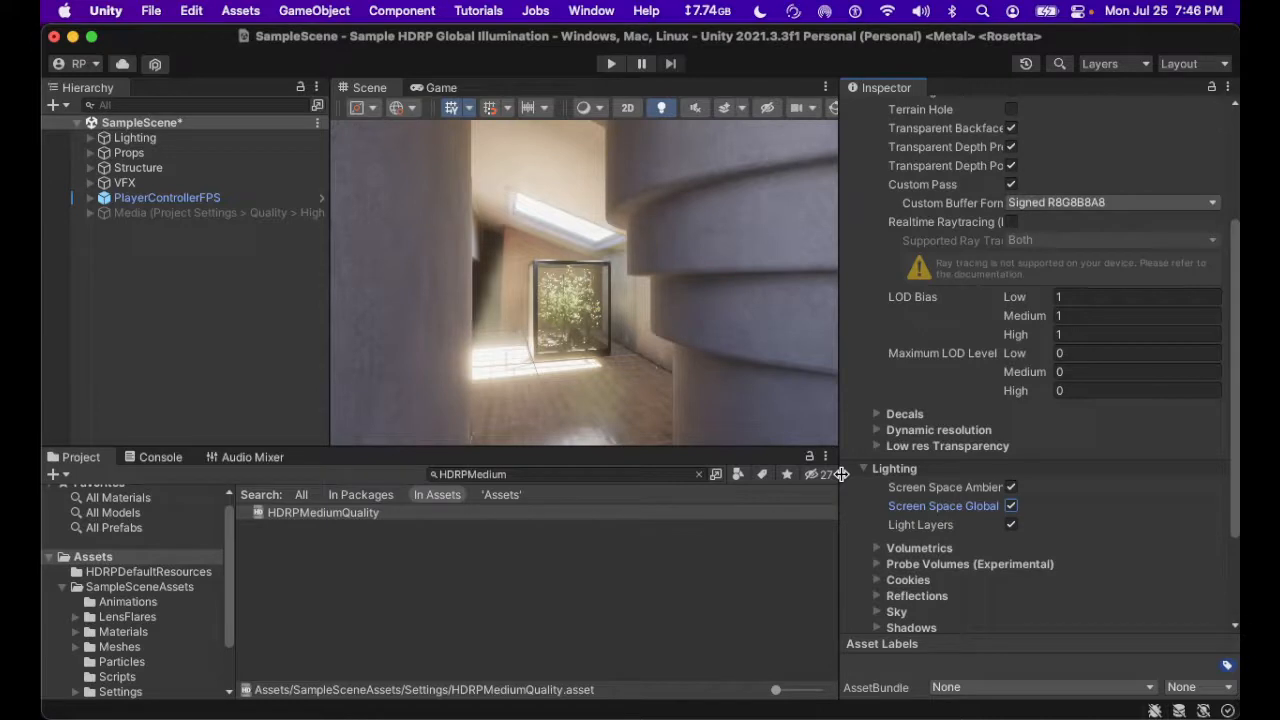
pyautogui.moveTo(540, 375)
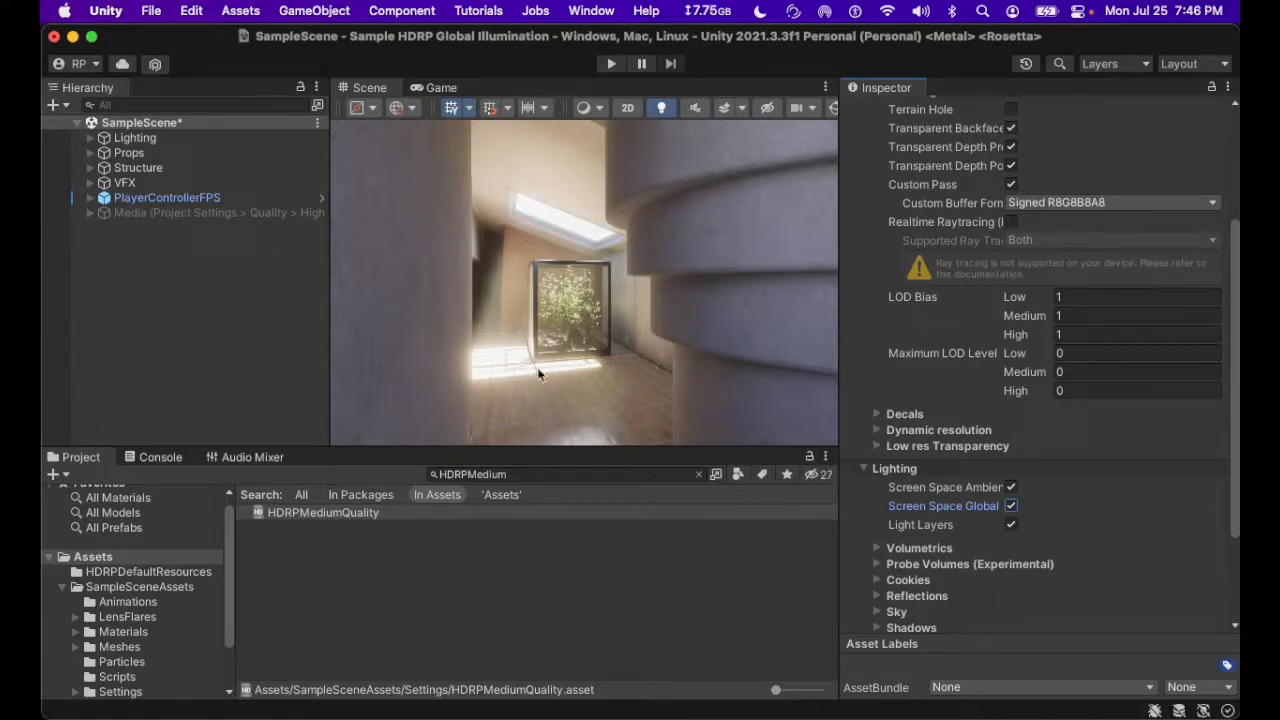
pyautogui.moveTo(211, 298)
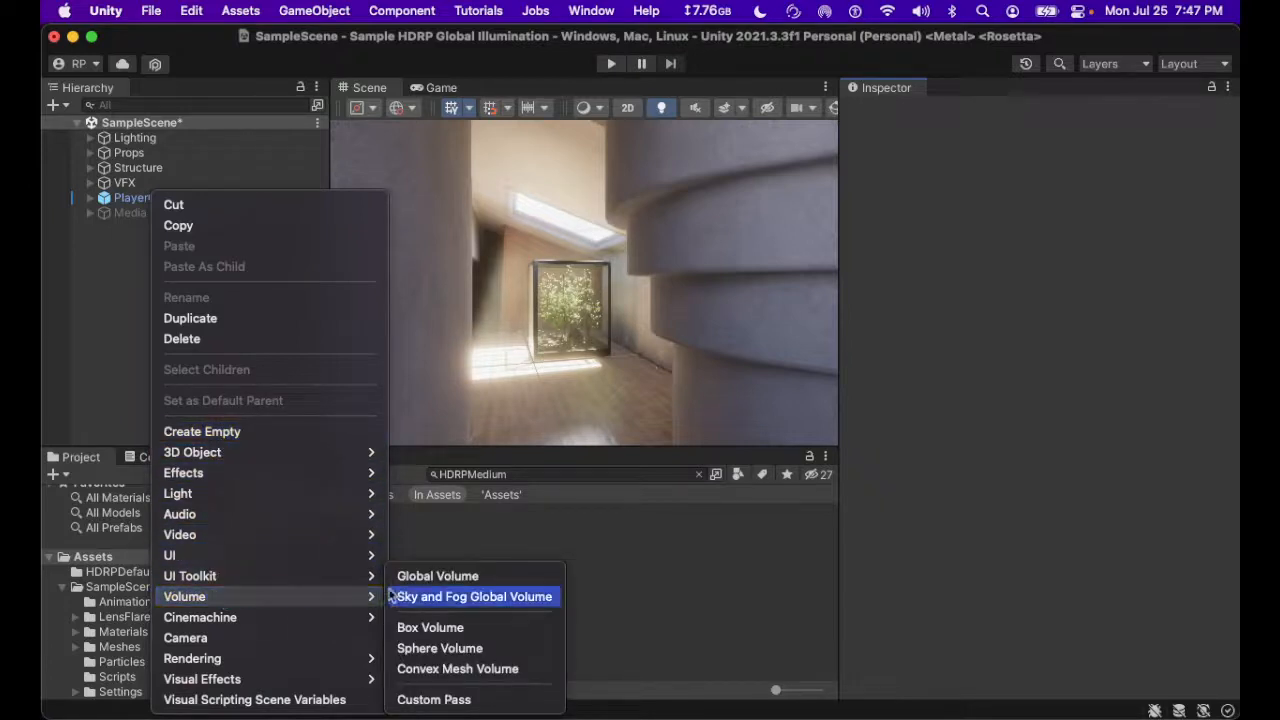
# Add a Global Illumination Volume and create a new profile for it.
pyautogui.click(437, 575)
pyautogui.write('Global Illumination Volume')
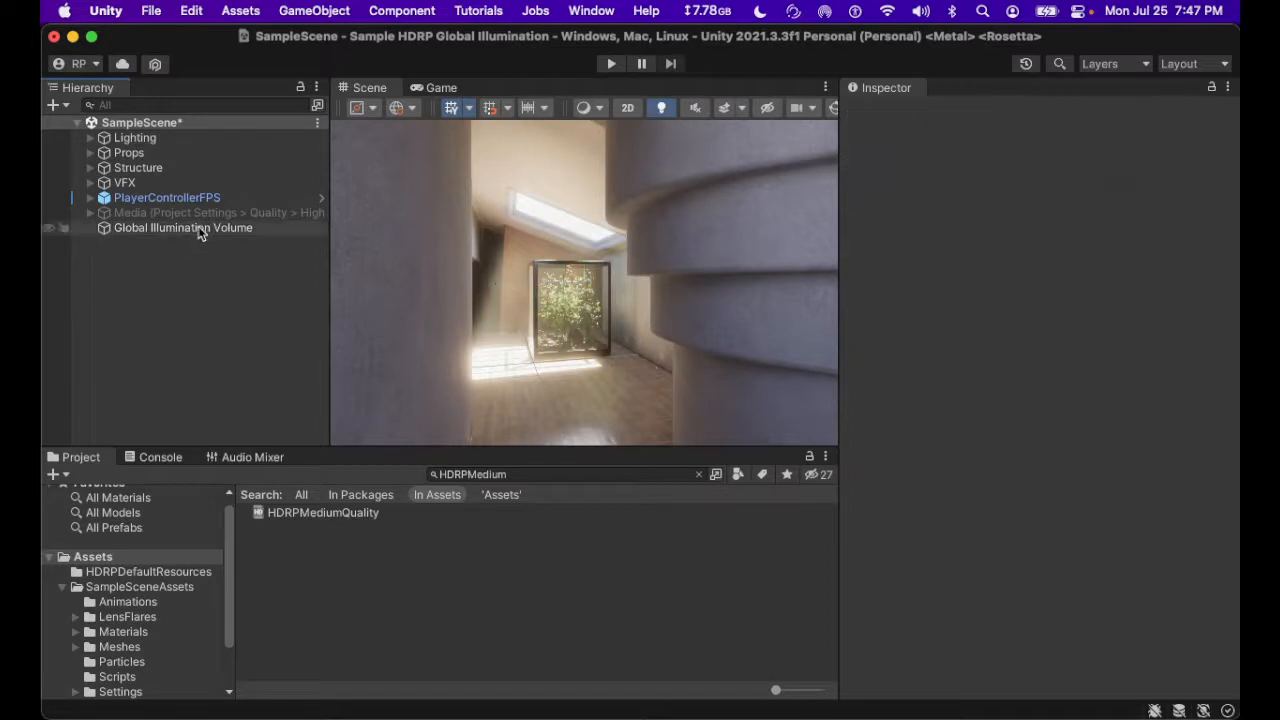
pyautogui.click(183, 227)
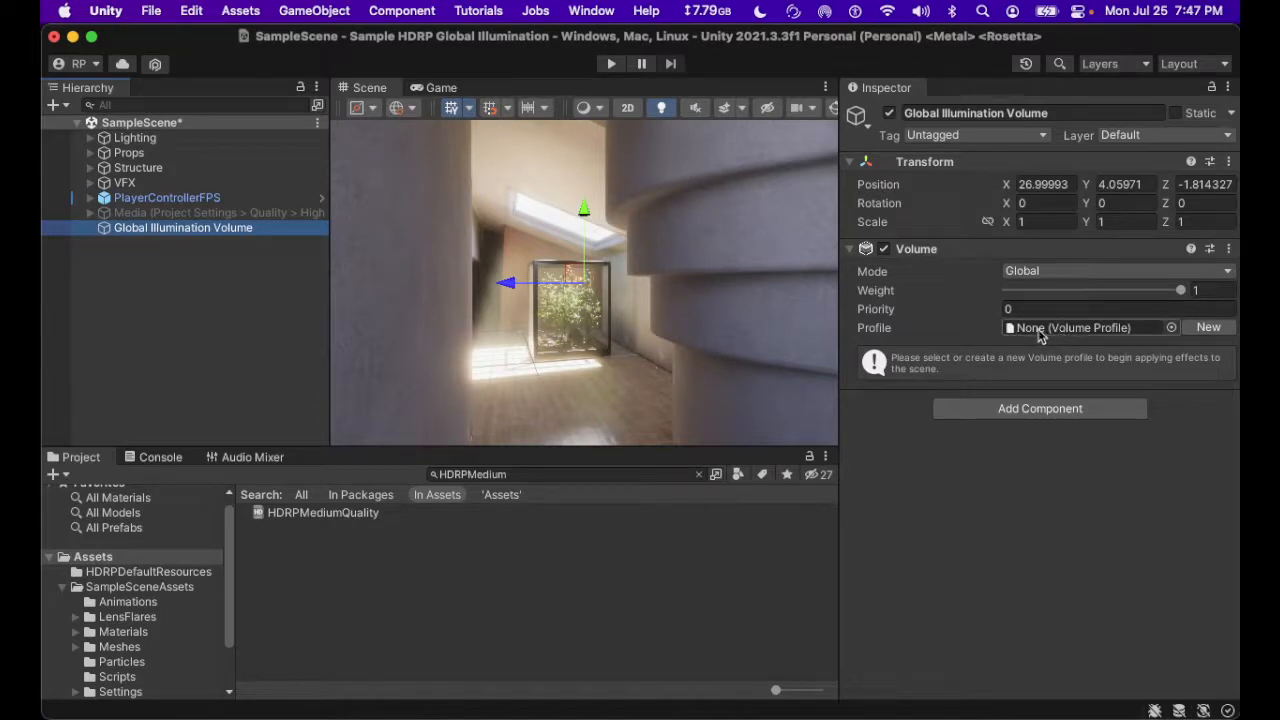
pyautogui.moveTo(1208, 327)
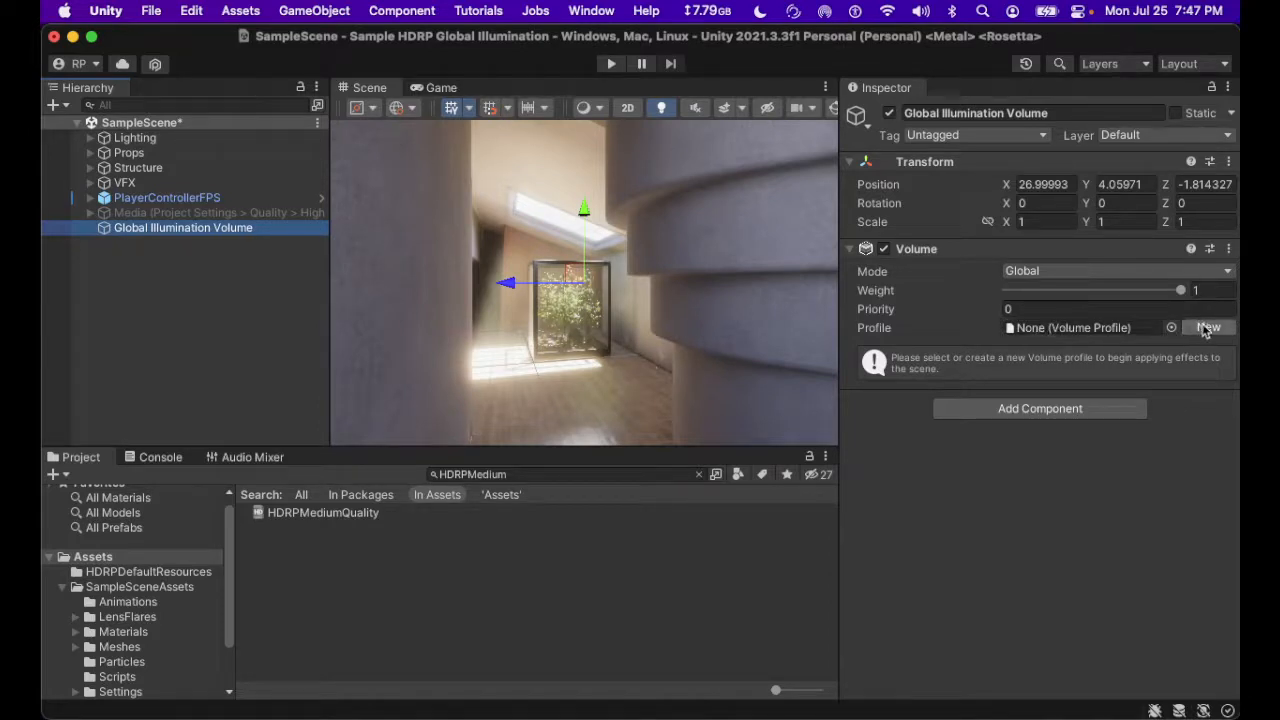
pyautogui.moveTo(1208, 327)
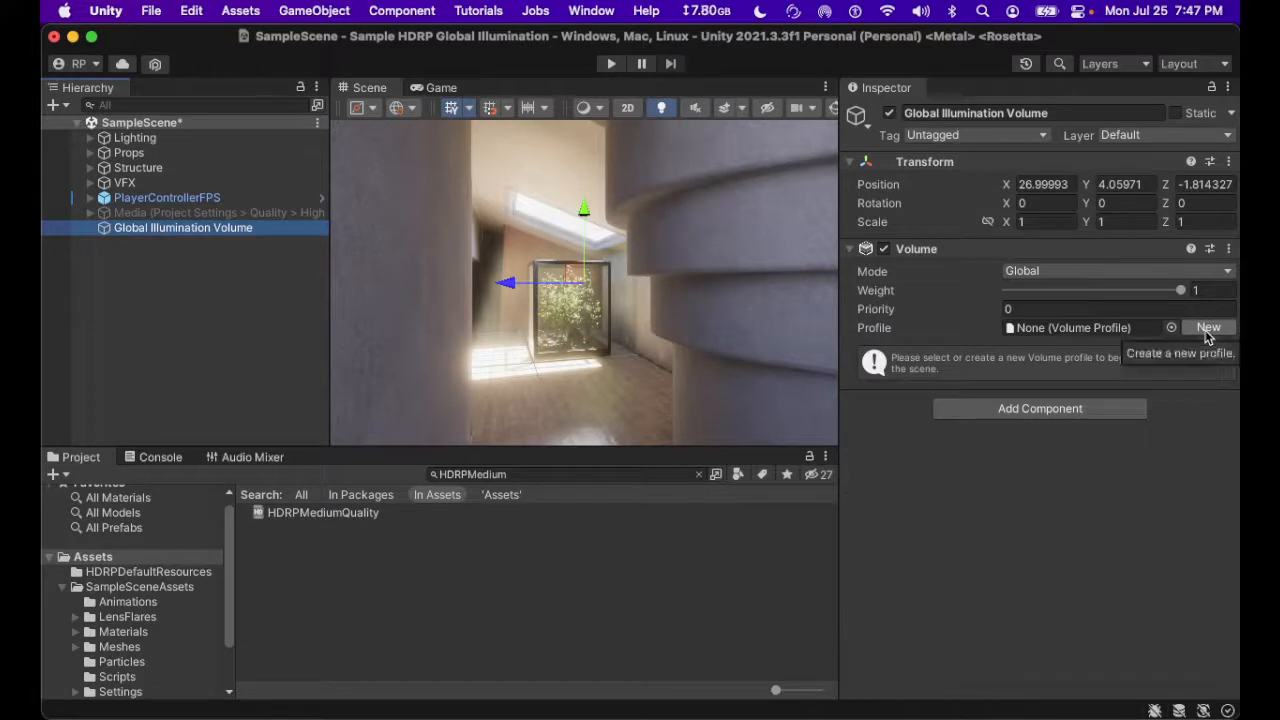
pyautogui.click(1208, 327)
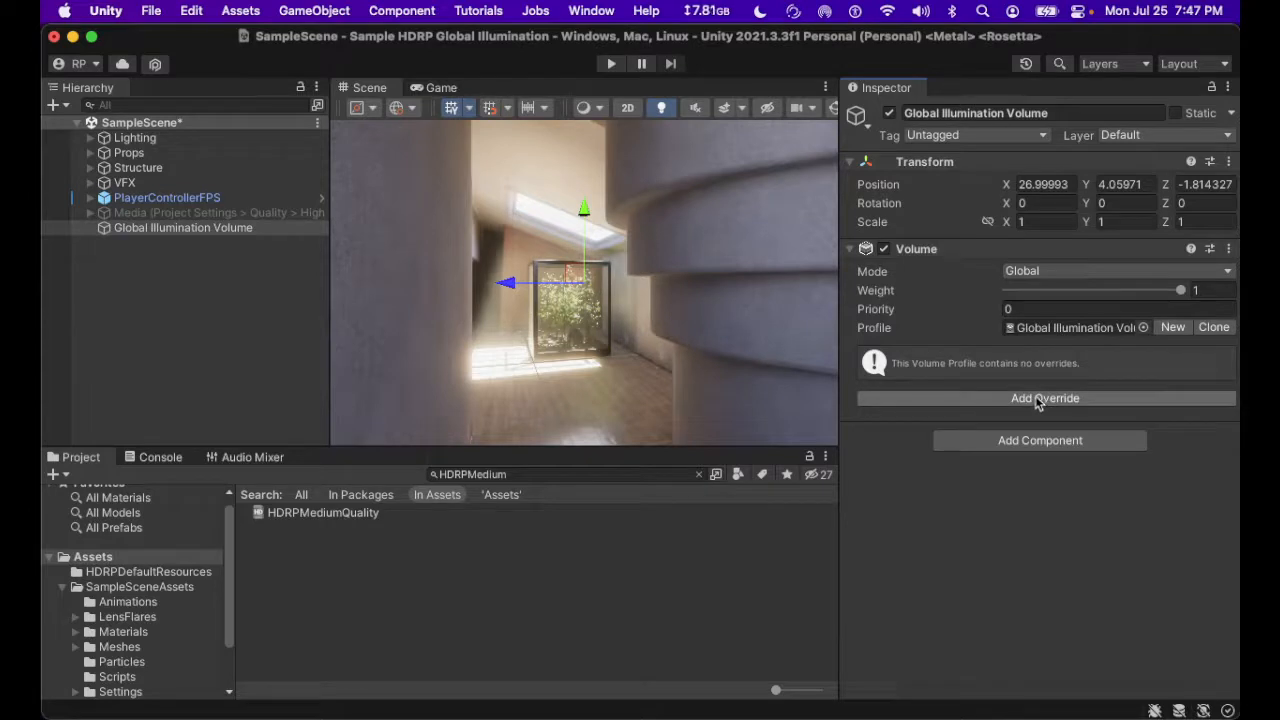
# Add a Screen Space Global Illumination override, found by searching 'Global'.
pyautogui.click(1045, 398)
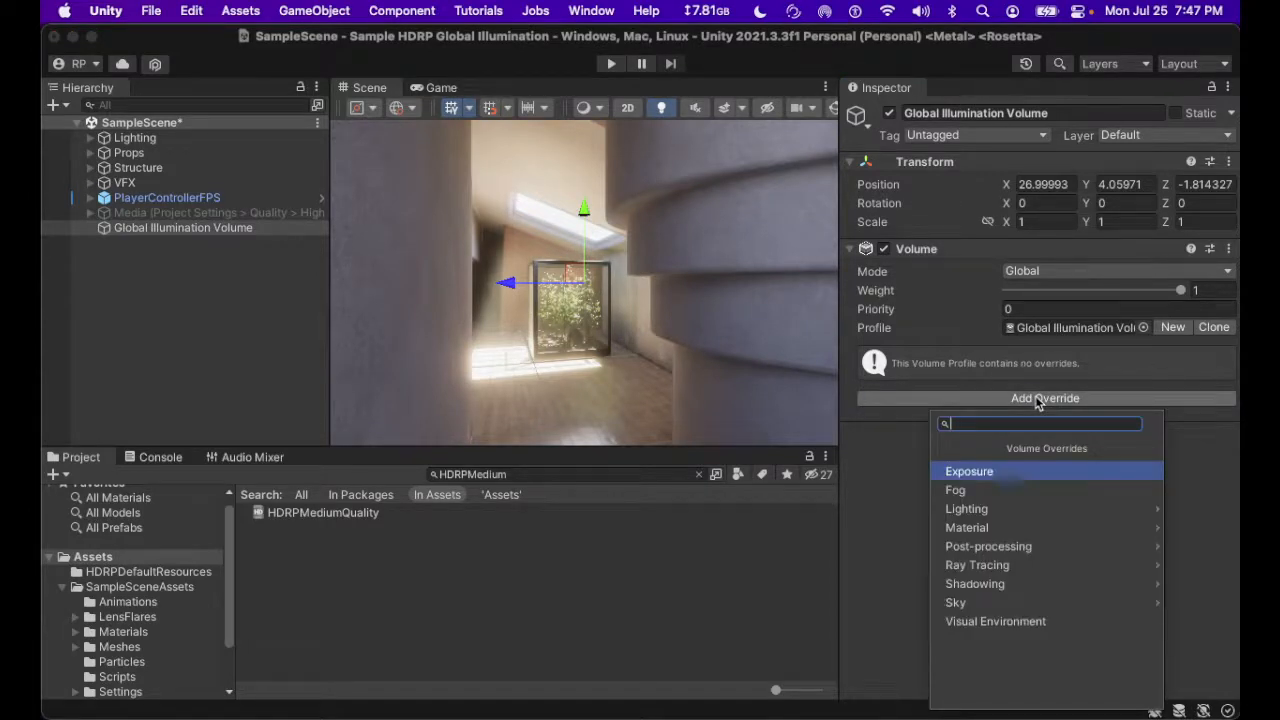
pyautogui.write('G')
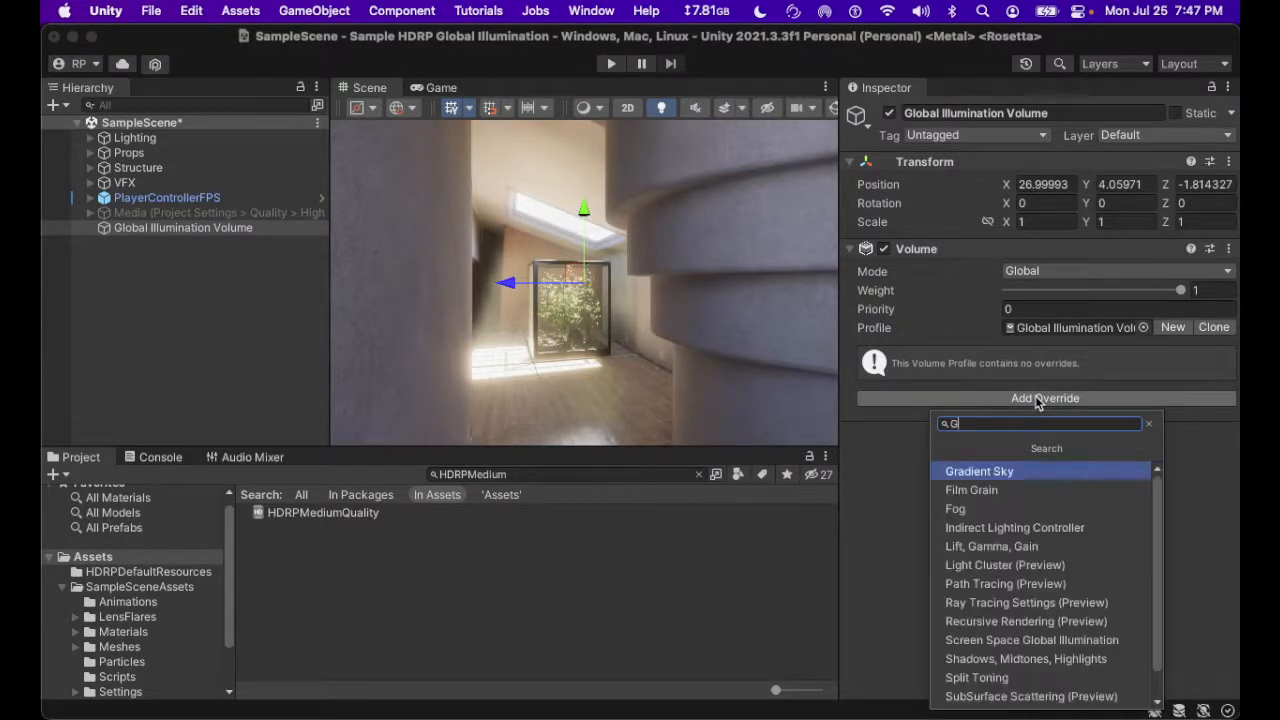
pyautogui.write('lobal')
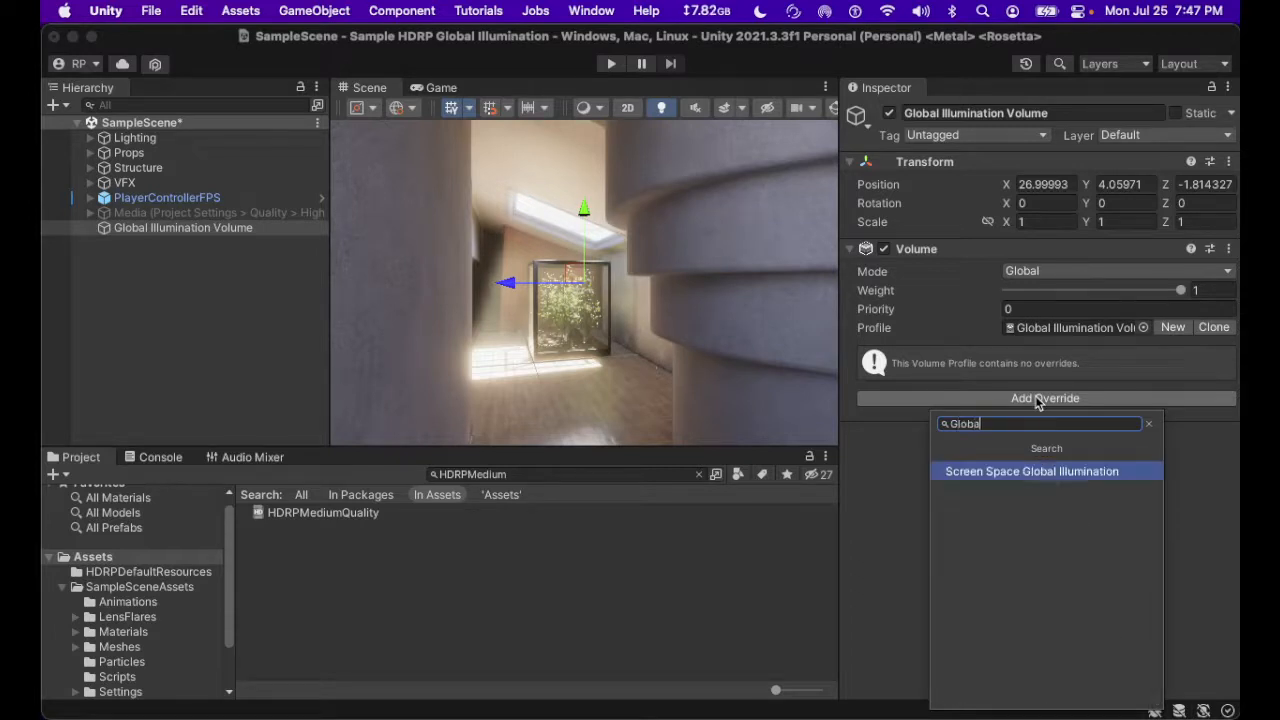
pyautogui.moveTo(1047, 478)
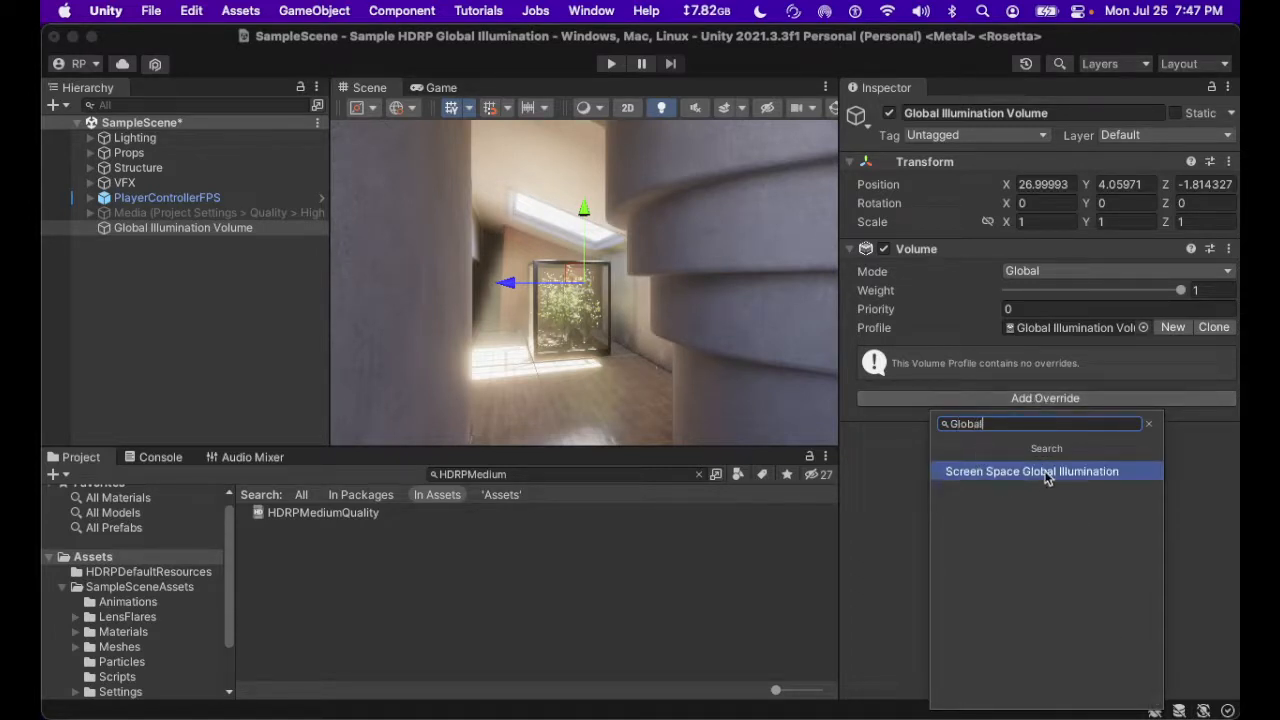
pyautogui.click(1031, 471)
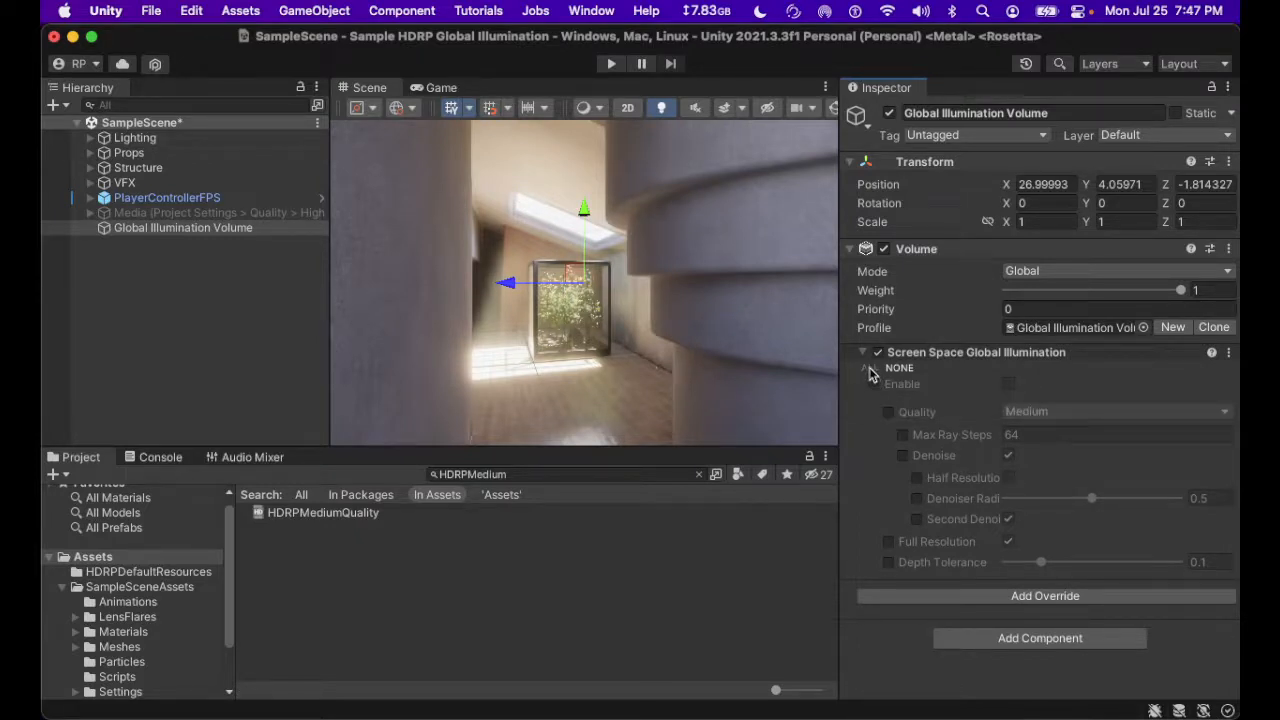
# Tick ALL override checkboxes in the Screen Space Global Illumination override.
pyautogui.click(868, 367)
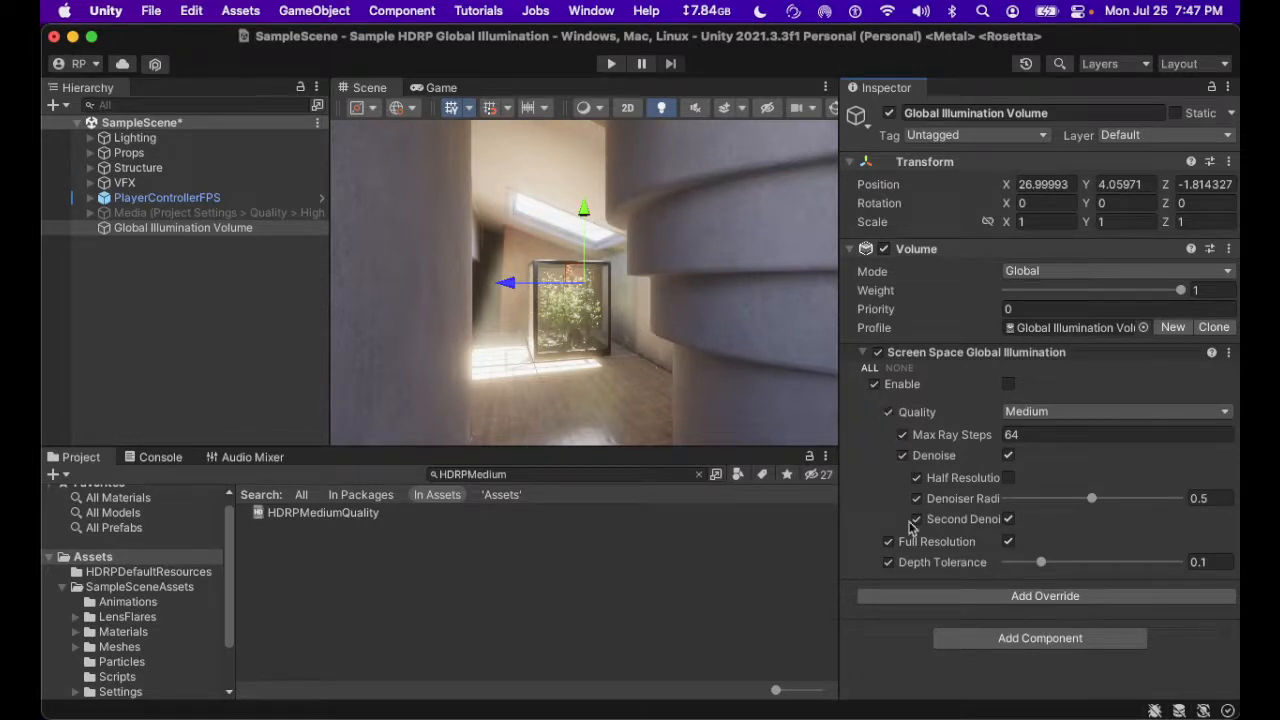
pyautogui.click(877, 352)
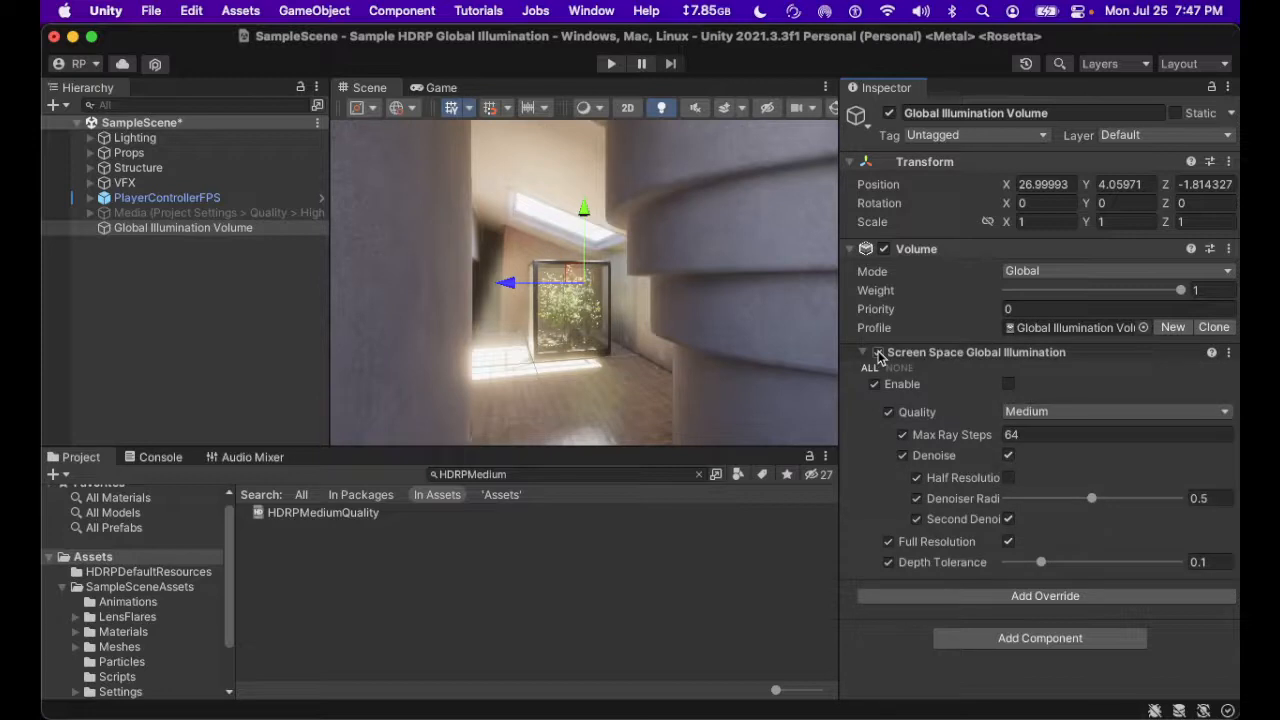
pyautogui.moveTo(931, 388)
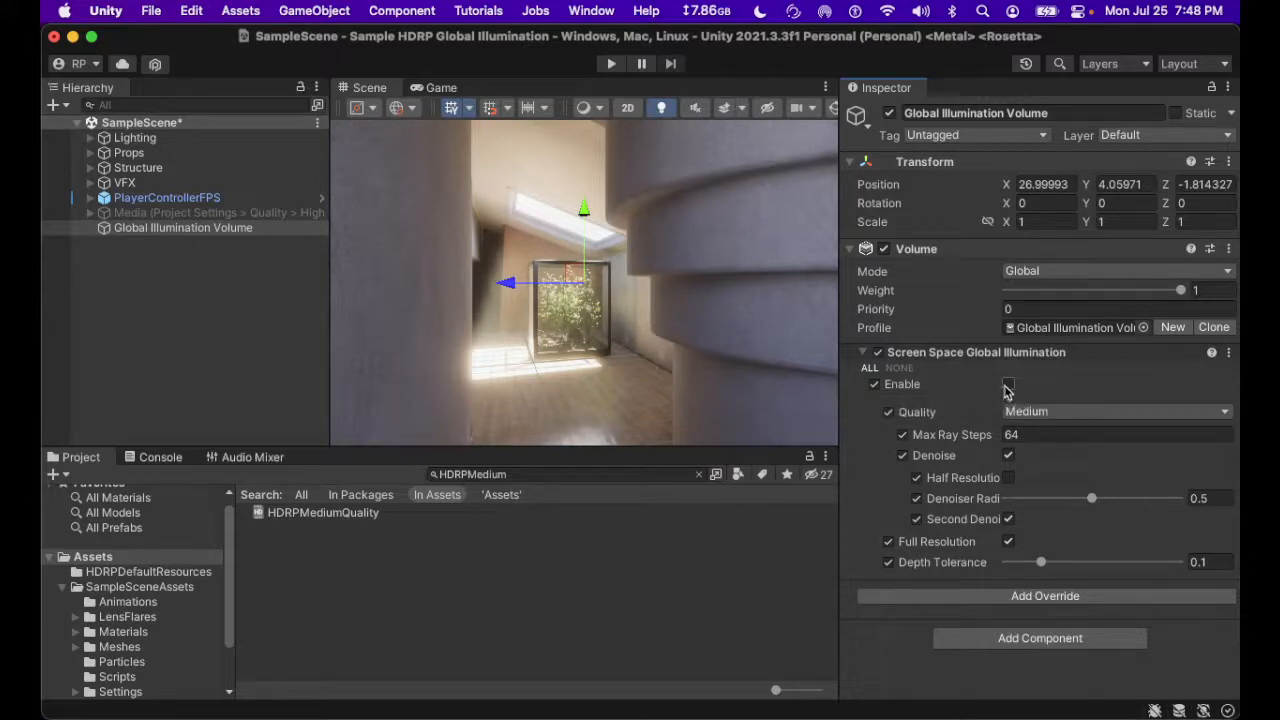
pyautogui.moveTo(1008, 390)
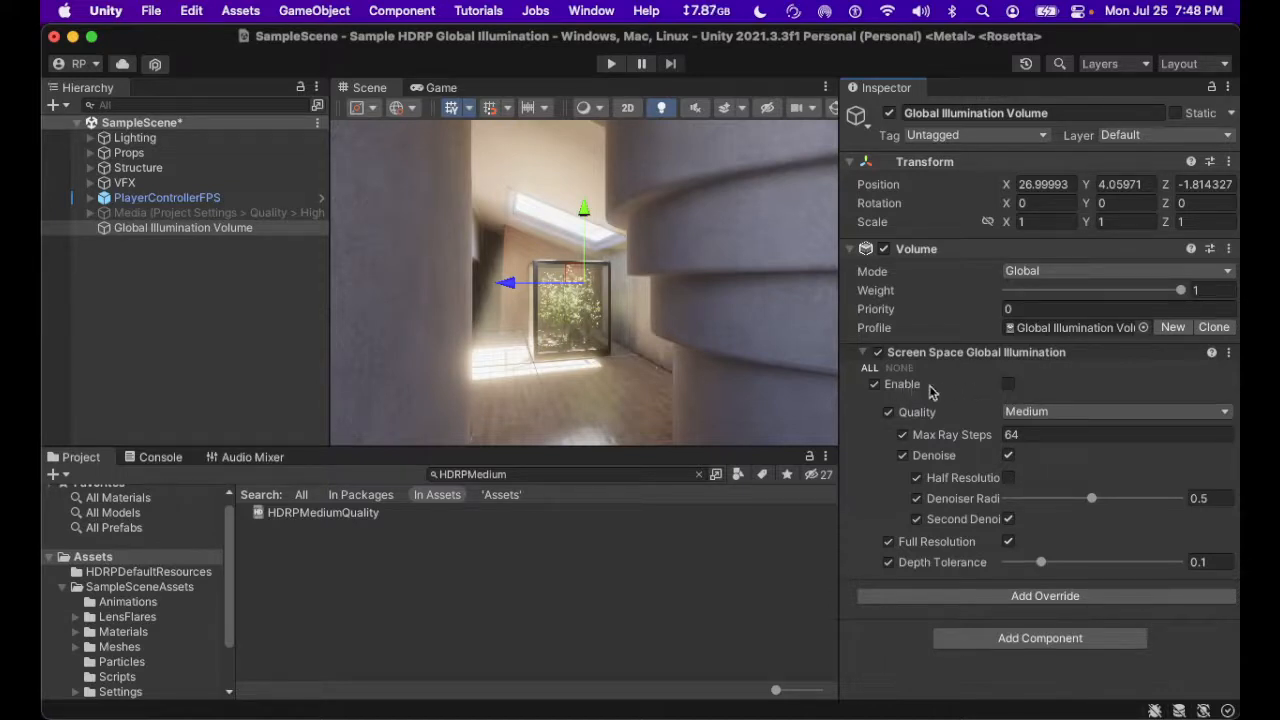
# Toggle the override's Enable checkbox repeatedly to compare lighting, ending enabled.
pyautogui.click(1008, 384)
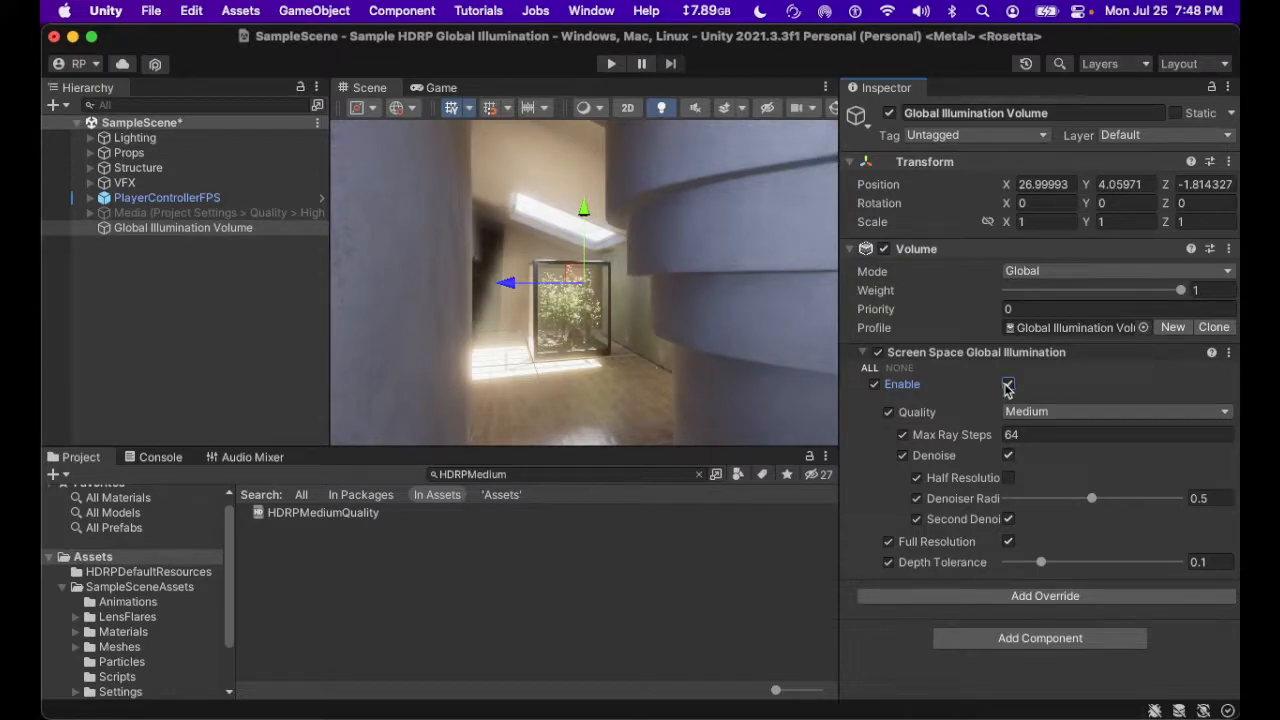
pyautogui.click(1008, 384)
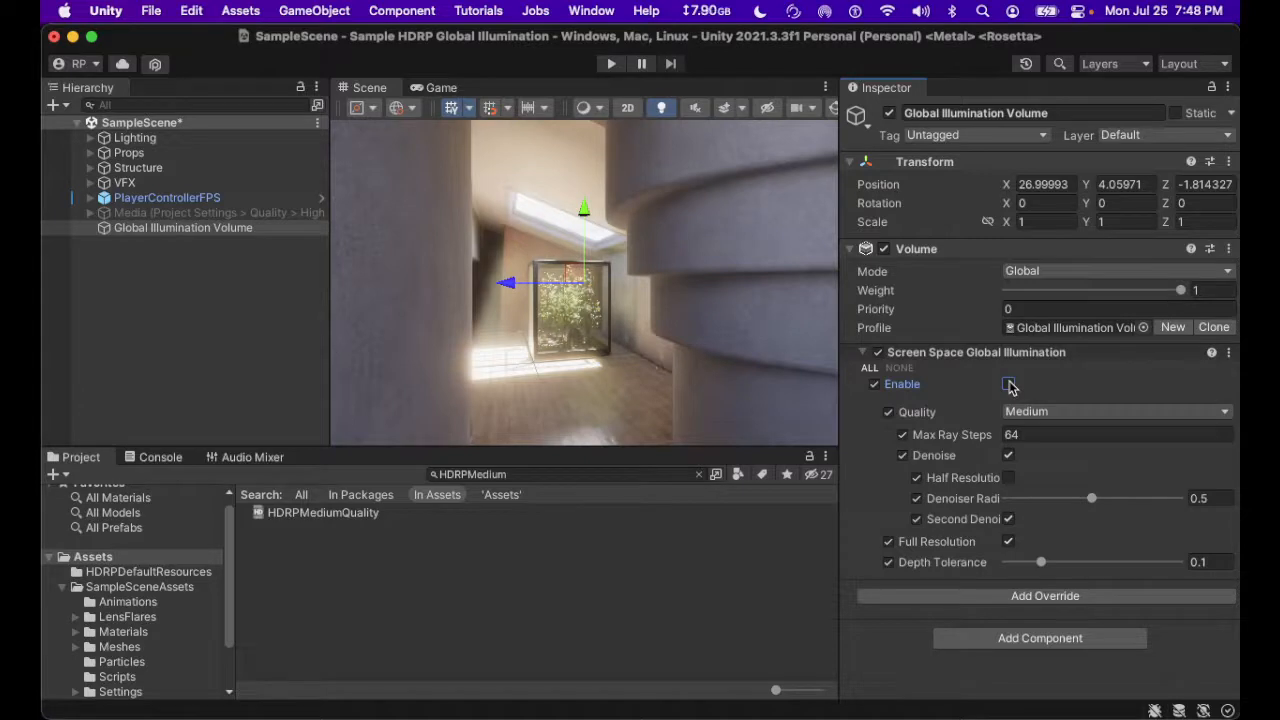
pyautogui.click(1007, 385)
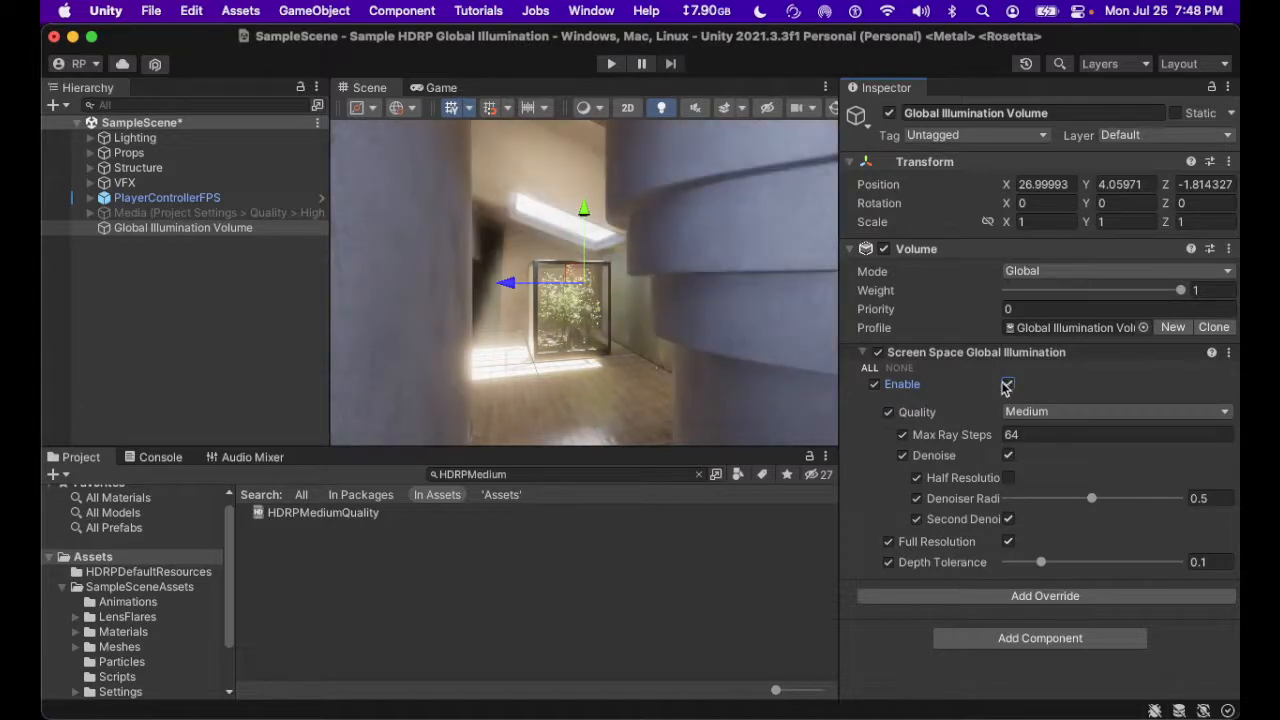
pyautogui.click(1007, 384)
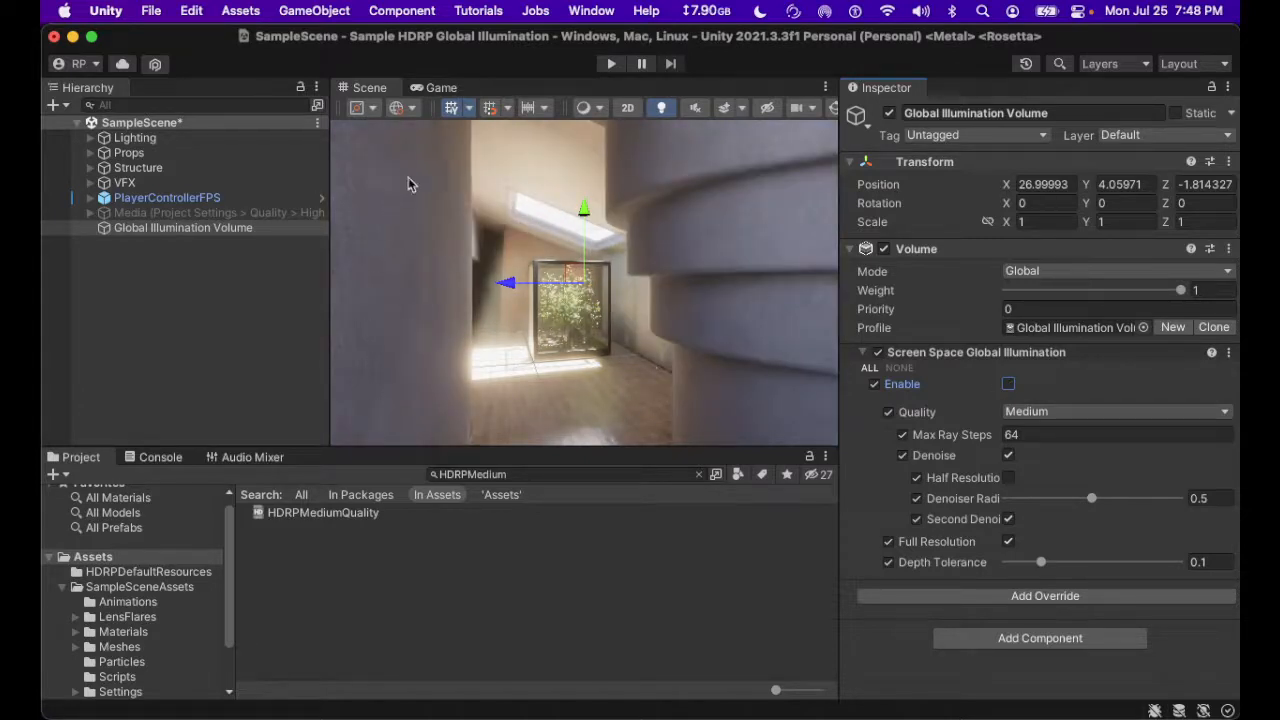
pyautogui.moveTo(388, 294)
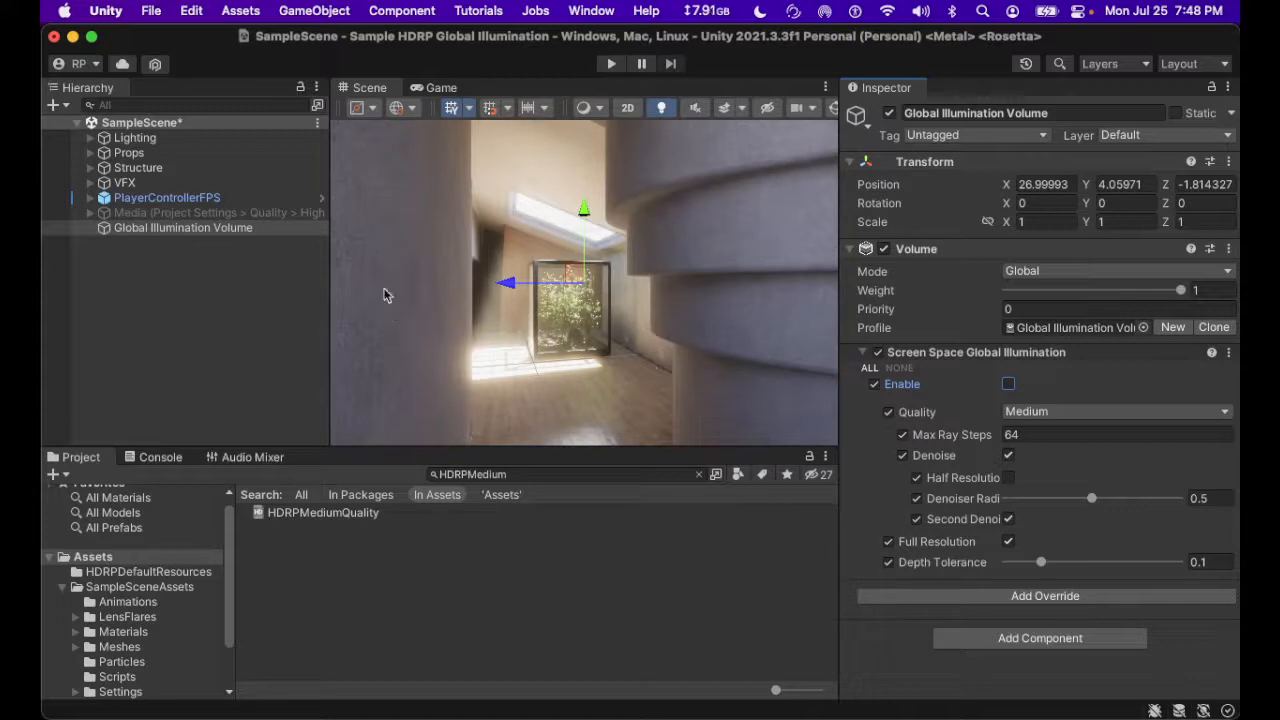
pyautogui.moveTo(402, 374)
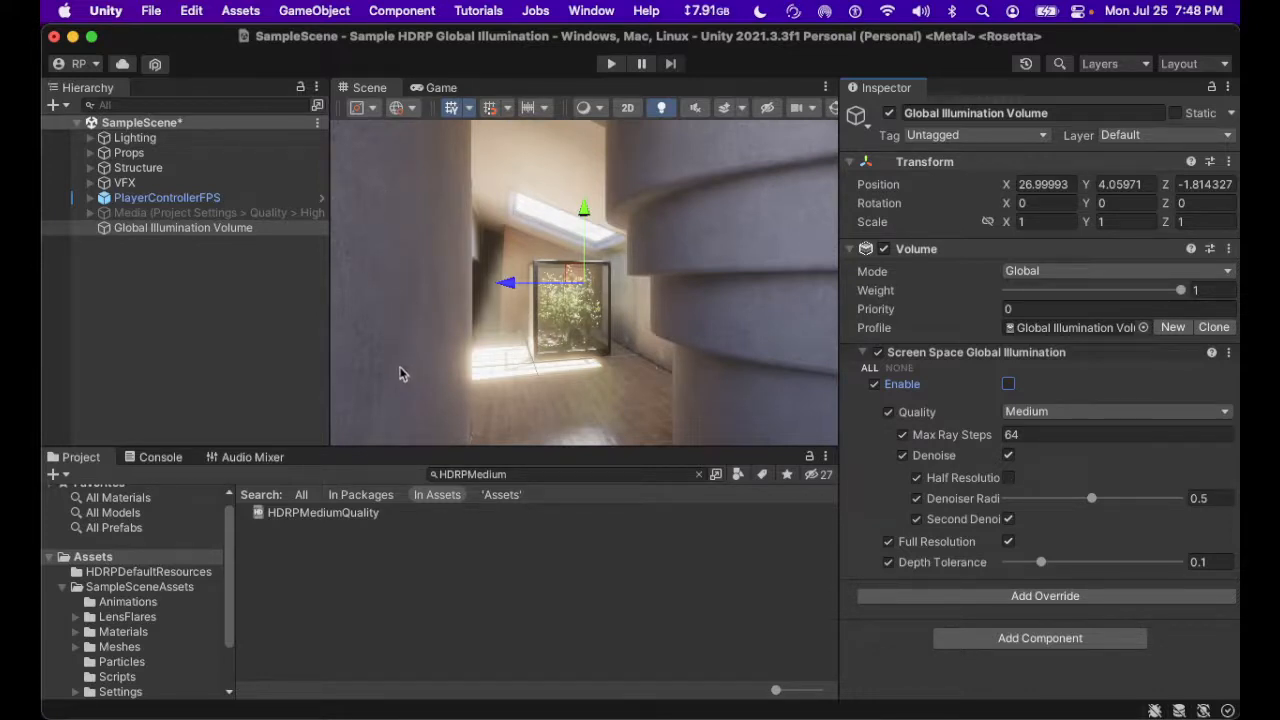
pyautogui.moveTo(388, 325)
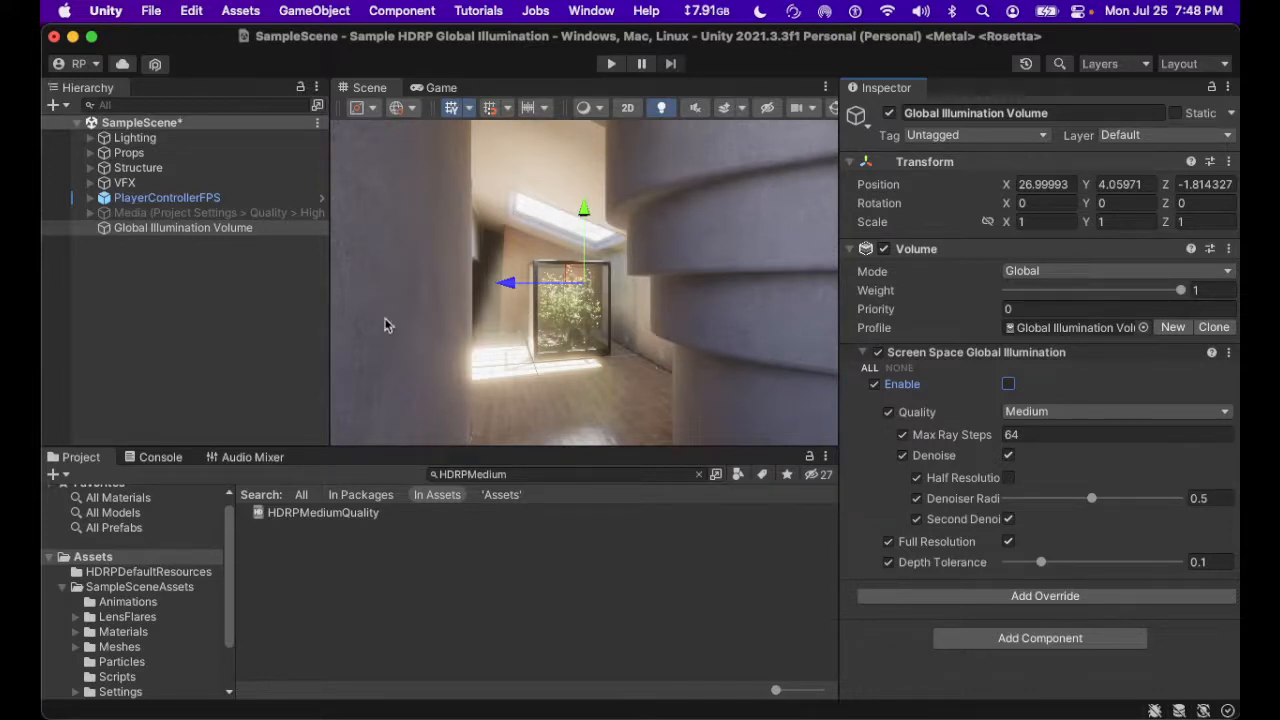
pyautogui.moveTo(410, 328)
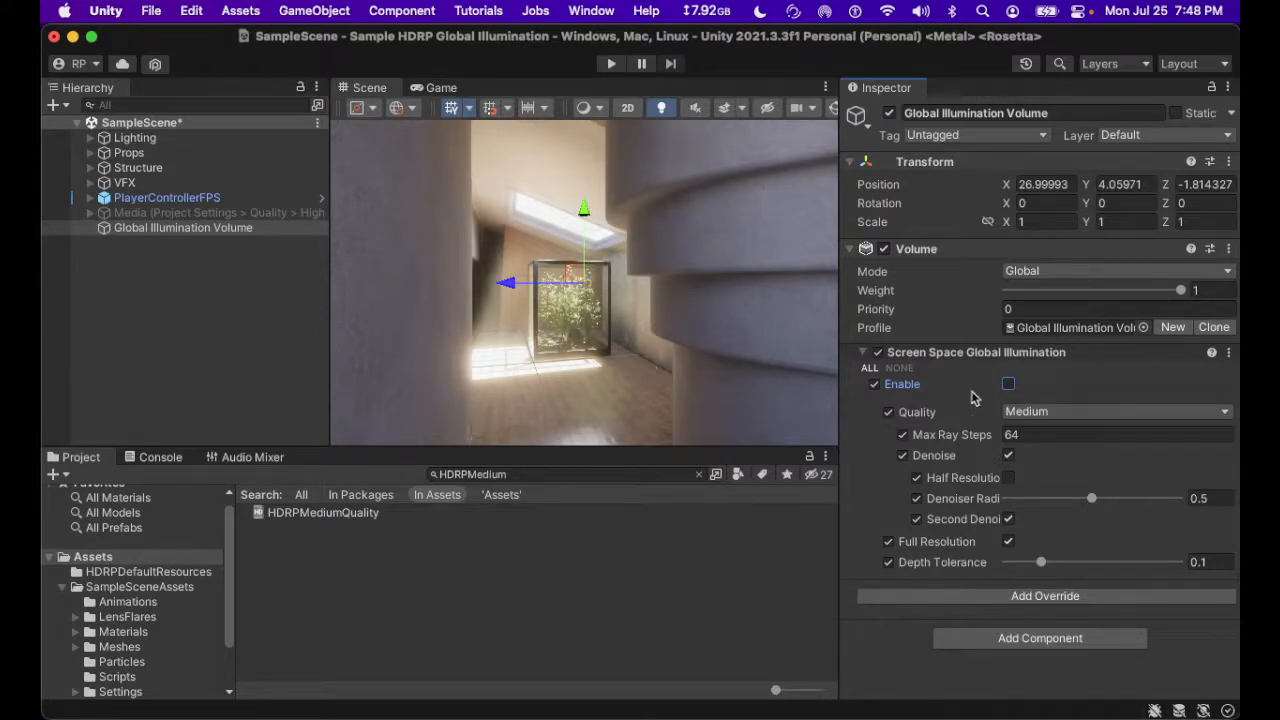
pyautogui.click(1008, 384)
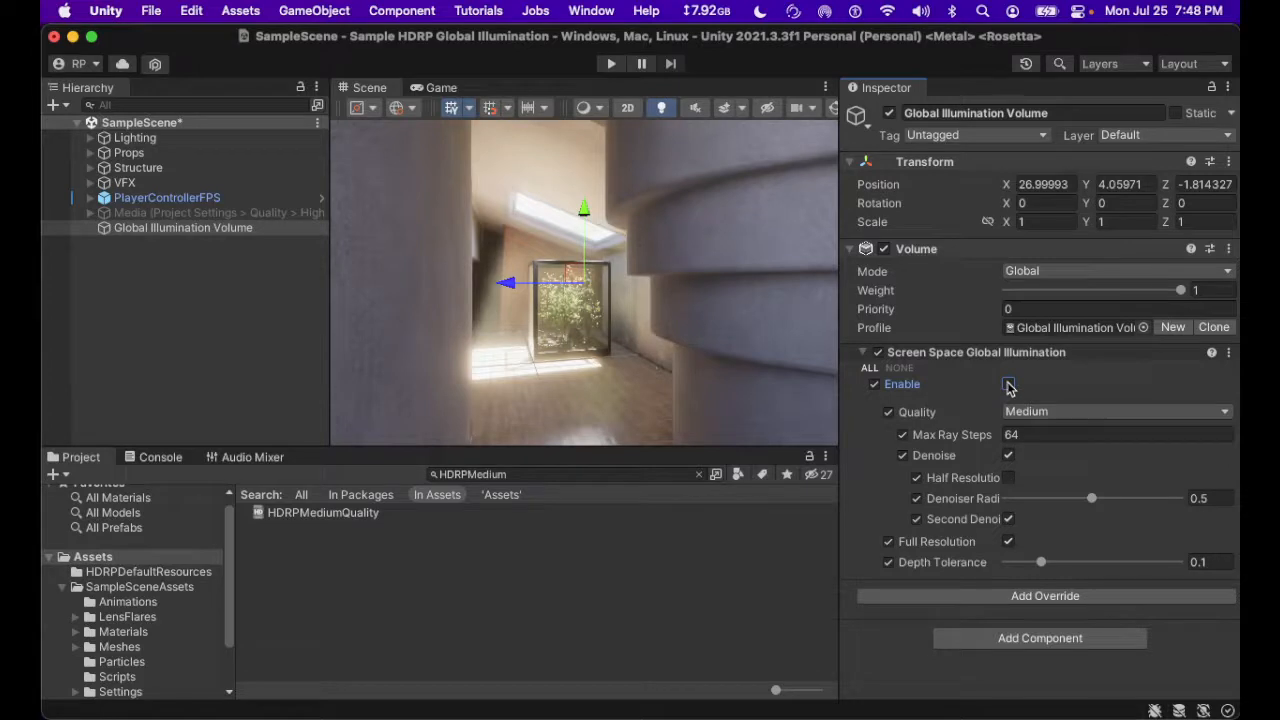
pyautogui.click(1008, 384)
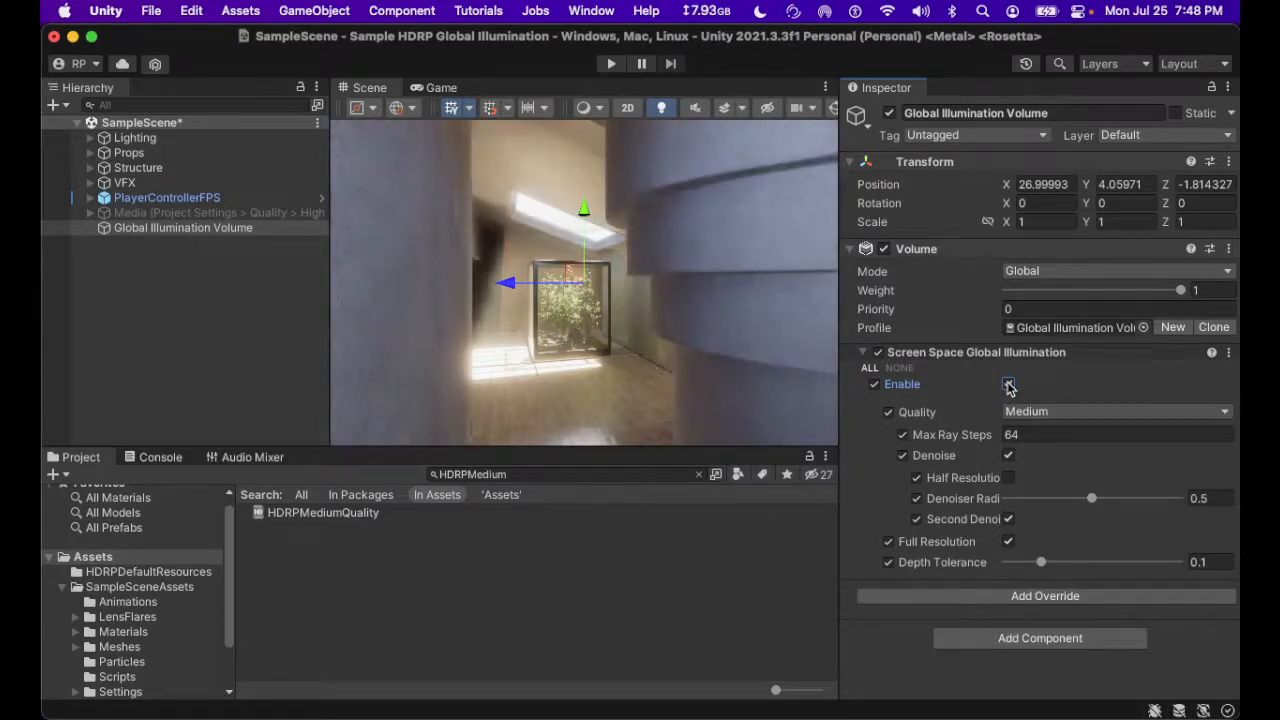
pyautogui.click(1008, 384)
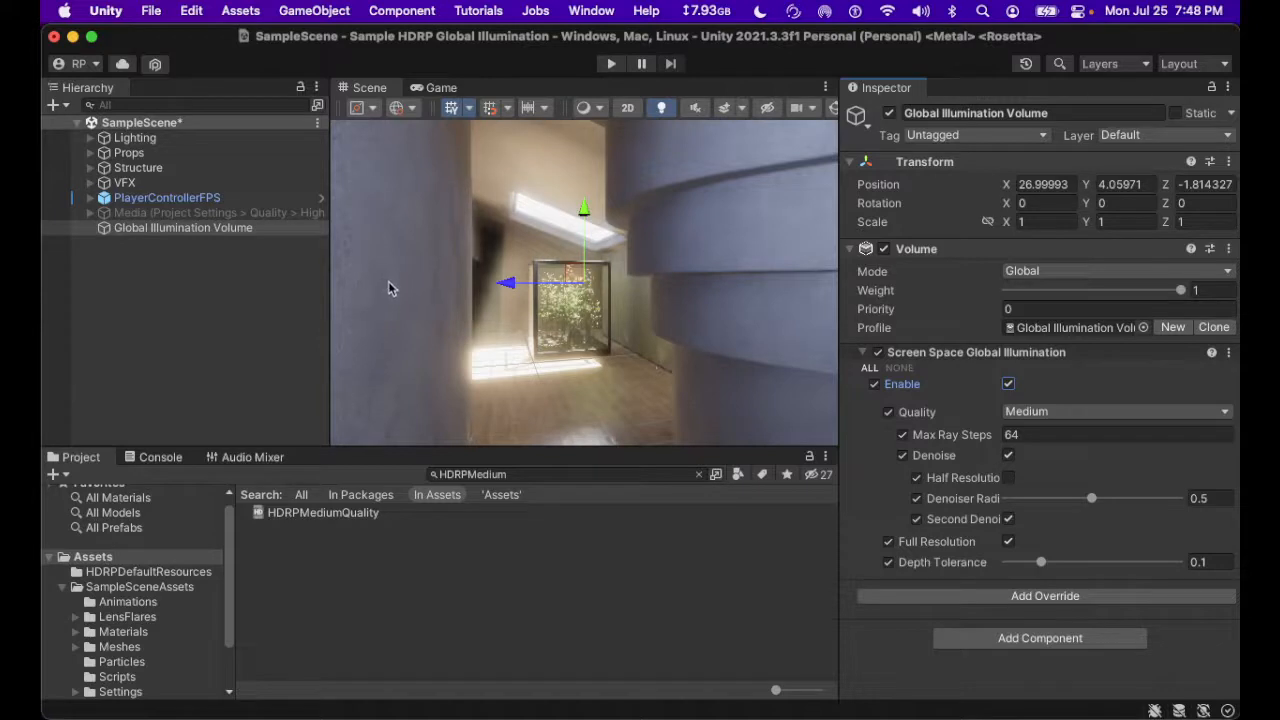
pyautogui.moveTo(658, 266)
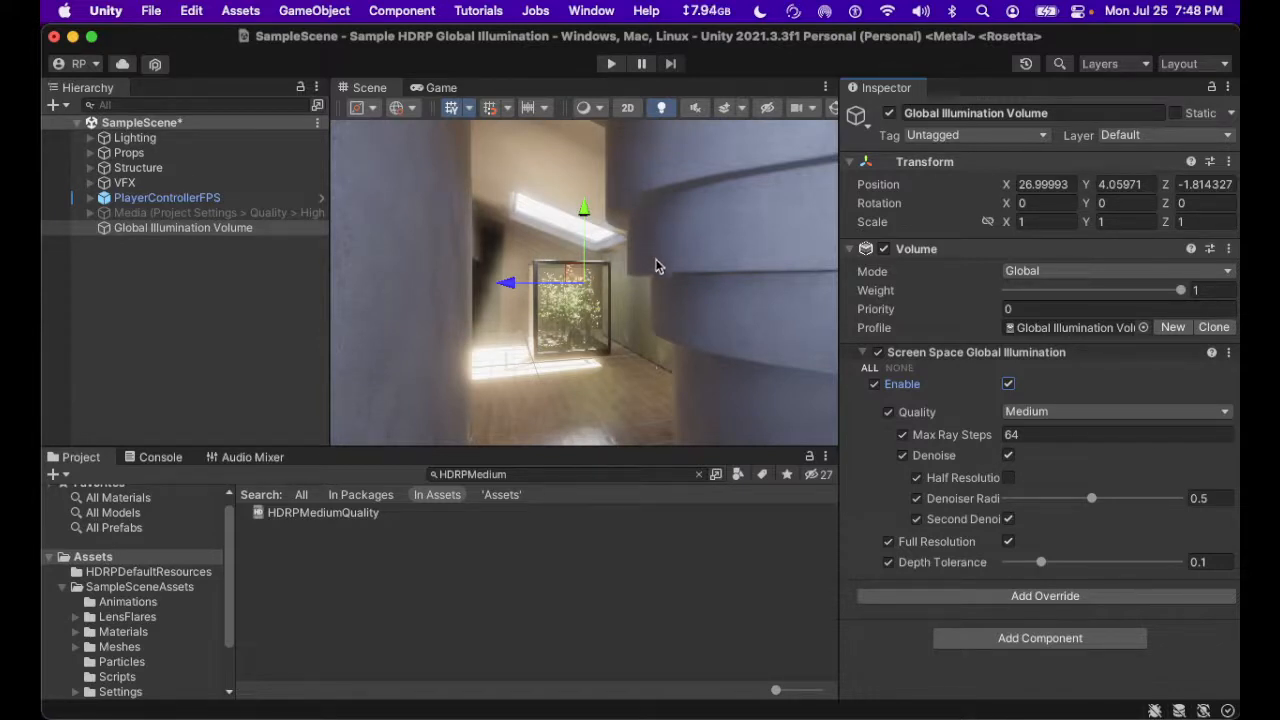
pyautogui.moveTo(665, 245)
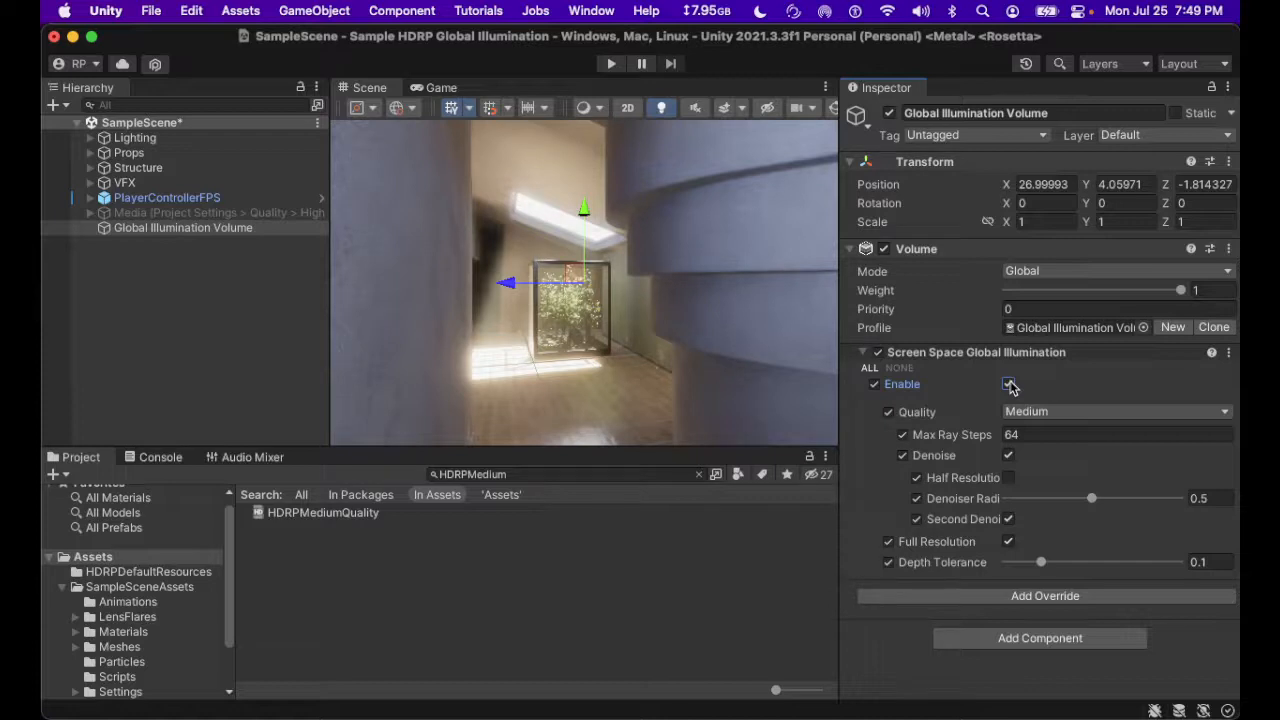
pyautogui.click(1008, 384)
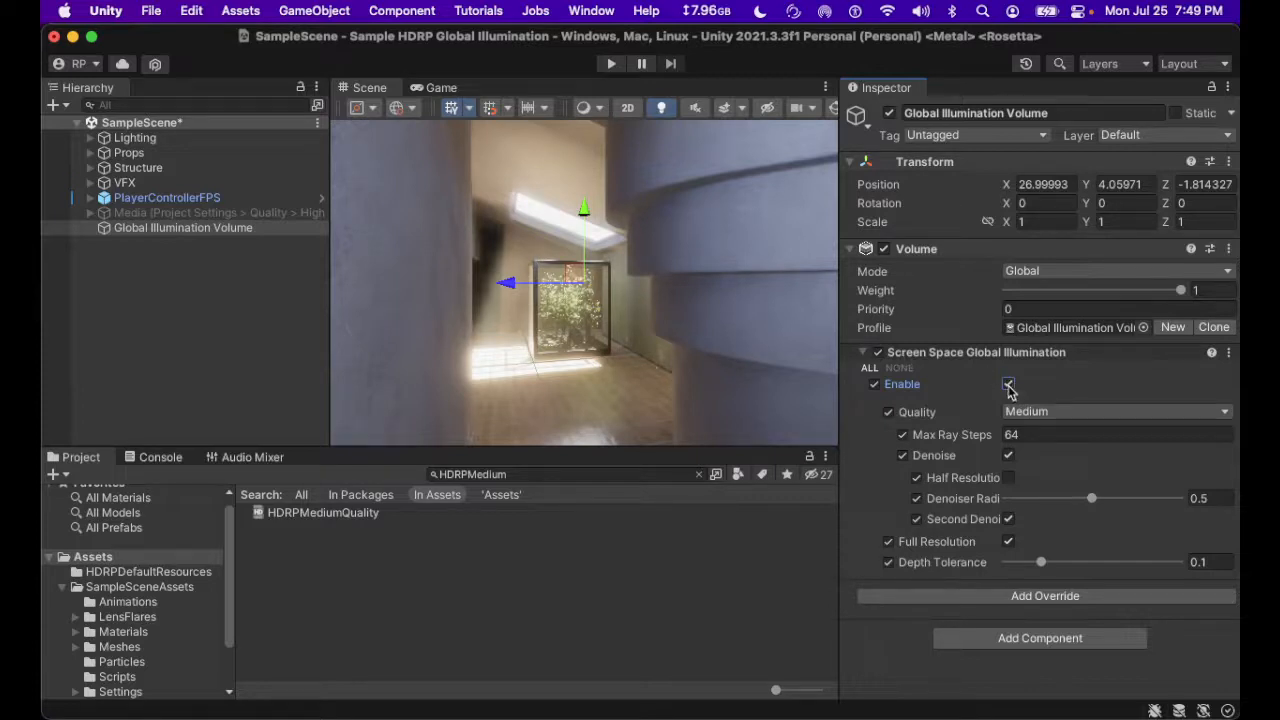
pyautogui.click(1008, 384)
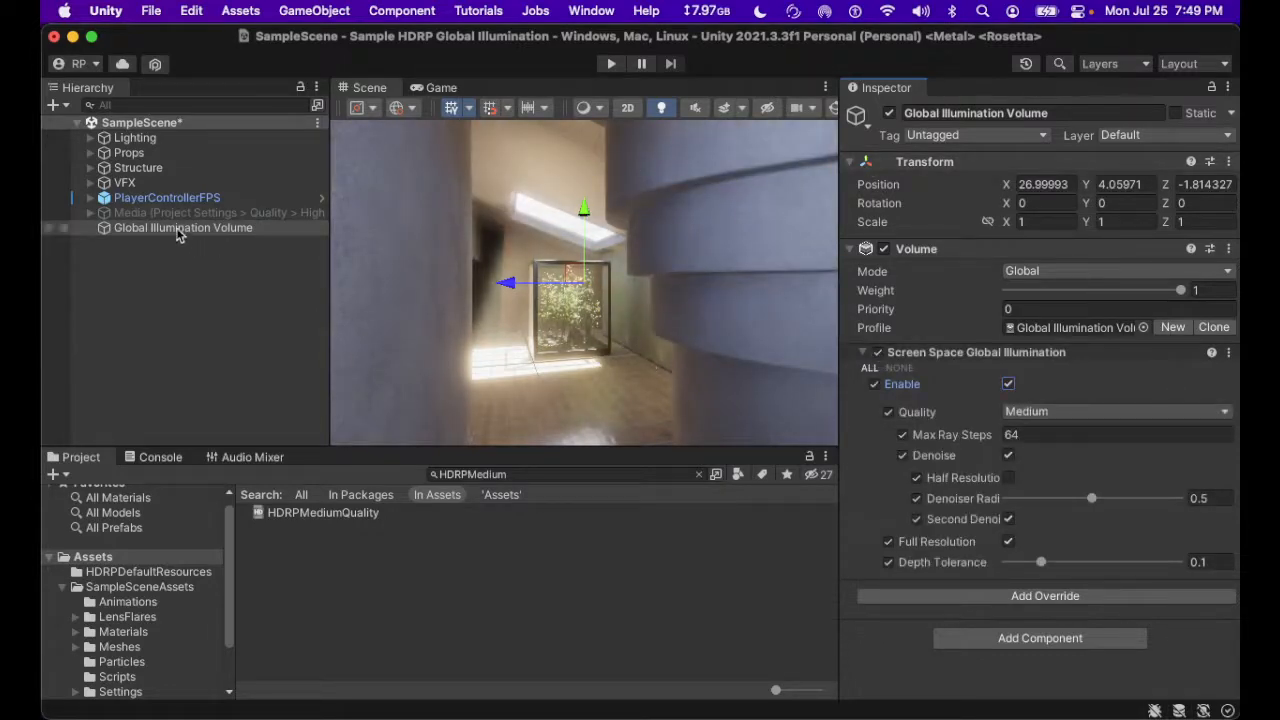
pyautogui.click(183, 227)
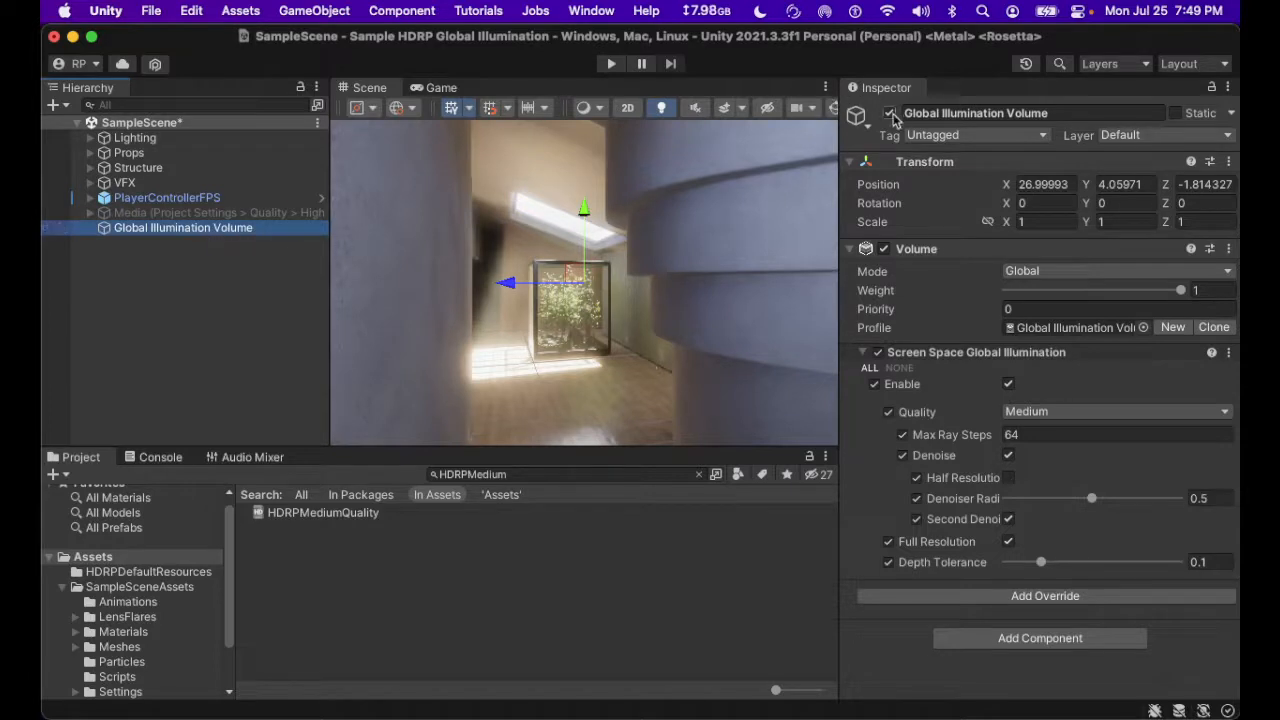
pyautogui.click(890, 113)
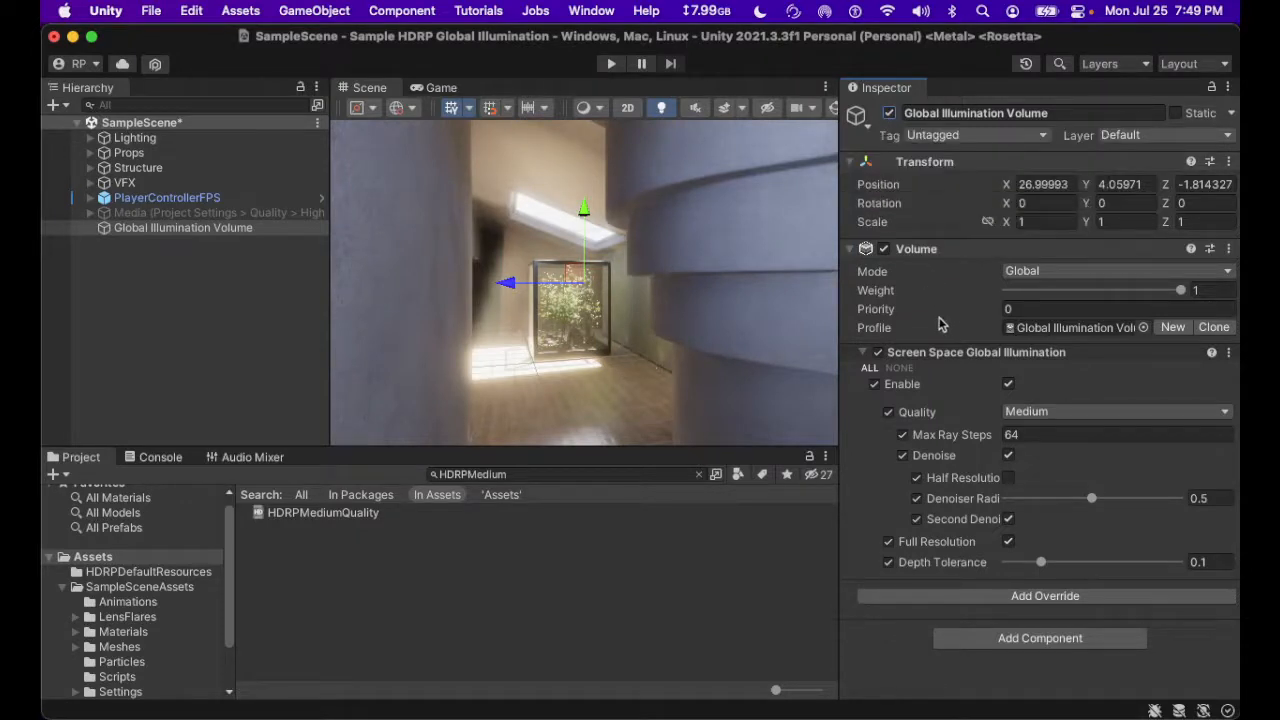
pyautogui.moveTo(590, 347)
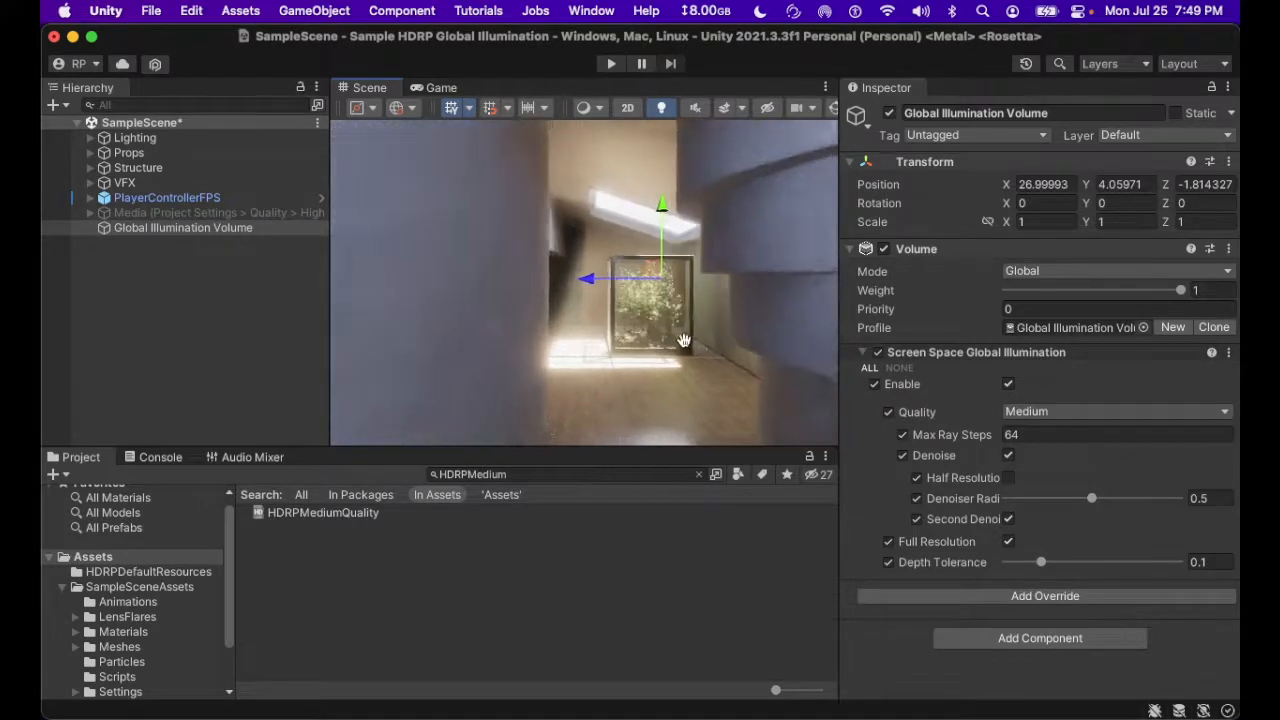
# Fly the scene camera past the glass box into the teal-walled corridor.
pyautogui.moveTo(685, 340); pyautogui.dragTo(600, 335)
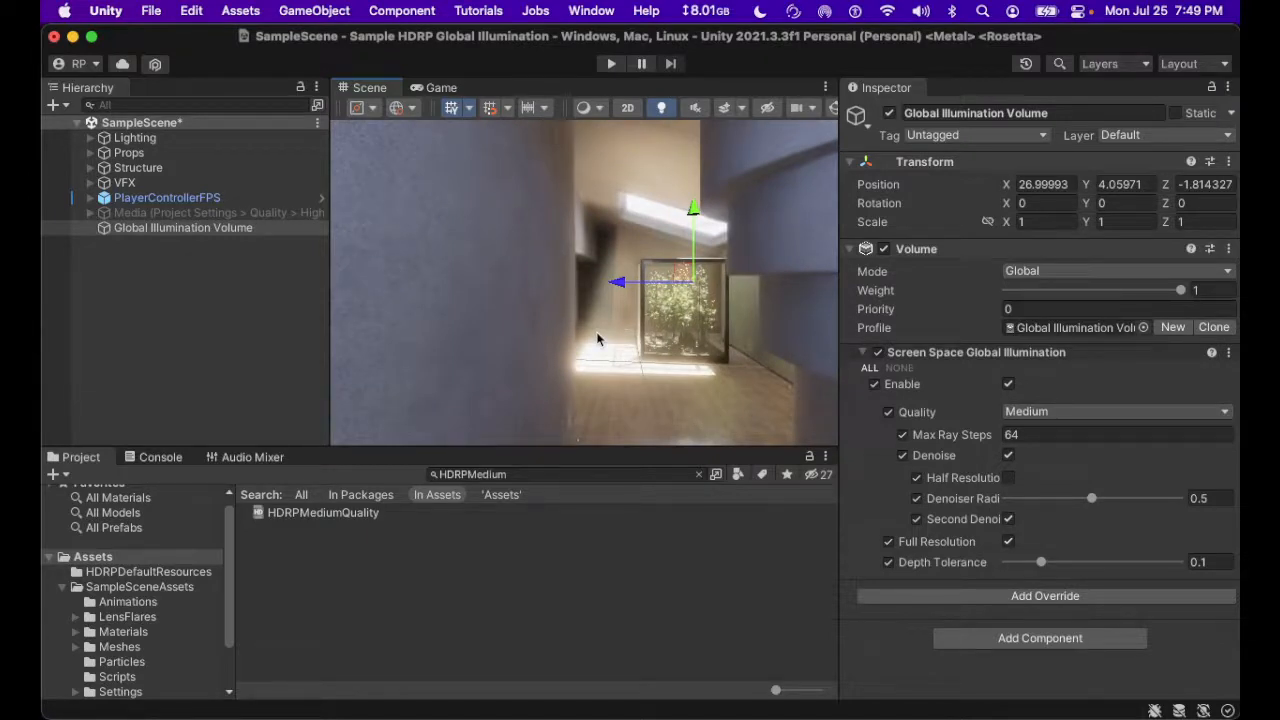
pyautogui.moveTo(596, 332)
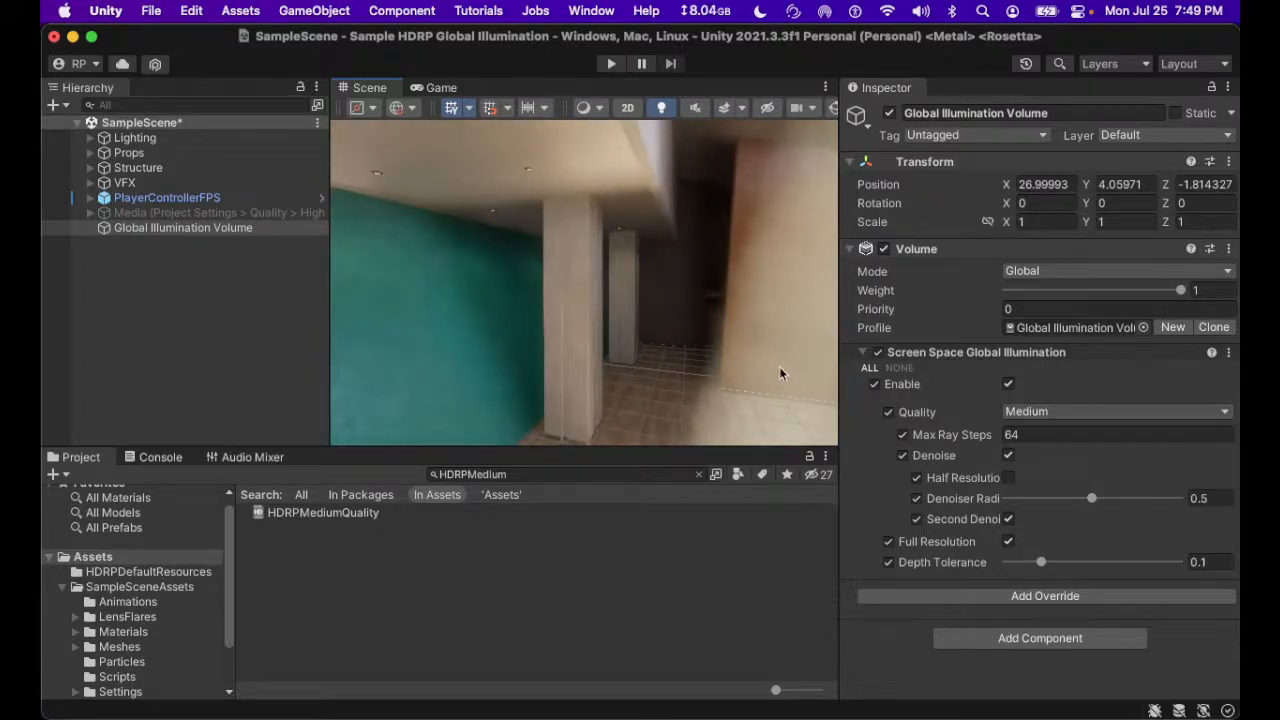
pyautogui.moveTo(573, 322)
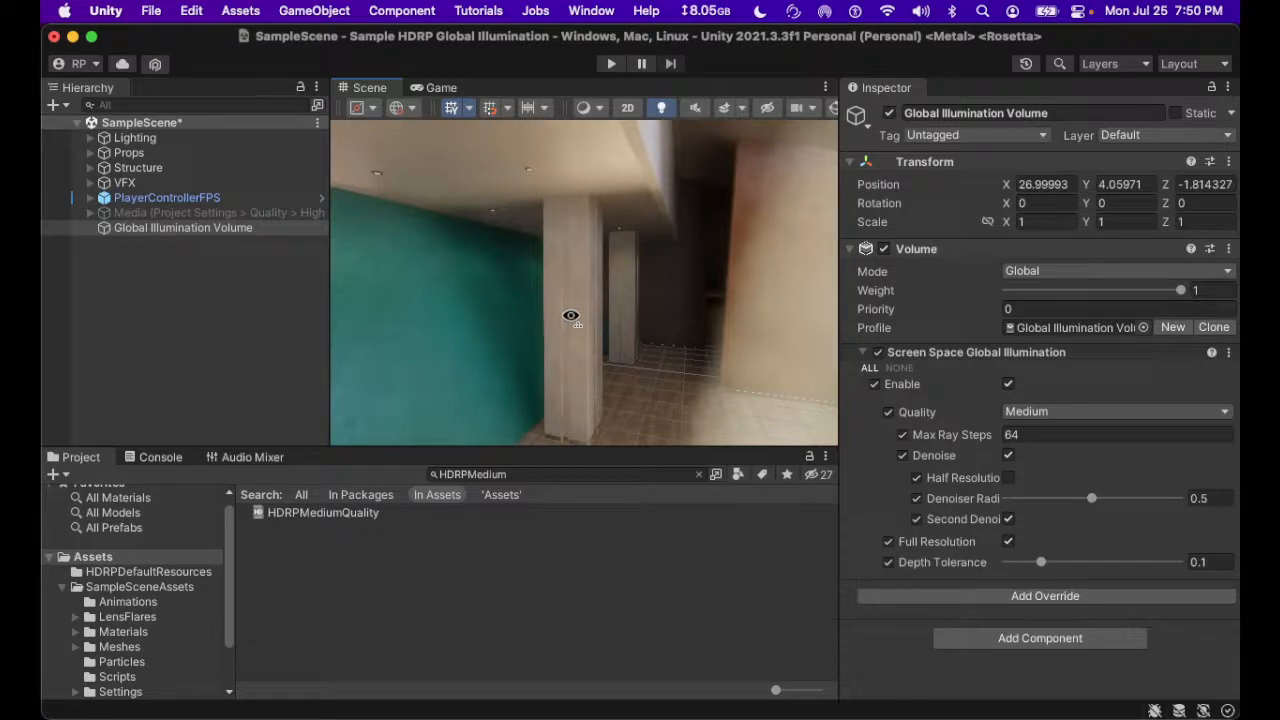
pyautogui.scroll(-3)
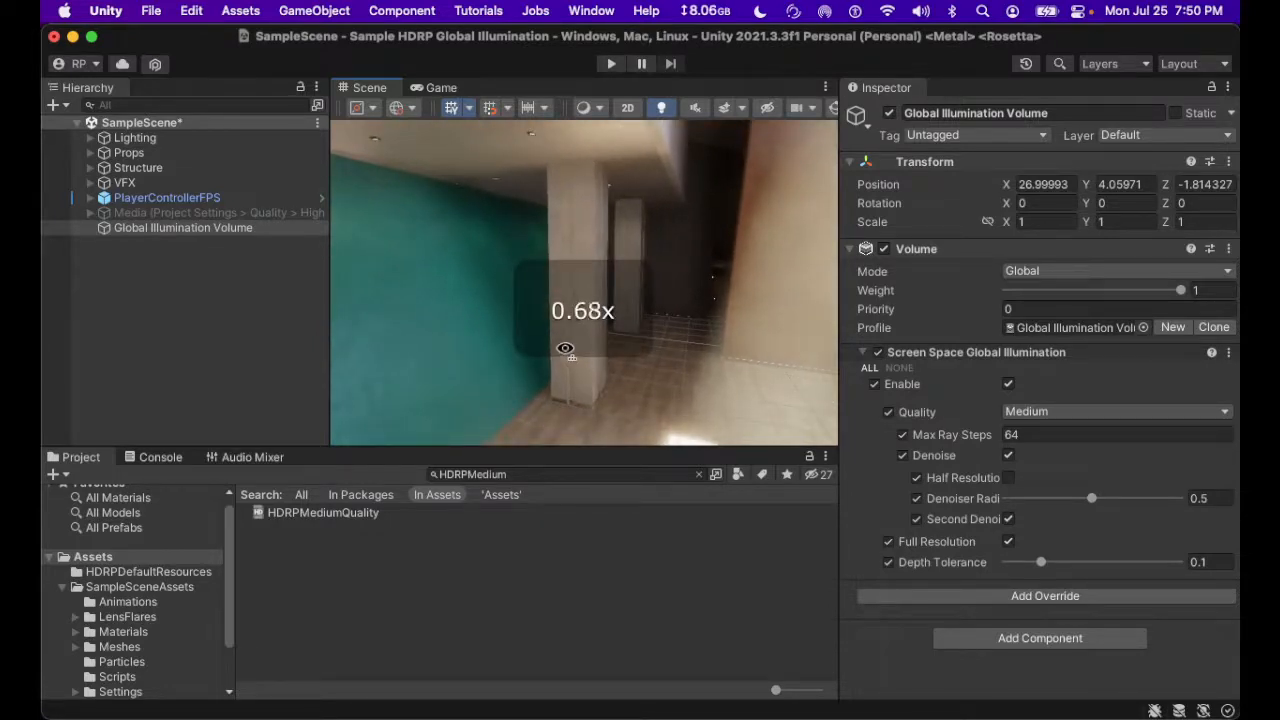
pyautogui.scroll(3)
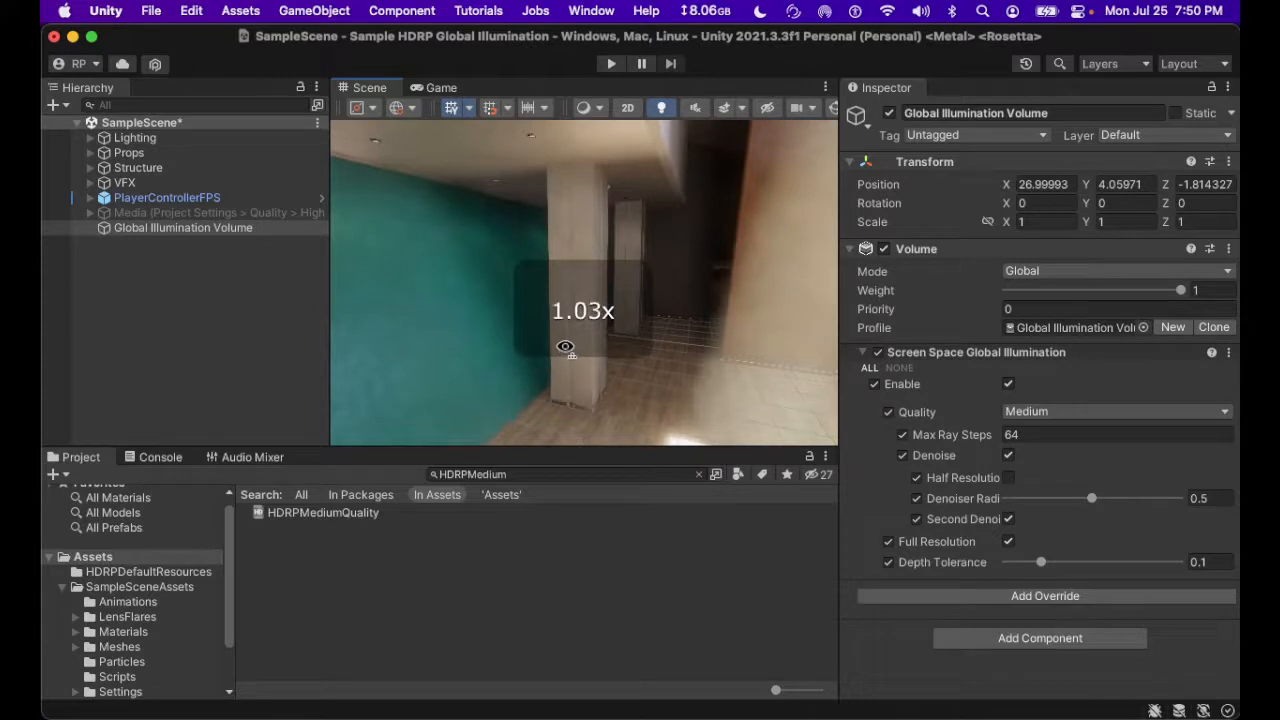
pyautogui.scroll(-3)
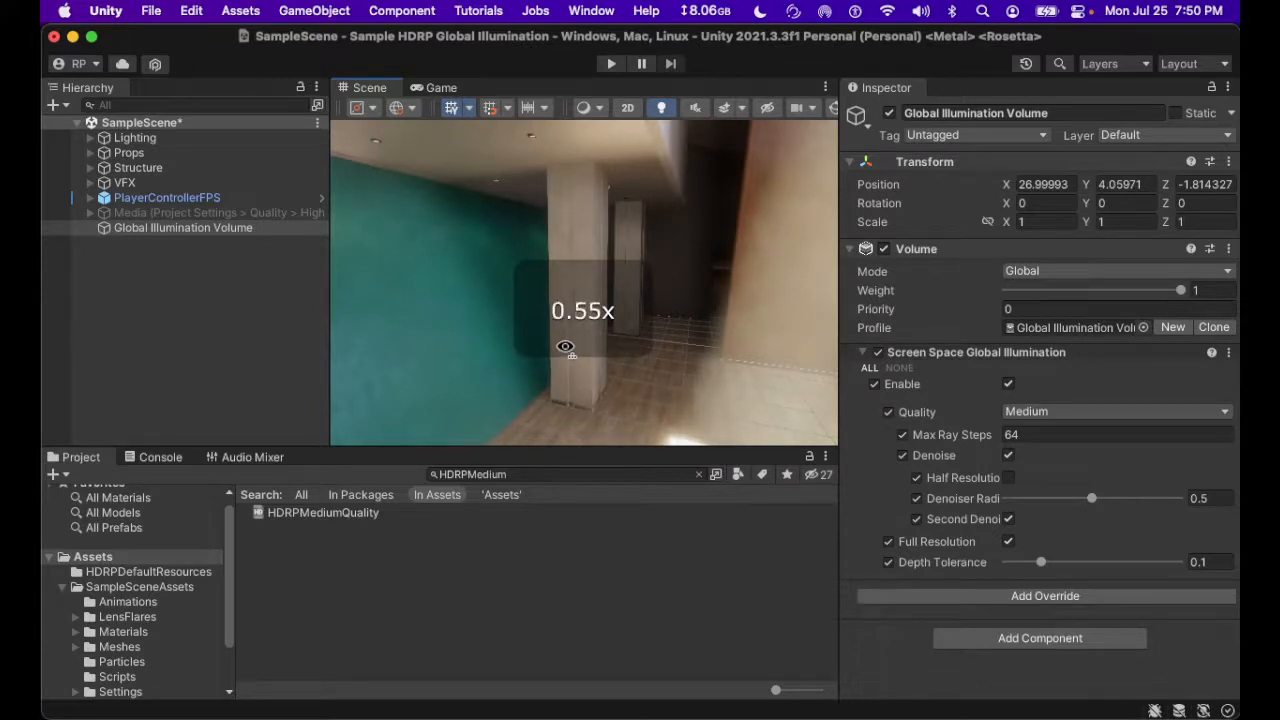
pyautogui.scroll(-3)
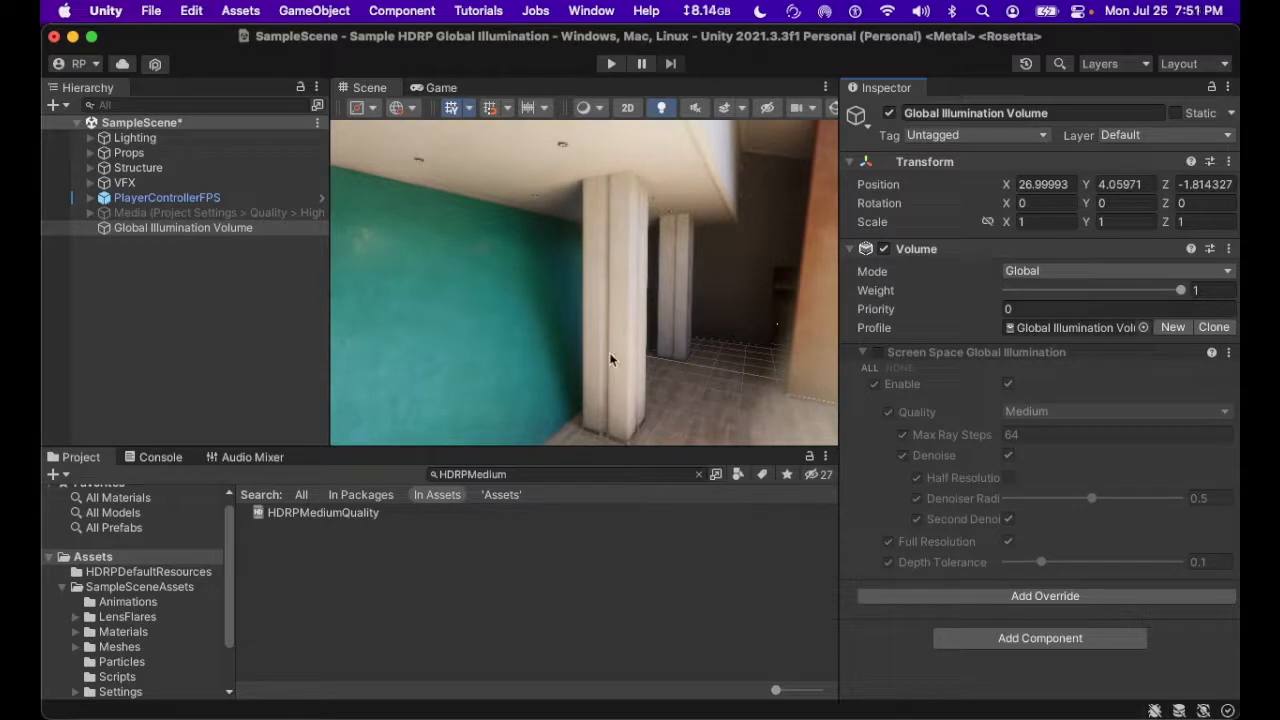
pyautogui.moveTo(562, 375)
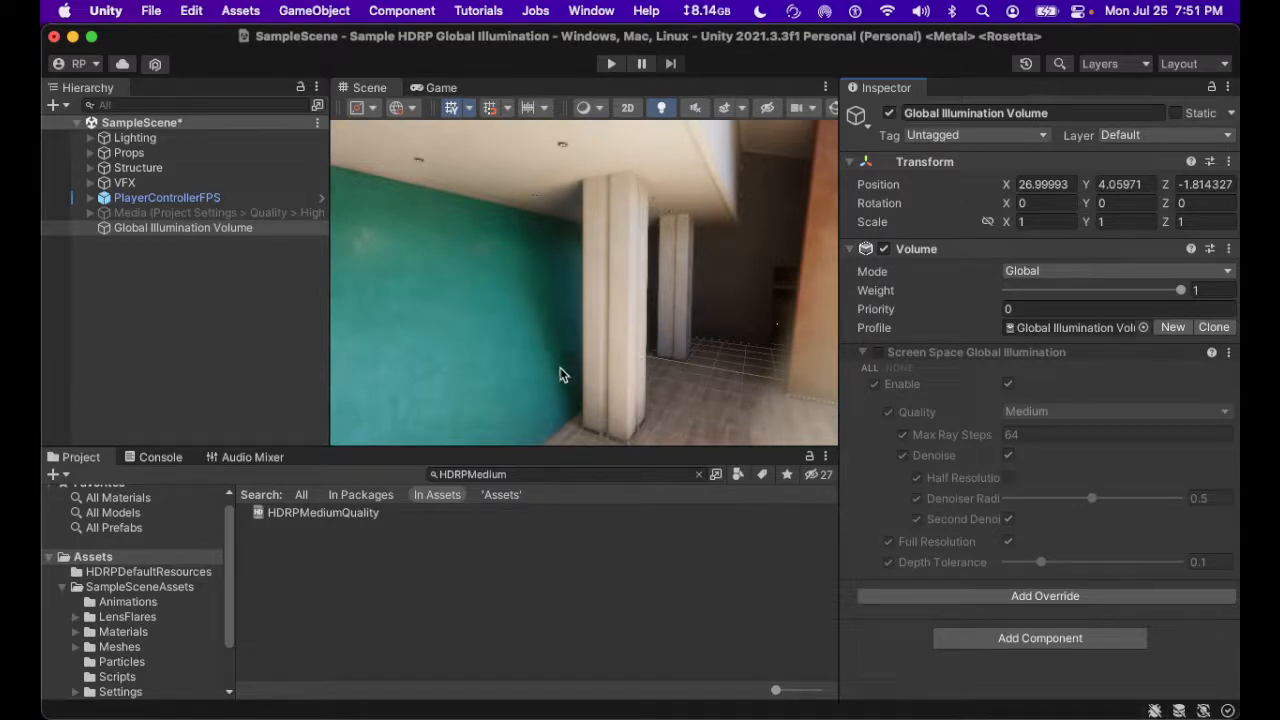
pyautogui.moveTo(605, 347)
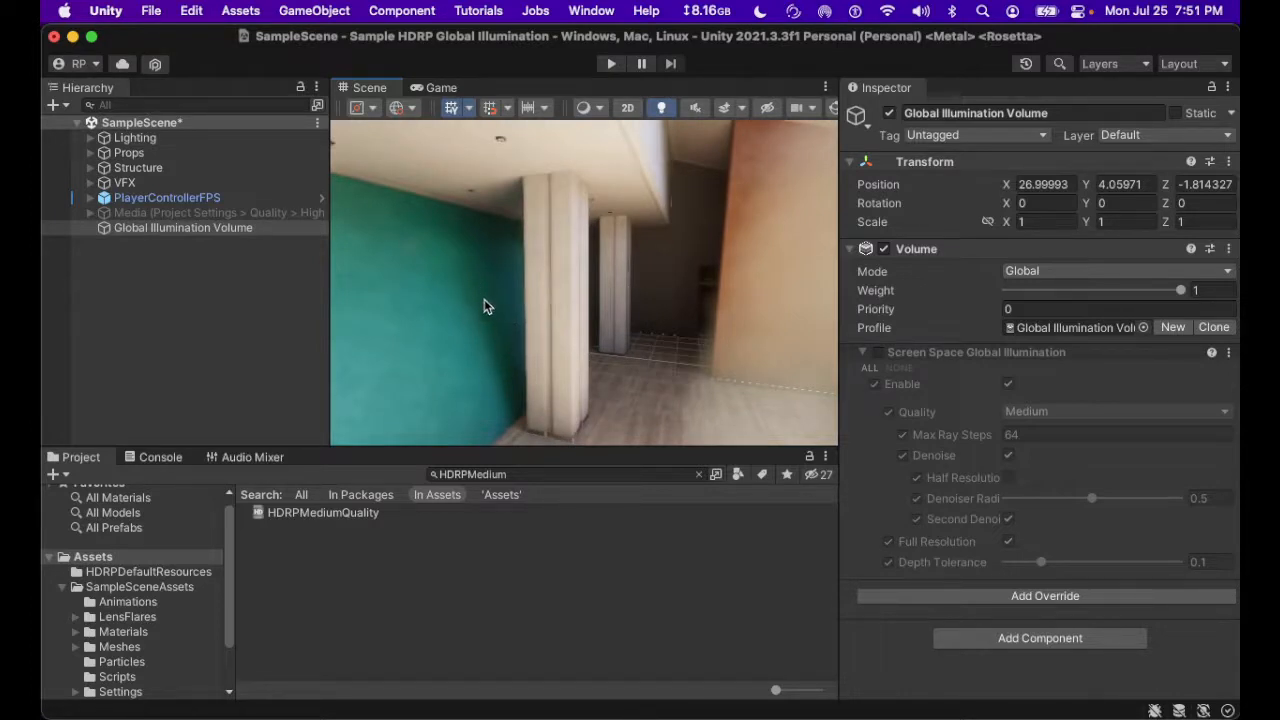
pyautogui.moveTo(878, 357)
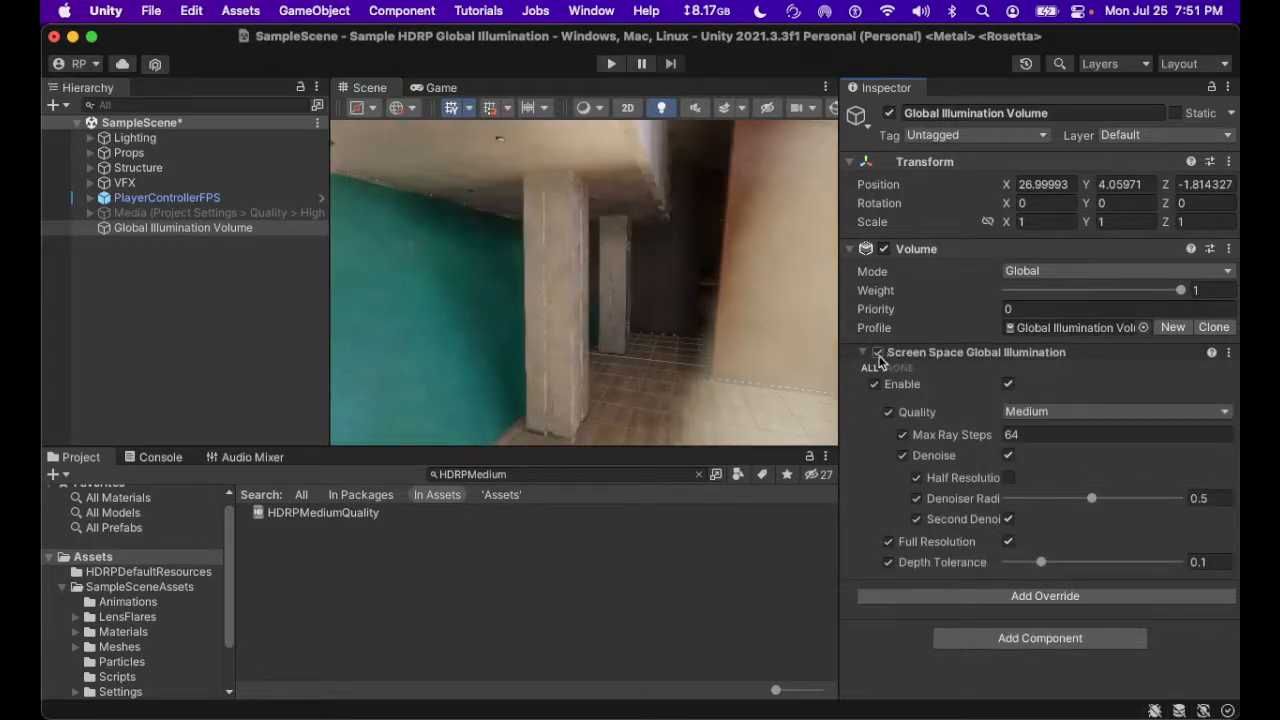
# Switch the Screen Space Global Illumination override on to compare the corridor, then off.
pyautogui.click(878, 352)
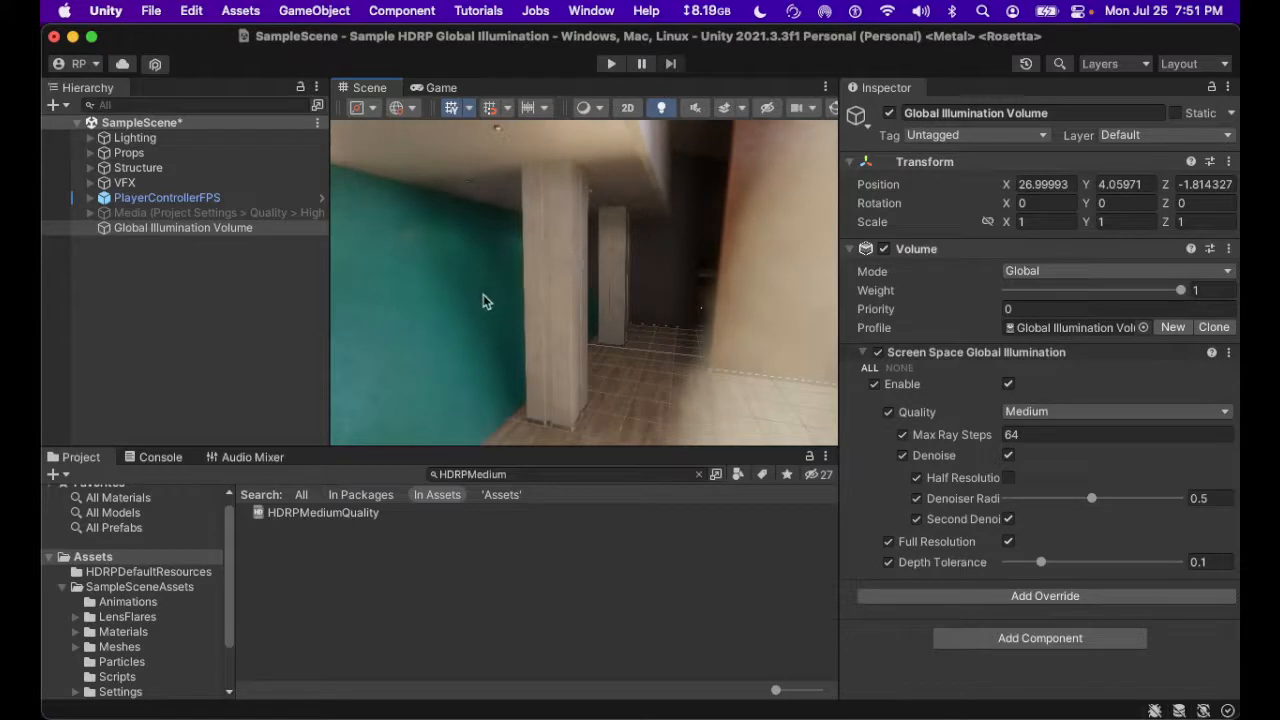
pyautogui.moveTo(418, 365)
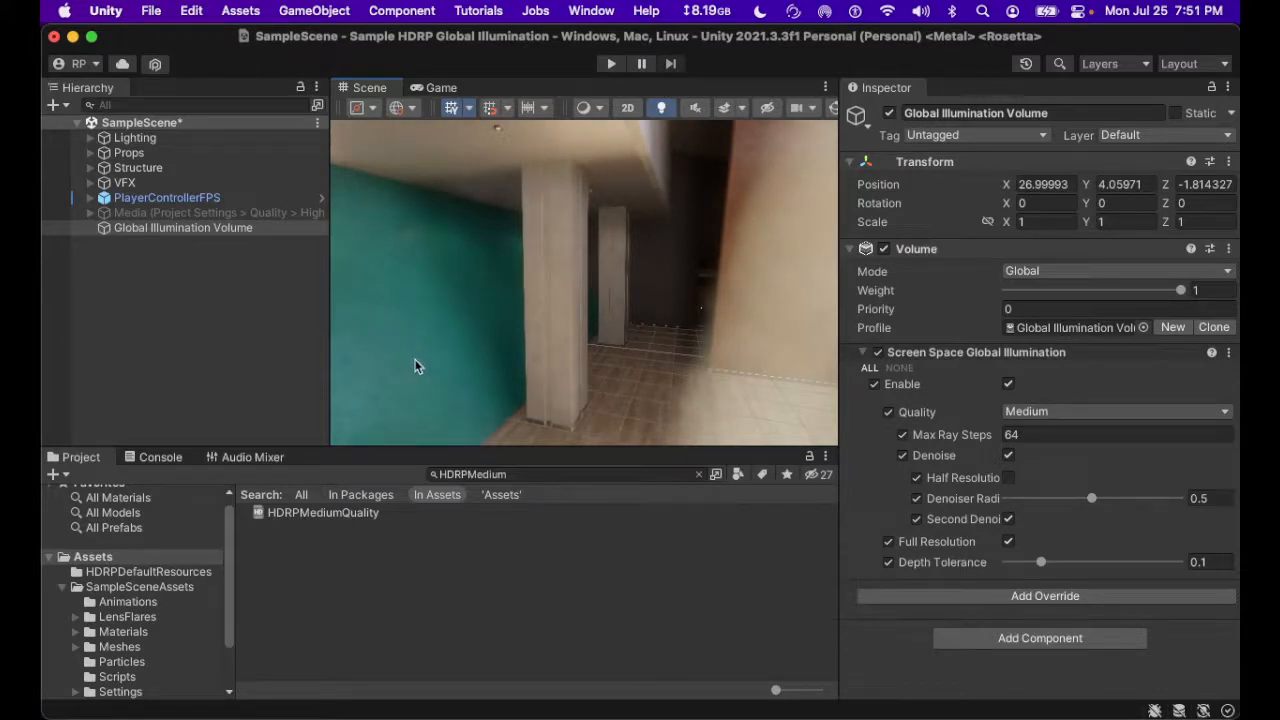
pyautogui.moveTo(406, 372)
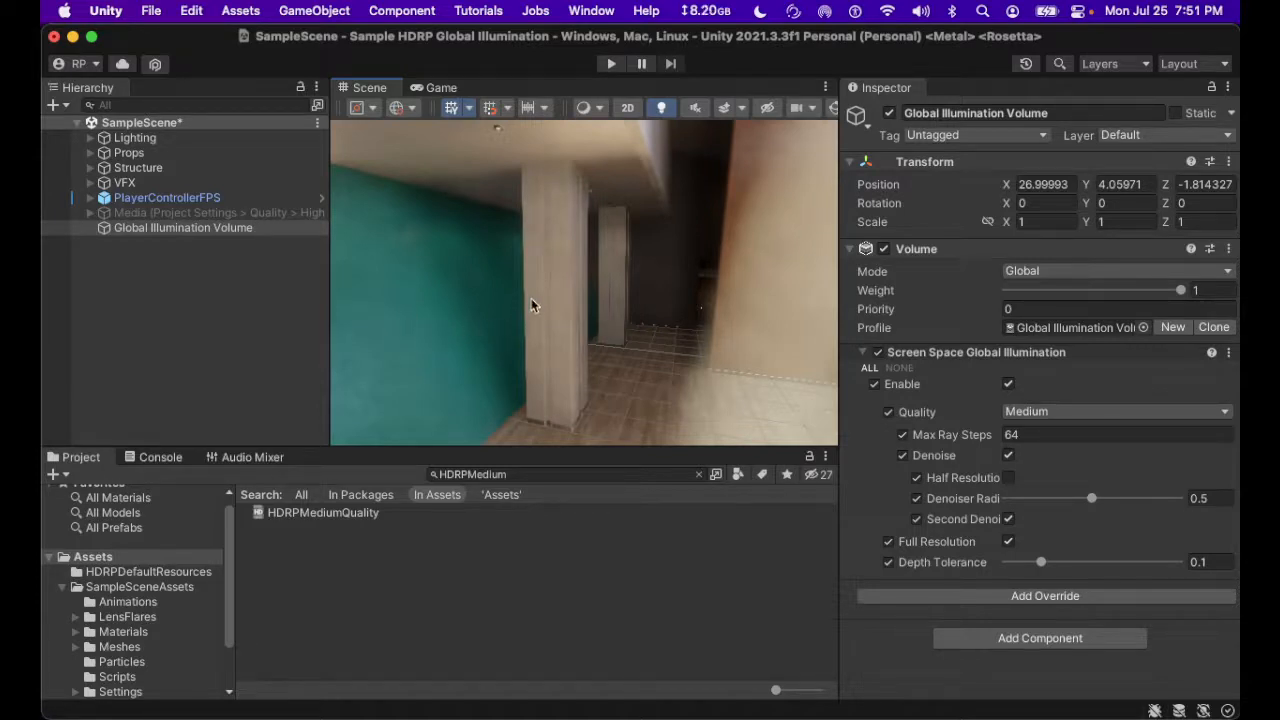
pyautogui.moveTo(533, 300)
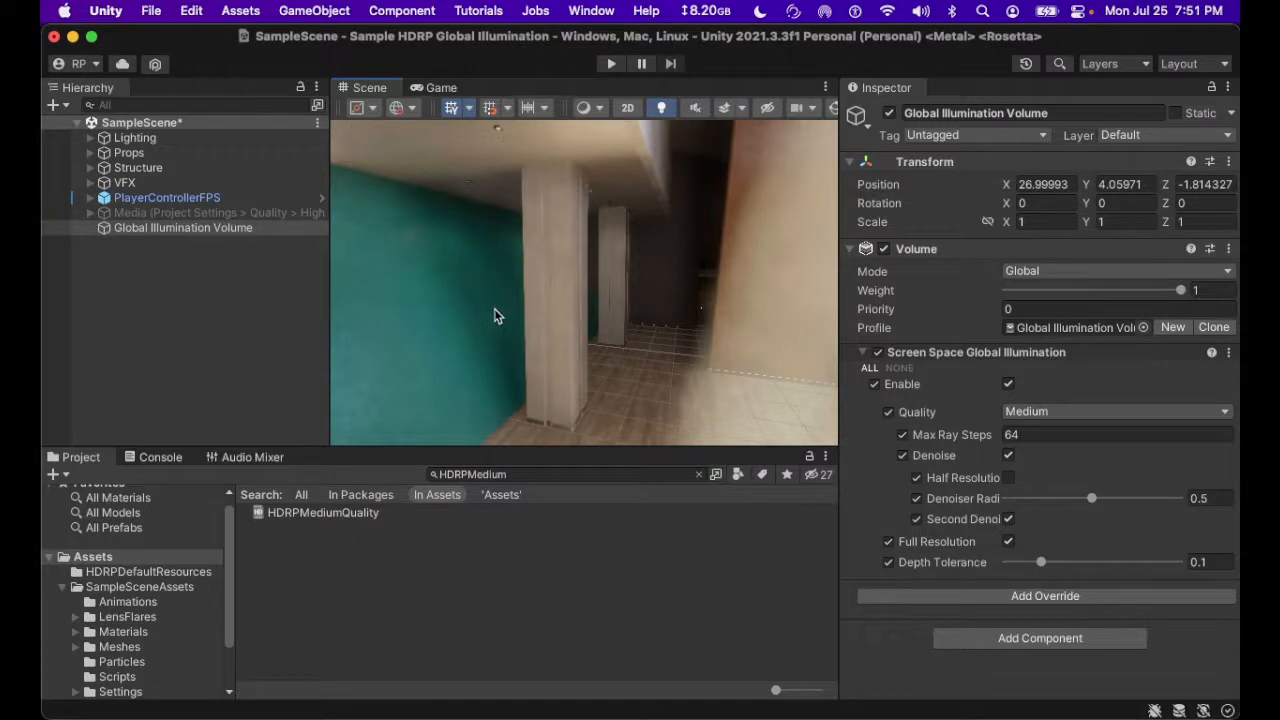
pyautogui.moveTo(500, 322)
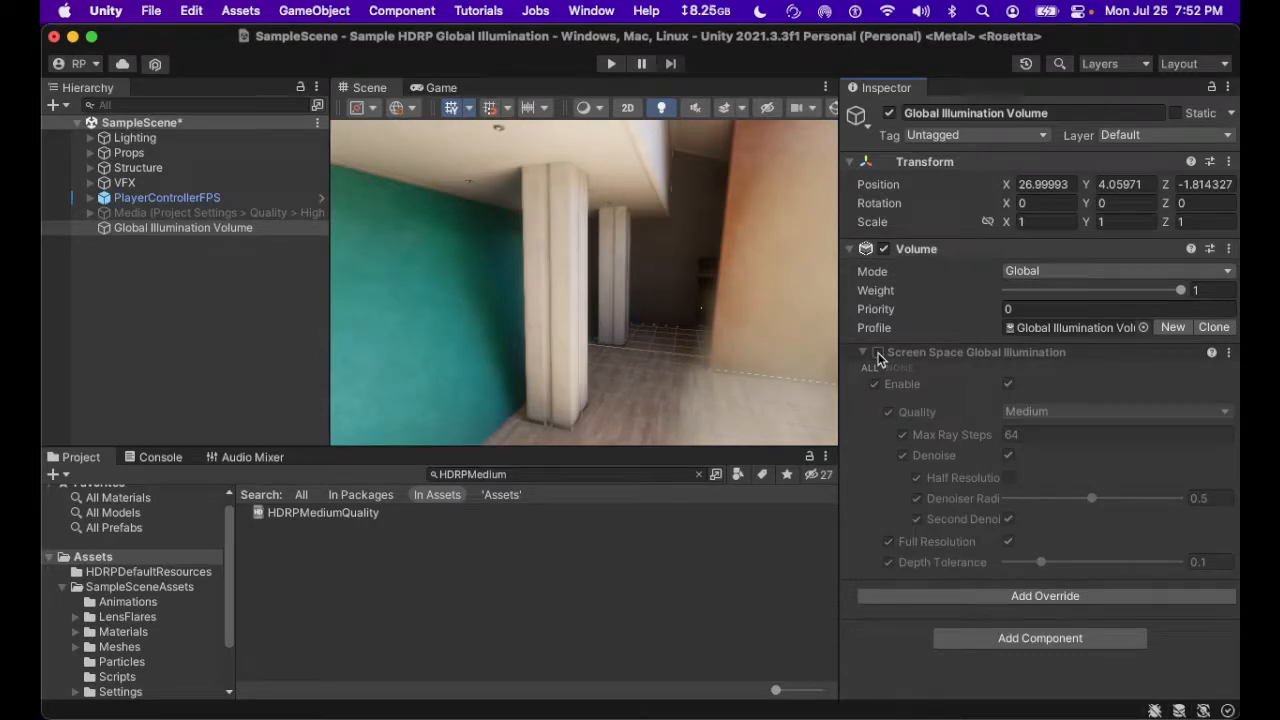
pyautogui.click(877, 351)
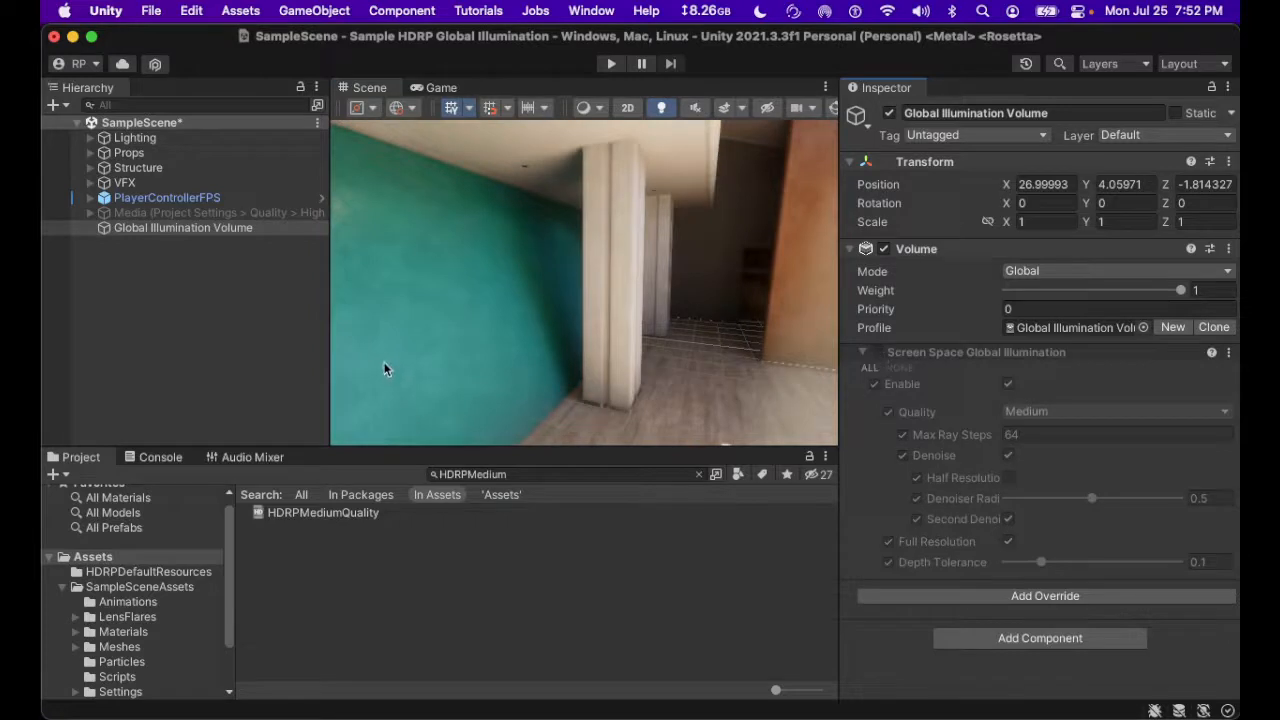
pyautogui.moveTo(448, 299)
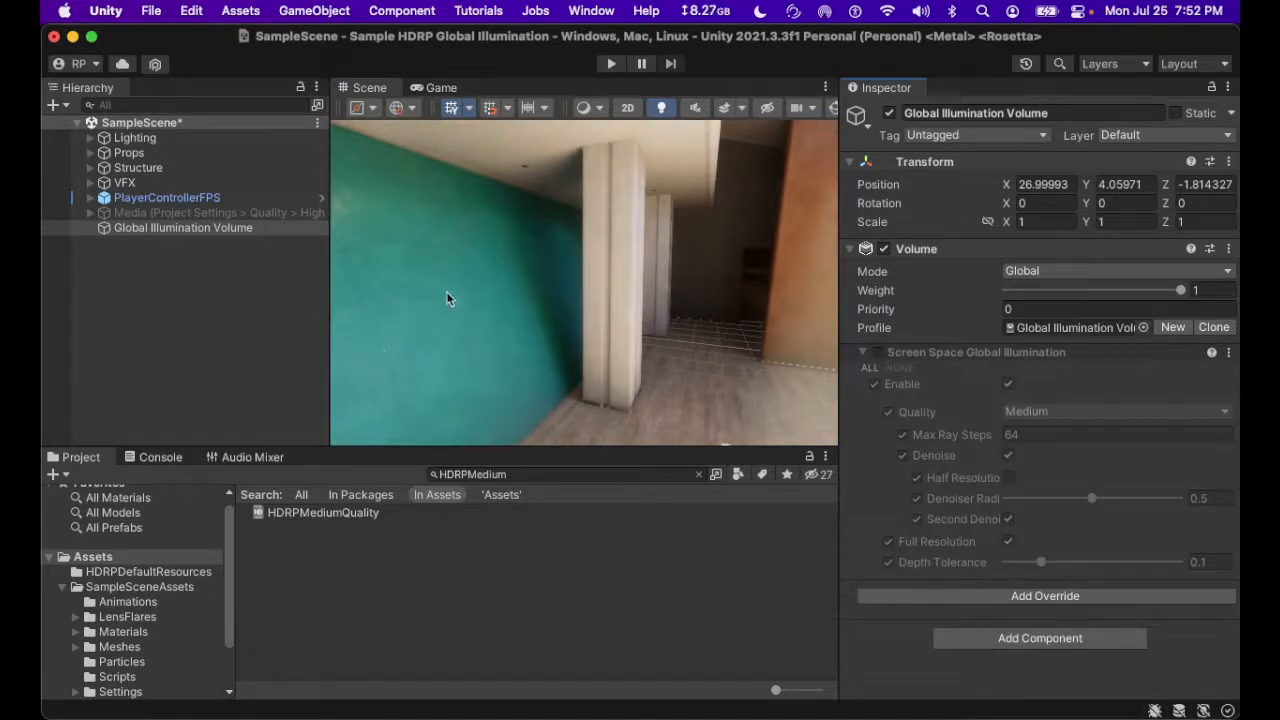
pyautogui.moveTo(414, 331)
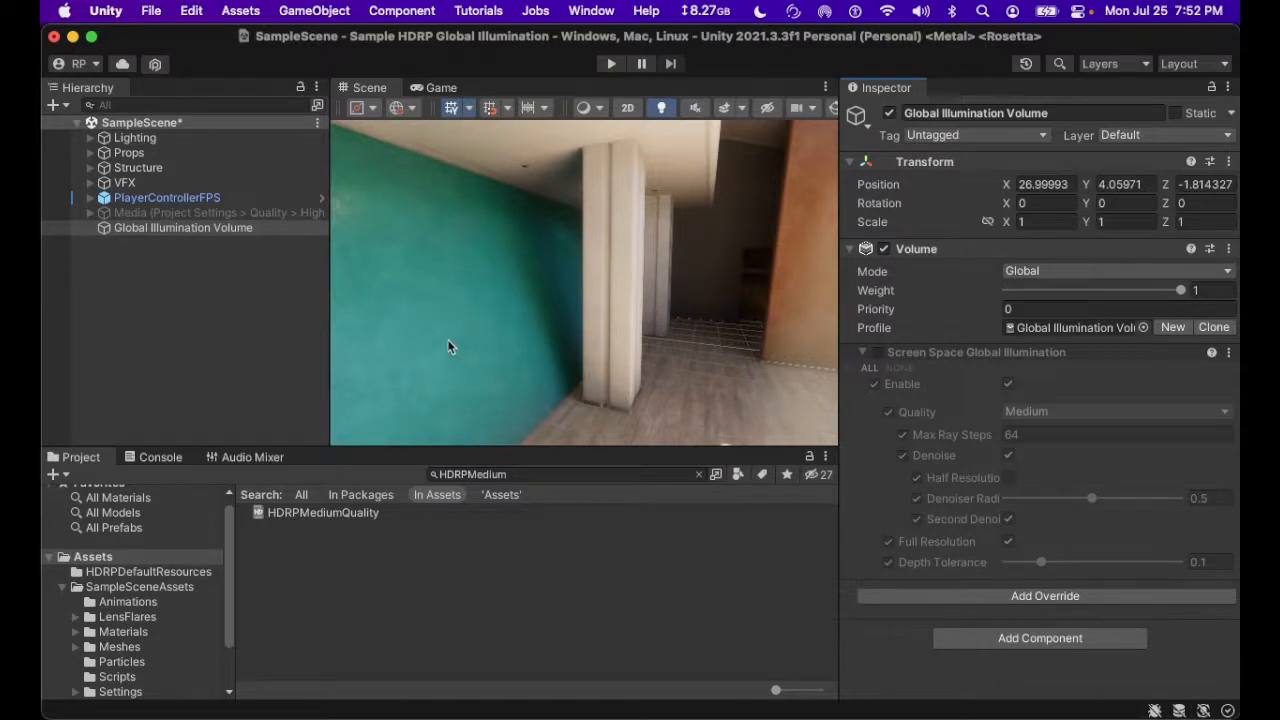
pyautogui.moveTo(398, 400)
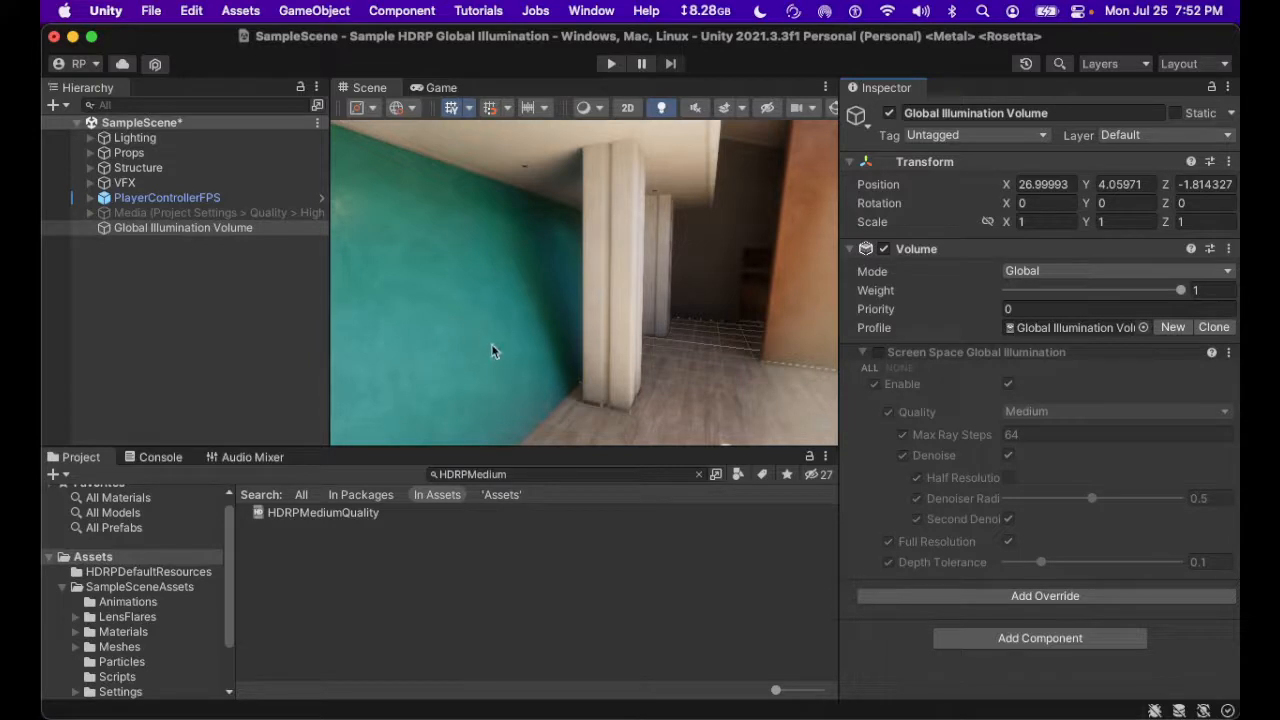
pyautogui.moveTo(452, 353)
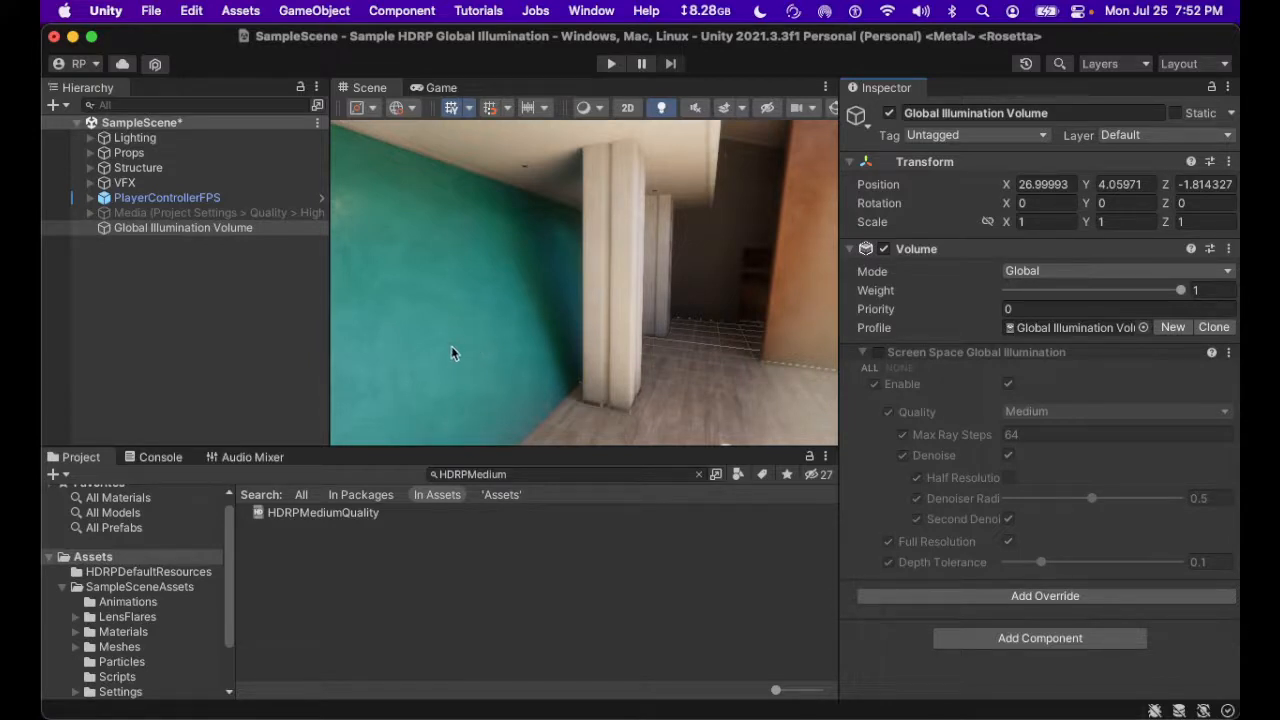
pyautogui.moveTo(538, 326)
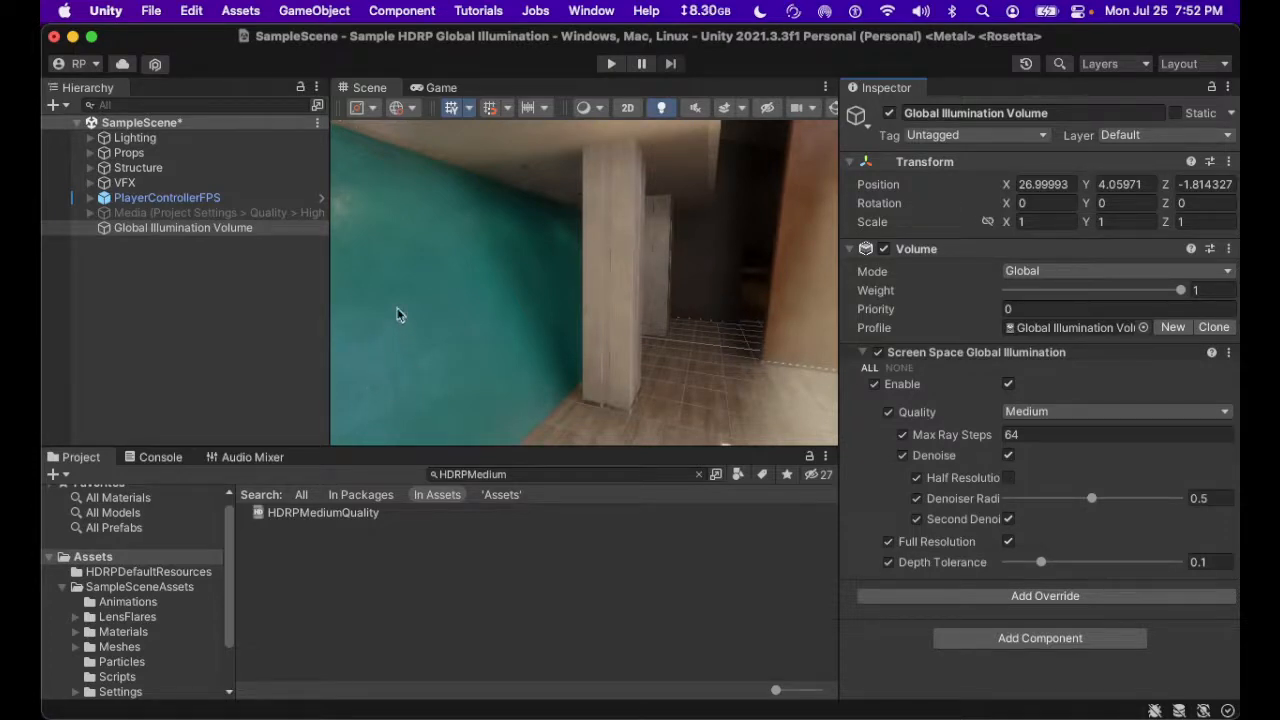
pyautogui.moveTo(446, 294)
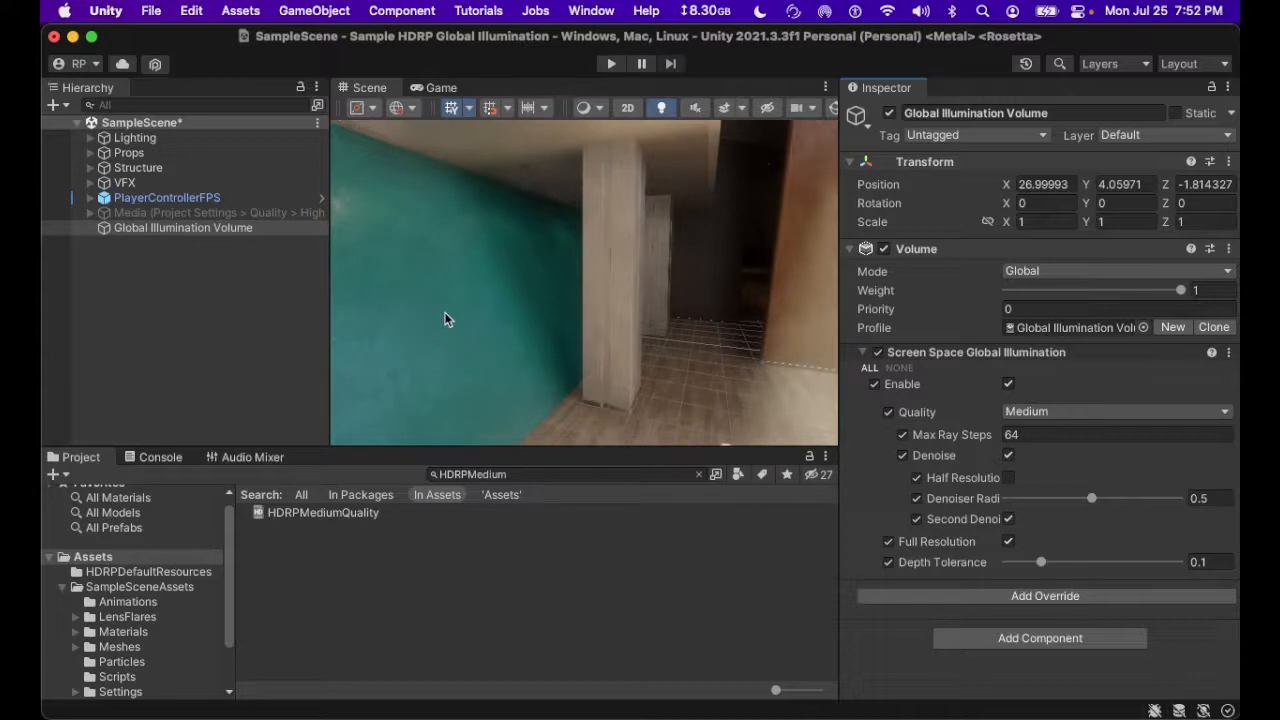
pyautogui.moveTo(918, 384)
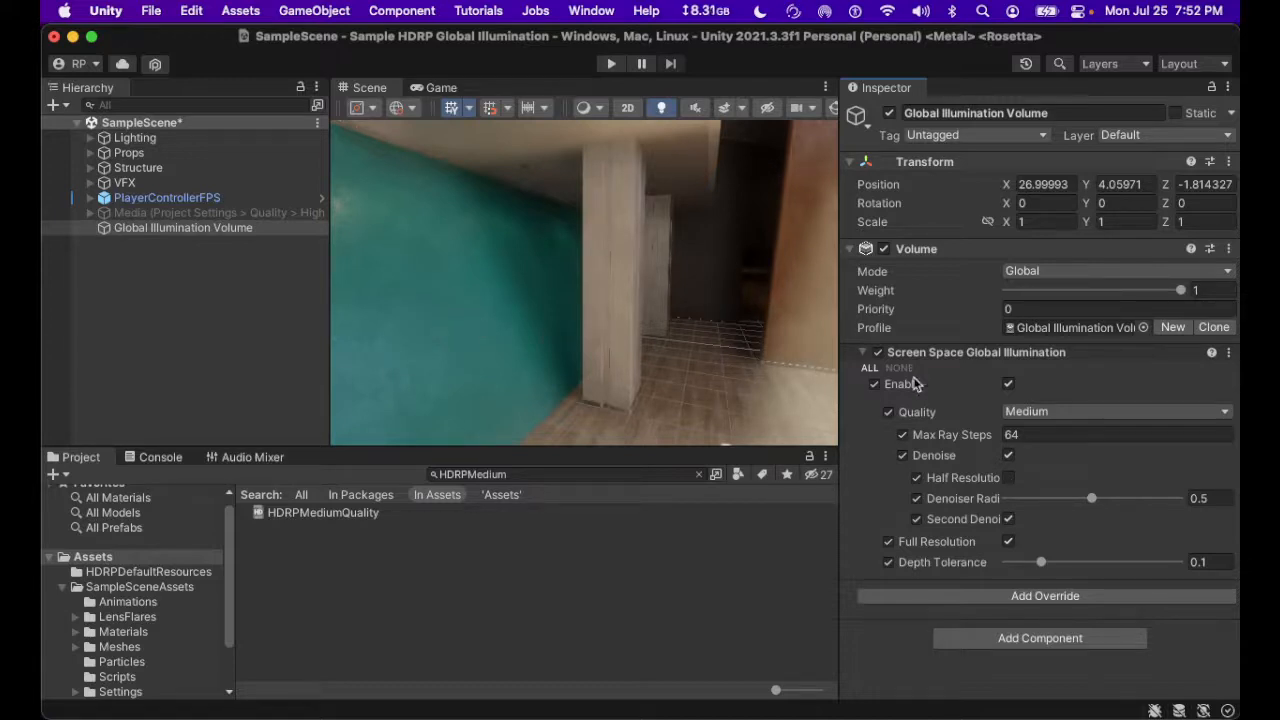
# Toggle the SSGI override checkbox and tilt the view up toward the corridor ceiling and pillars.
pyautogui.click(877, 352)
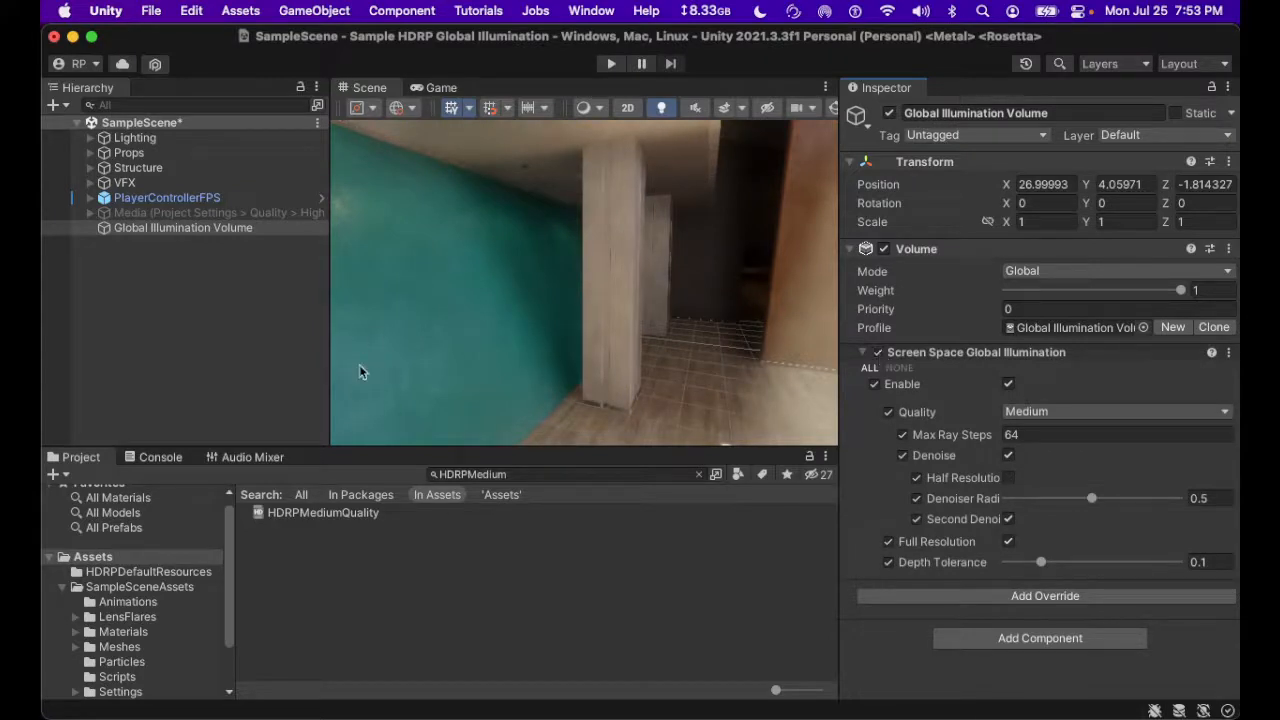
pyautogui.moveTo(490, 333)
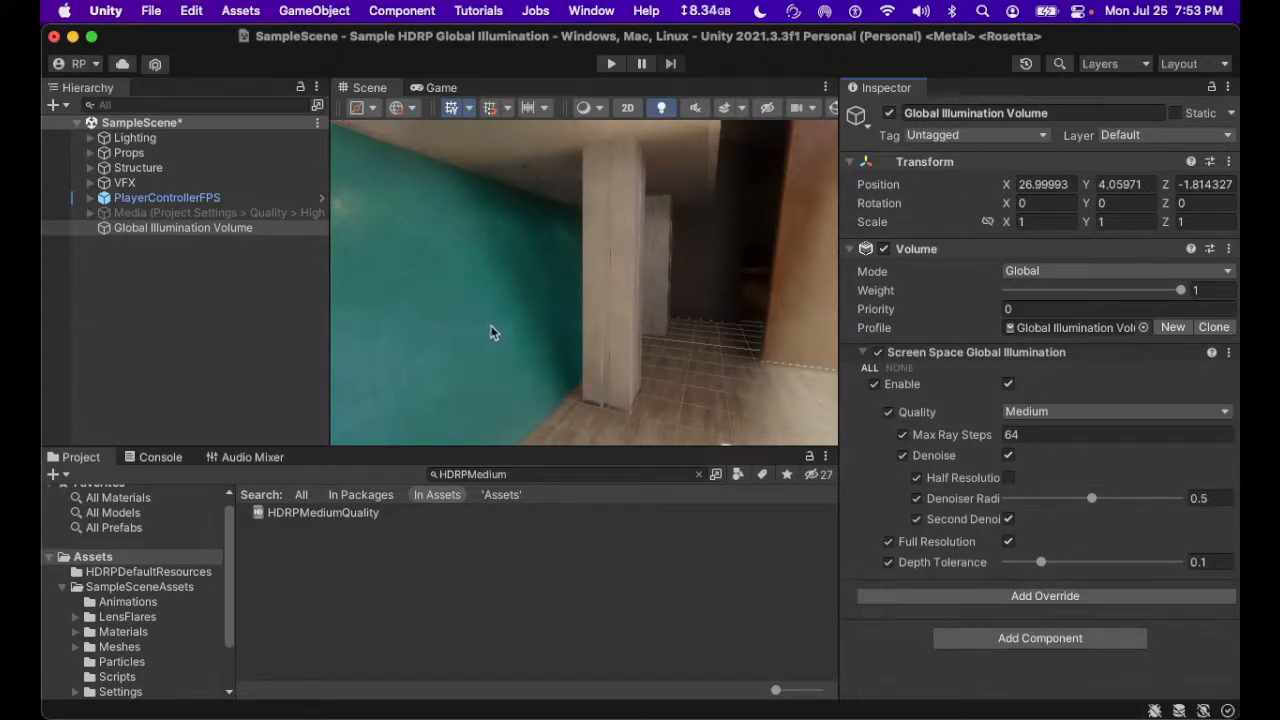
pyautogui.moveTo(490, 332); pyautogui.dragTo(598, 374)
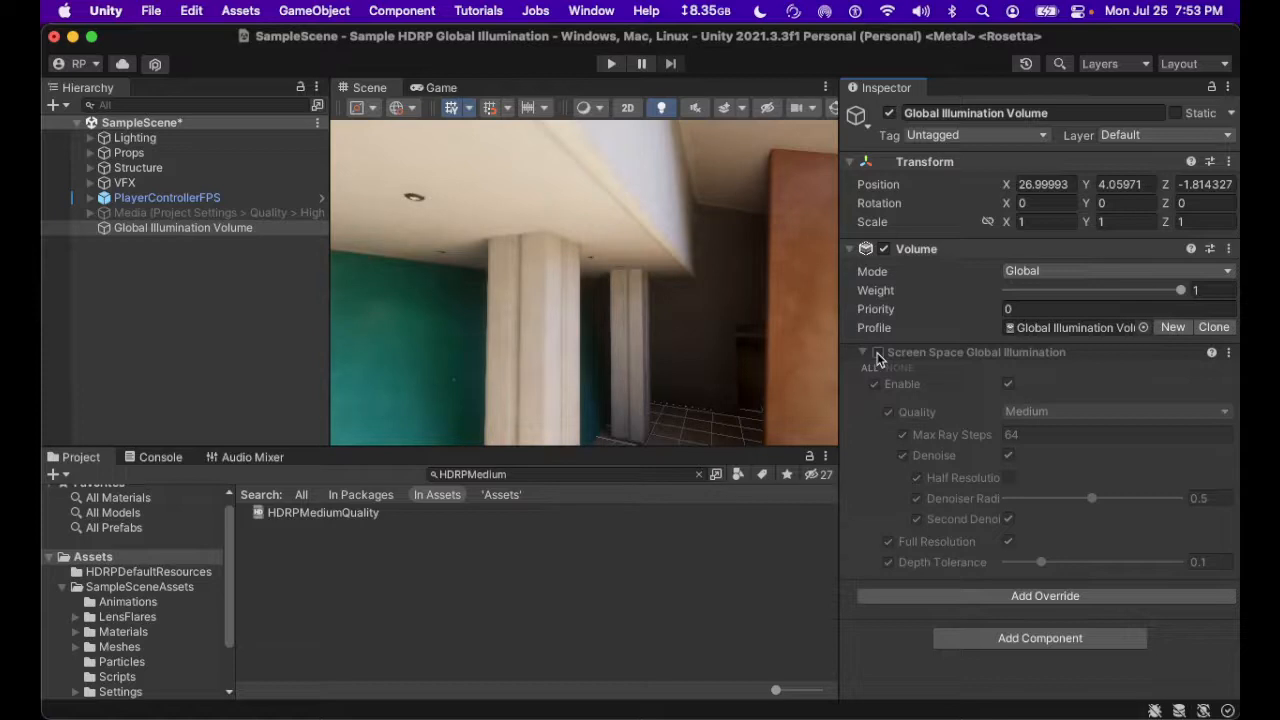
pyautogui.moveTo(558, 330)
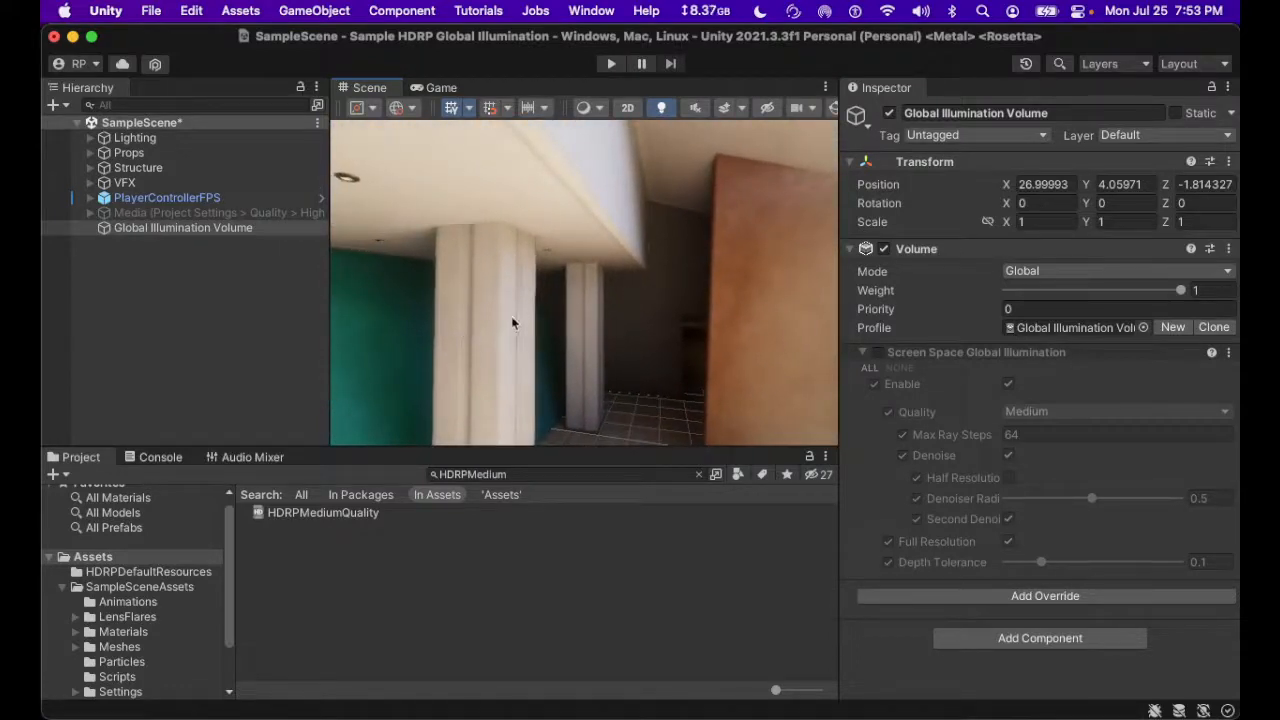
pyautogui.moveTo(453, 340)
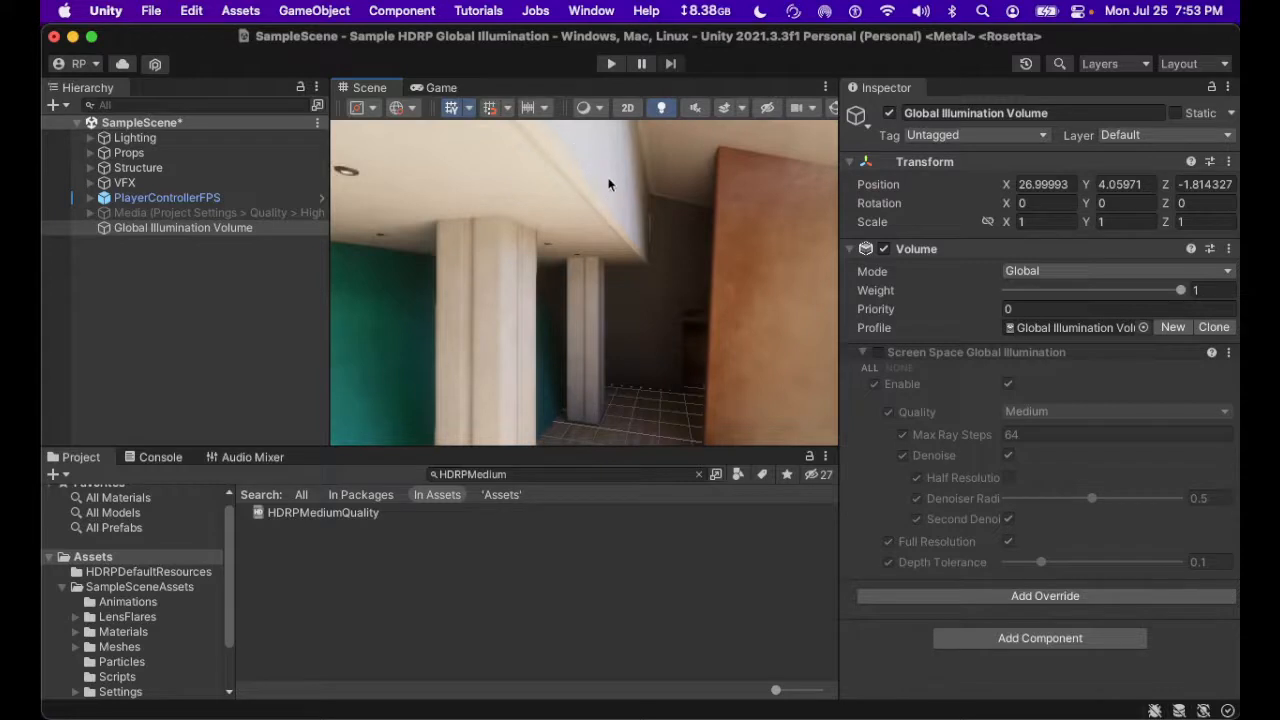
pyautogui.moveTo(597, 165)
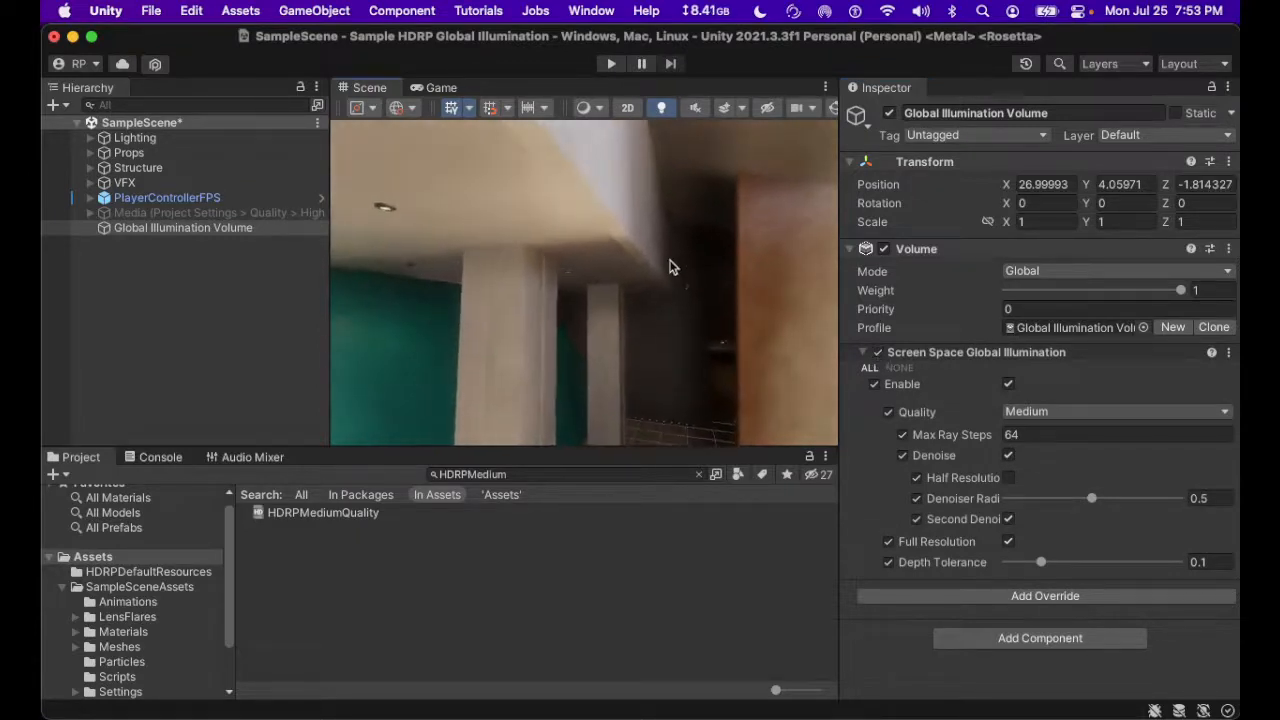
pyautogui.moveTo(603, 184)
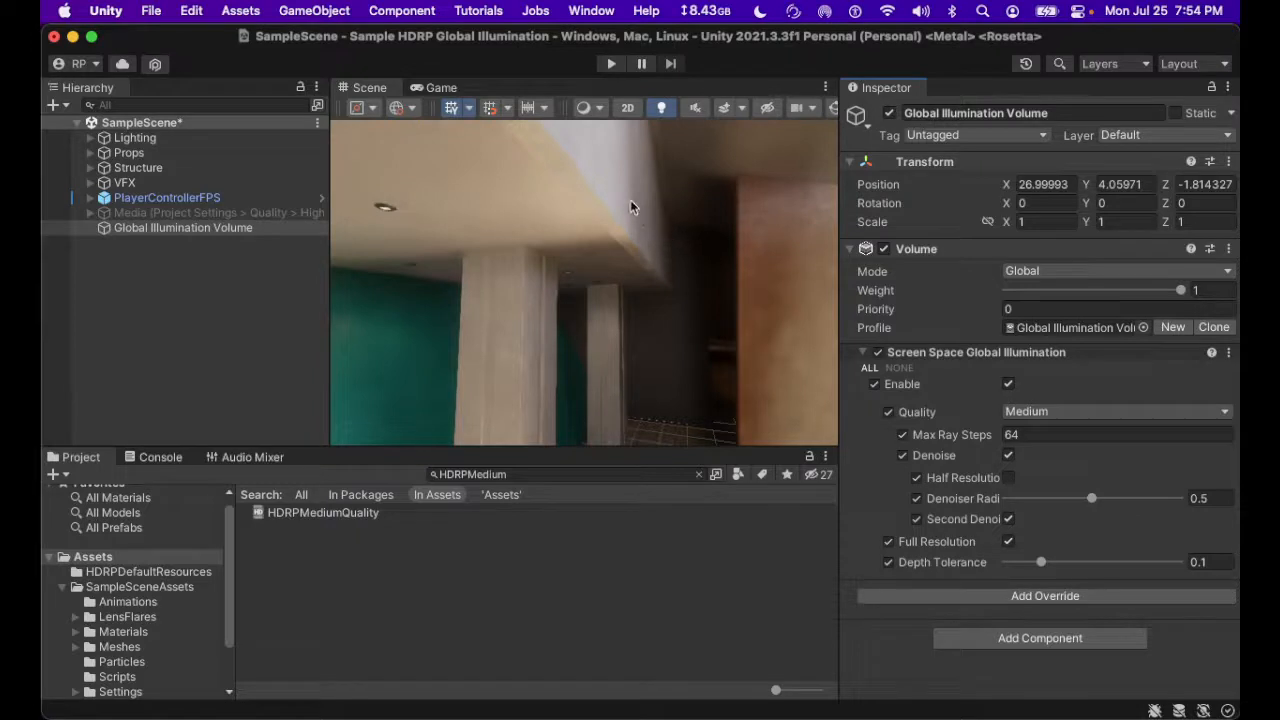
pyautogui.moveTo(650, 232)
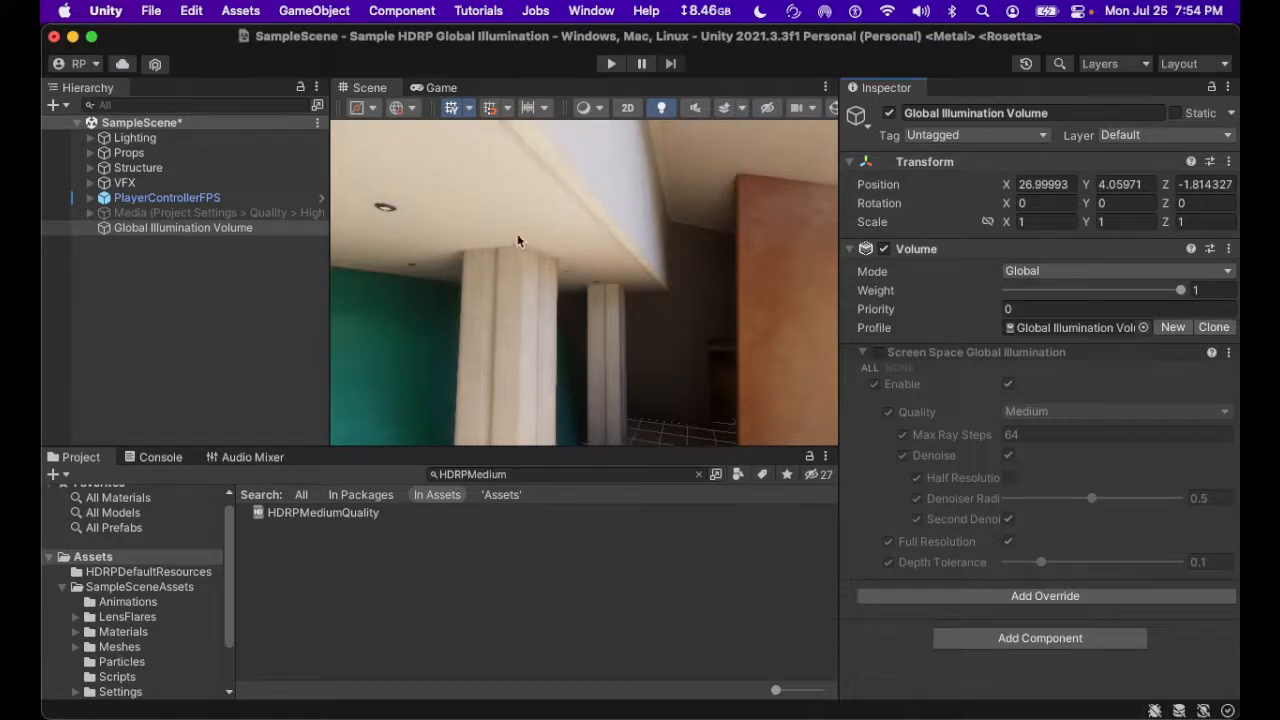
pyautogui.moveTo(465, 217)
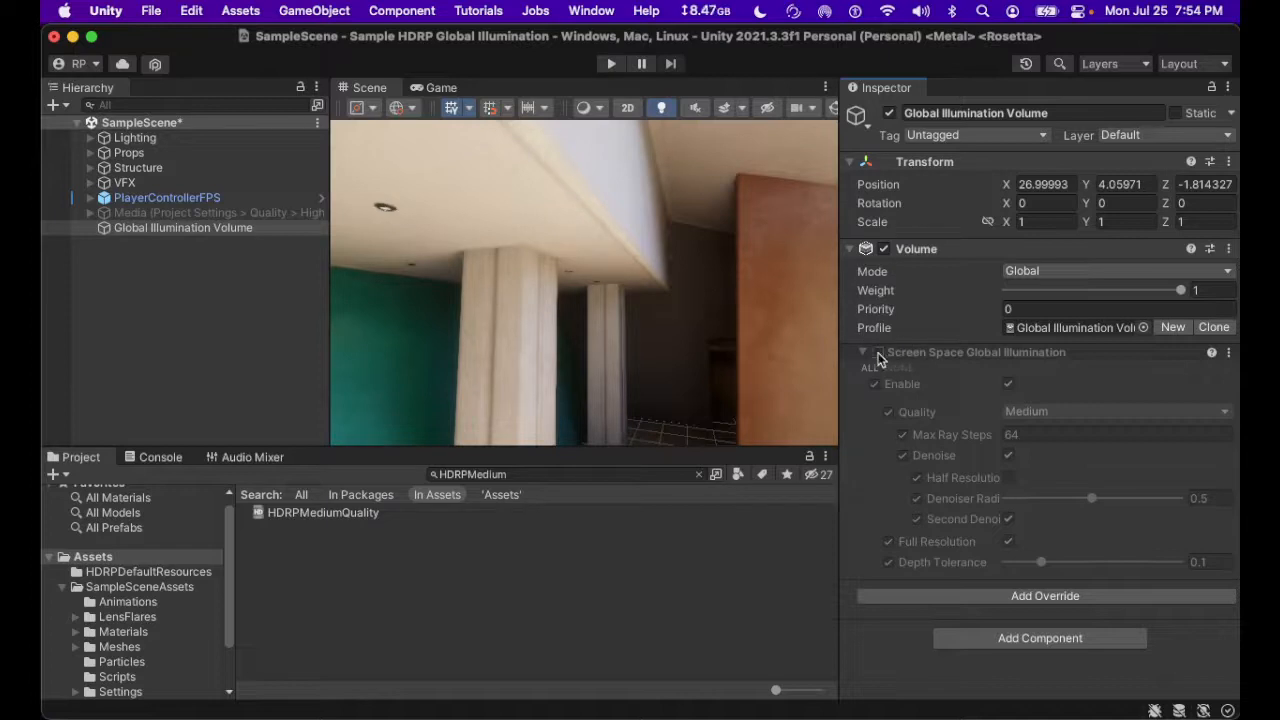
# Re-enable the SSGI override to see the ceiling and pillars with global illumination.
pyautogui.click(879, 352)
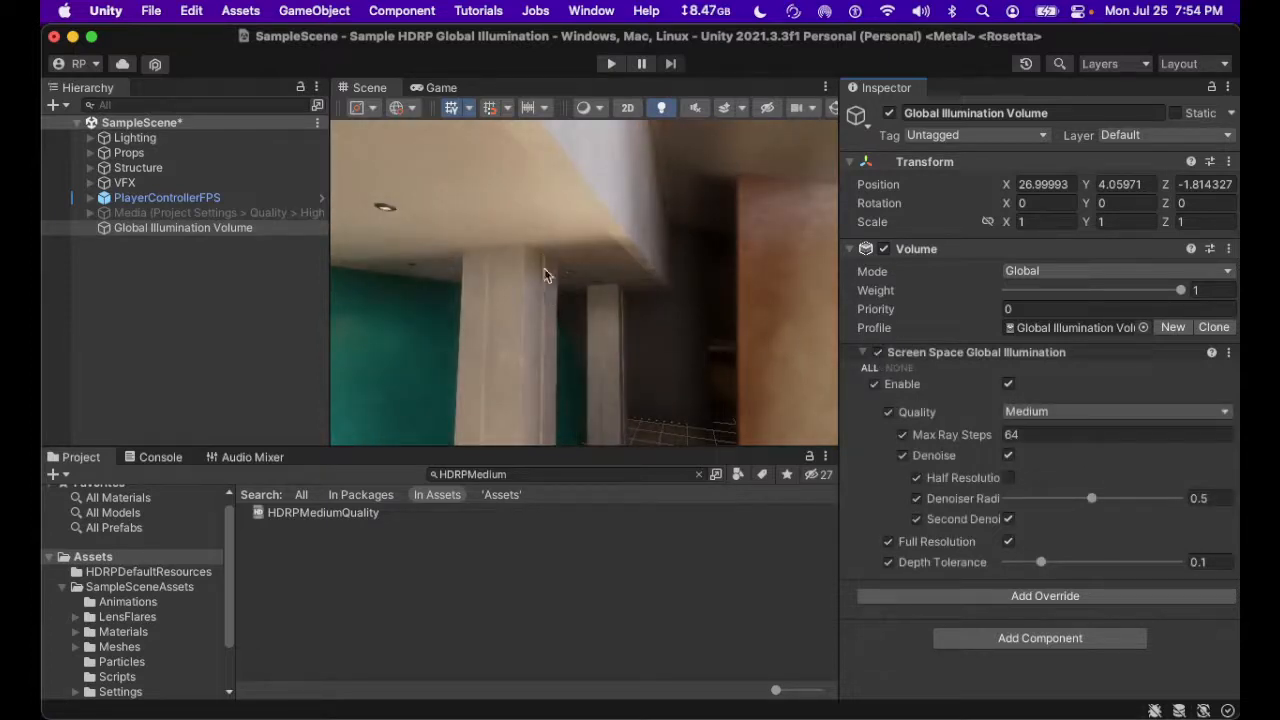
pyautogui.moveTo(413, 177)
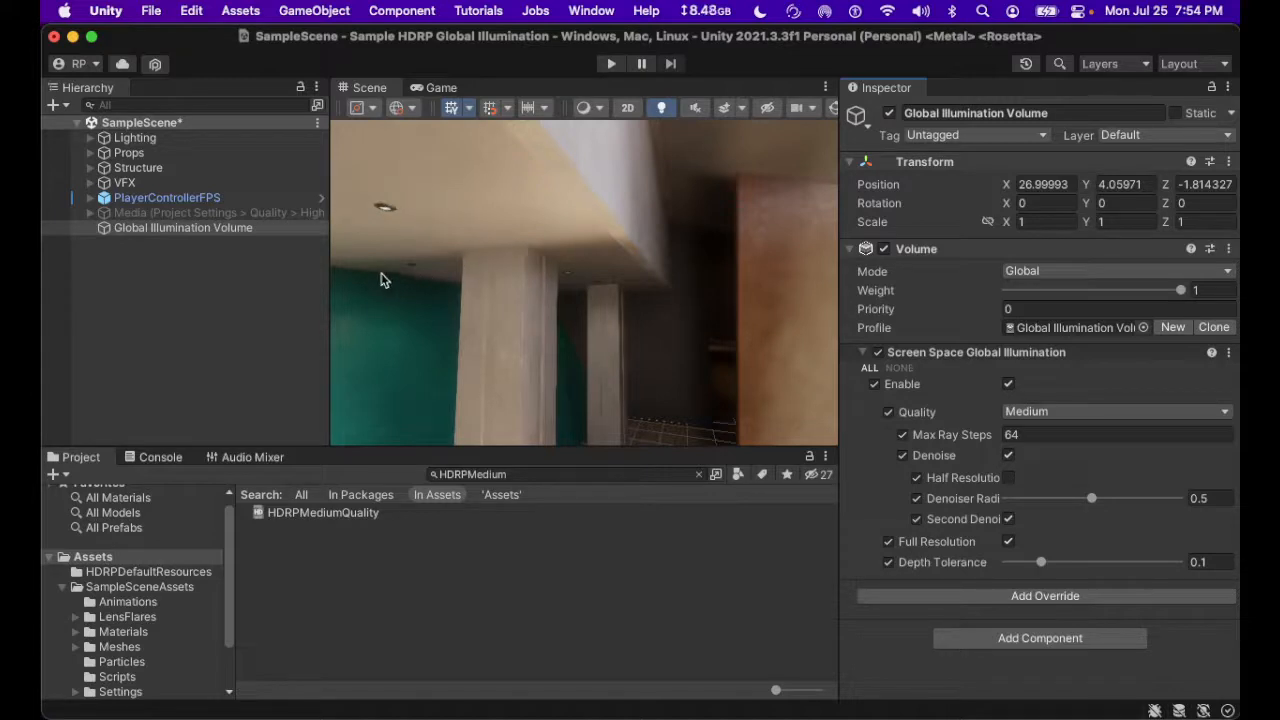
pyautogui.moveTo(412, 263)
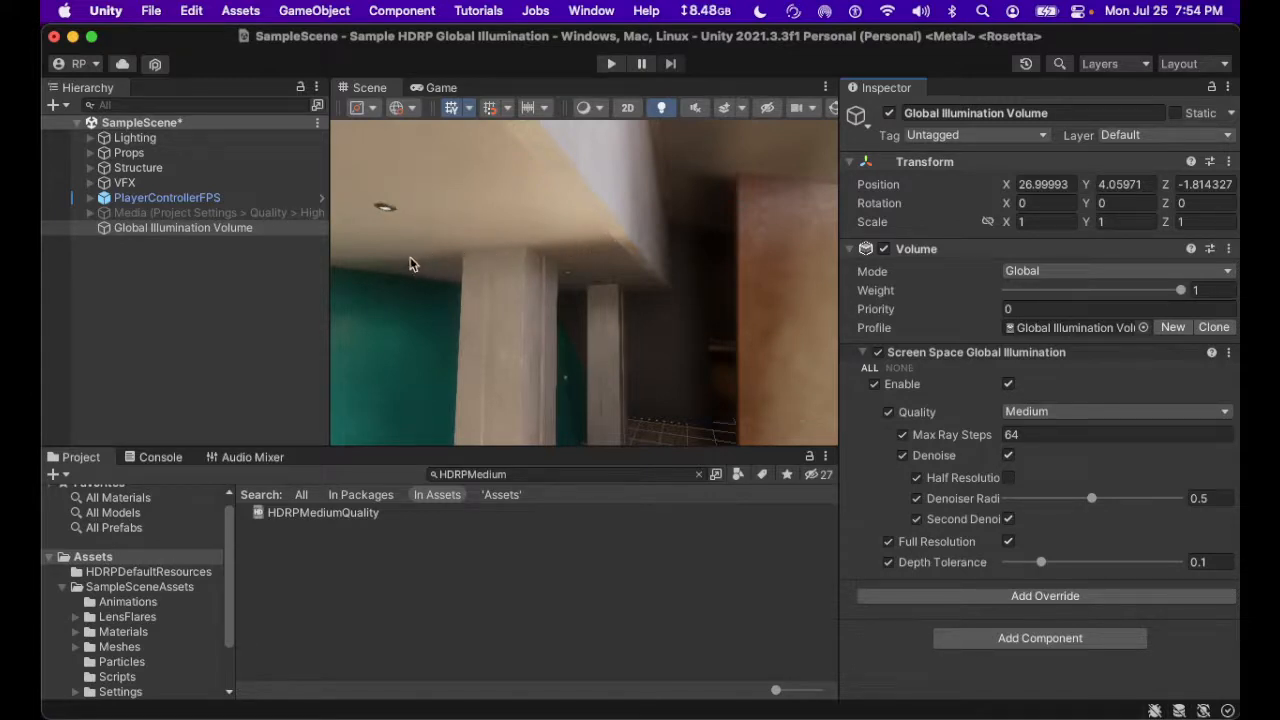
pyautogui.moveTo(598, 250)
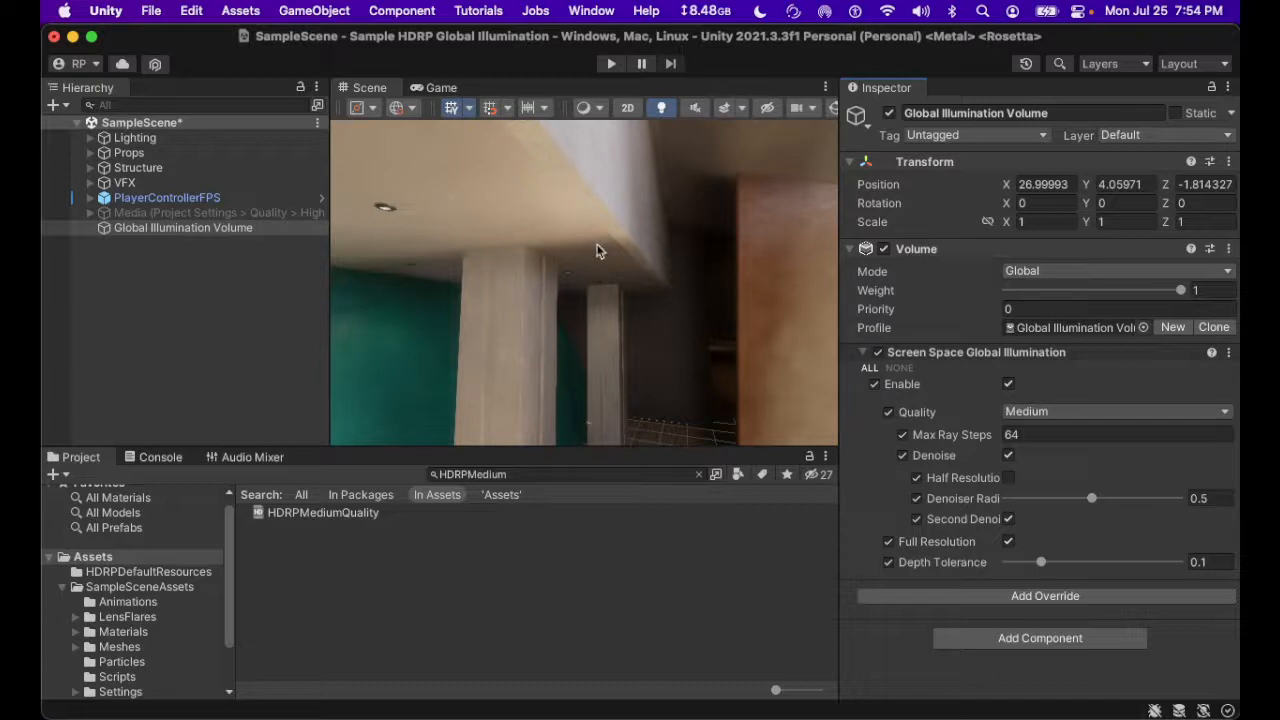
pyautogui.moveTo(648, 337)
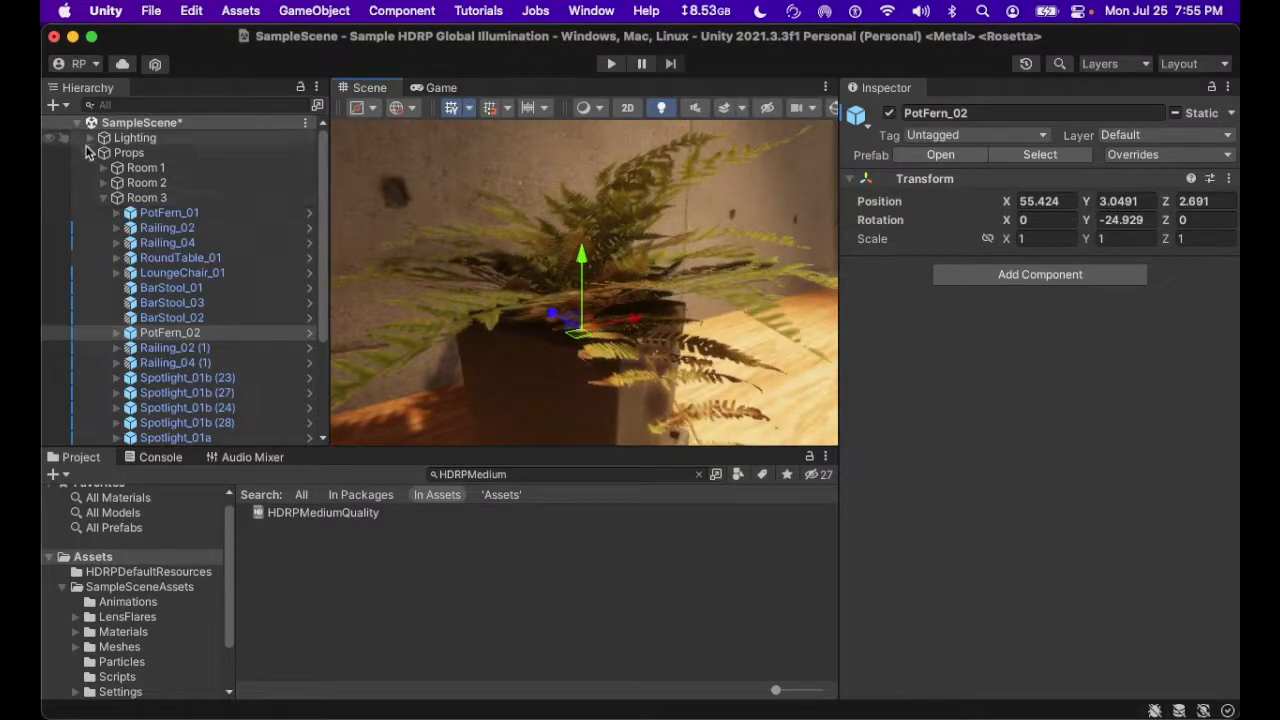
# Collapse the Props group, then switch the SSGI override off and back on for the fern.
pyautogui.click(183, 227)
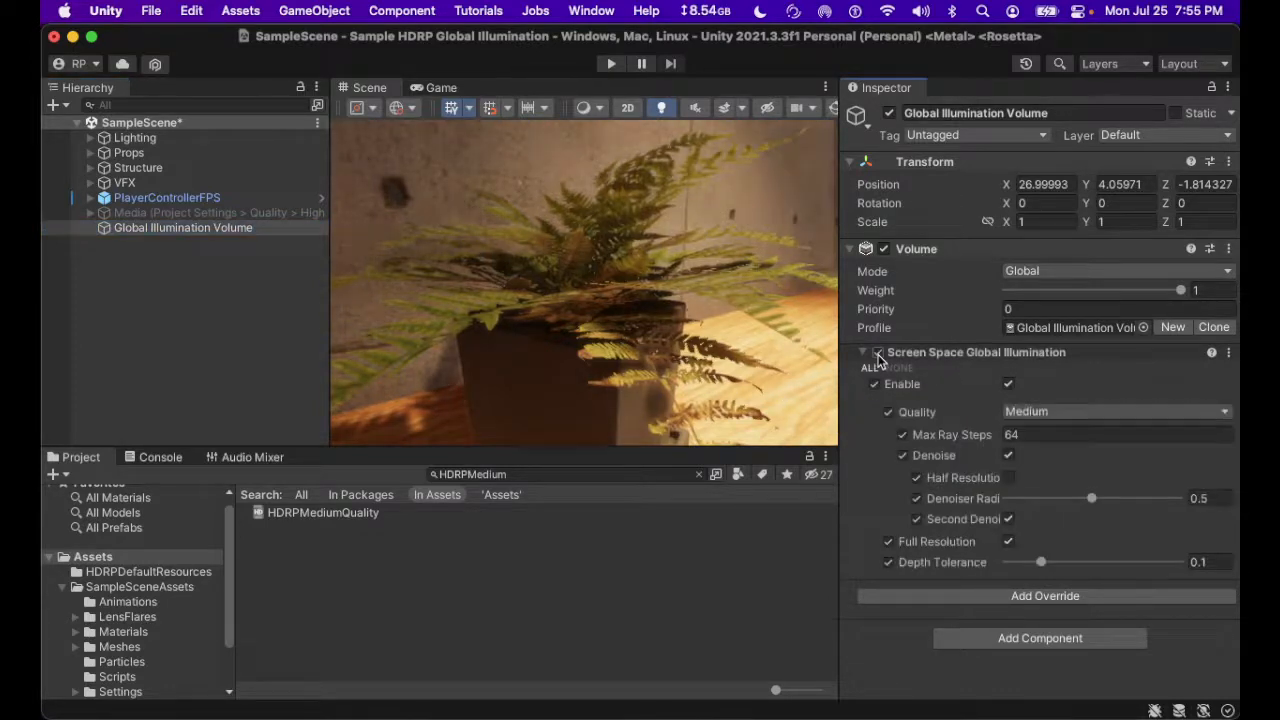
pyautogui.click(878, 353)
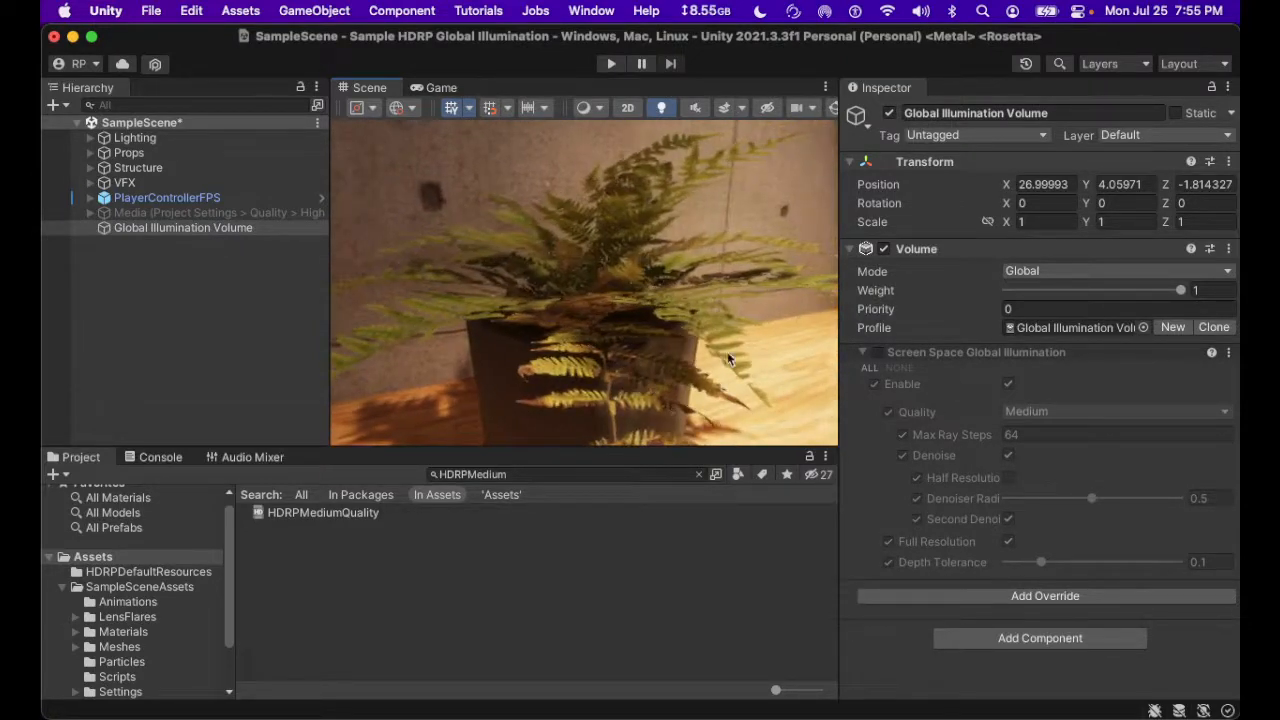
pyautogui.click(878, 352)
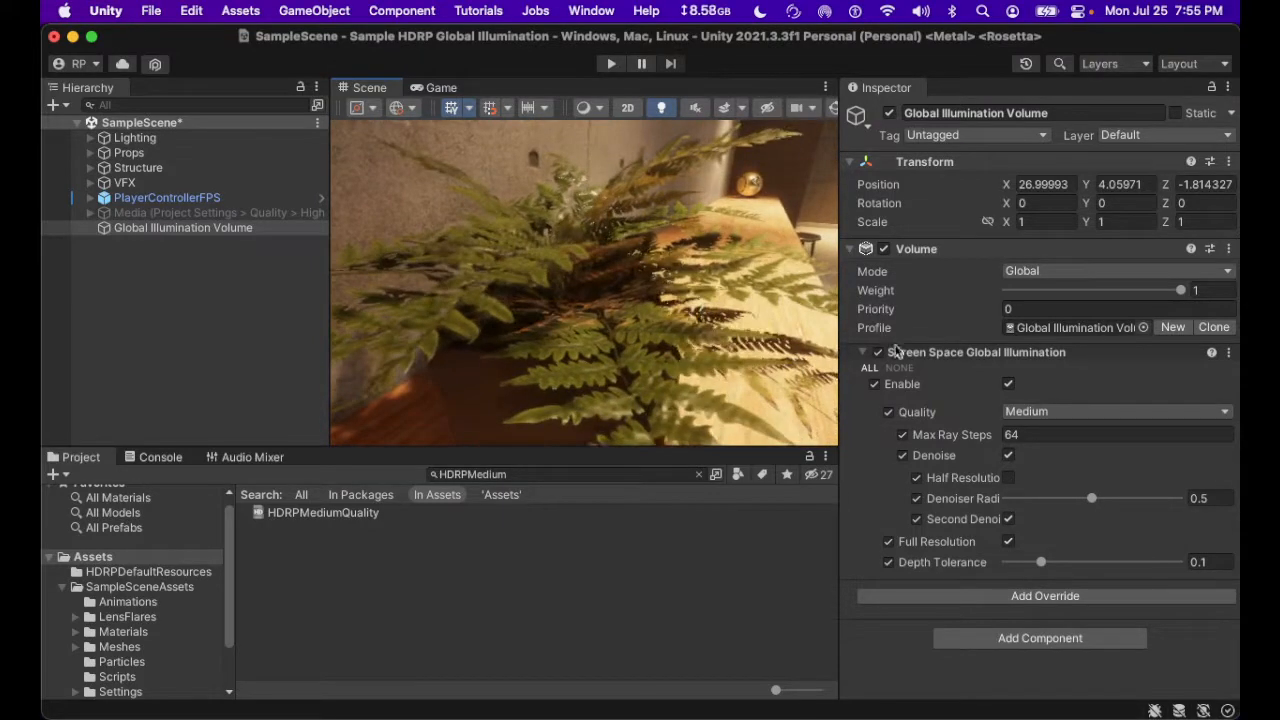
# Toggle the SSGI override off and on repeatedly to compare the fern, ending with it off.
pyautogui.click(878, 352)
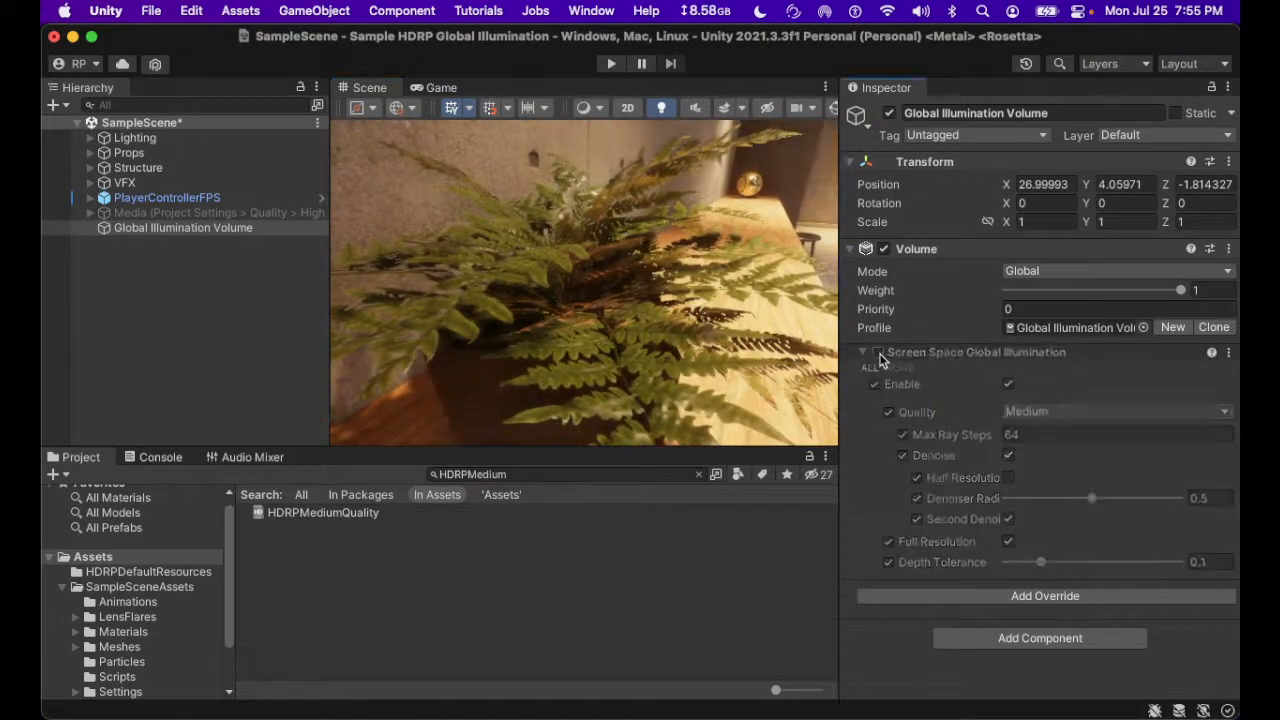
pyautogui.click(879, 352)
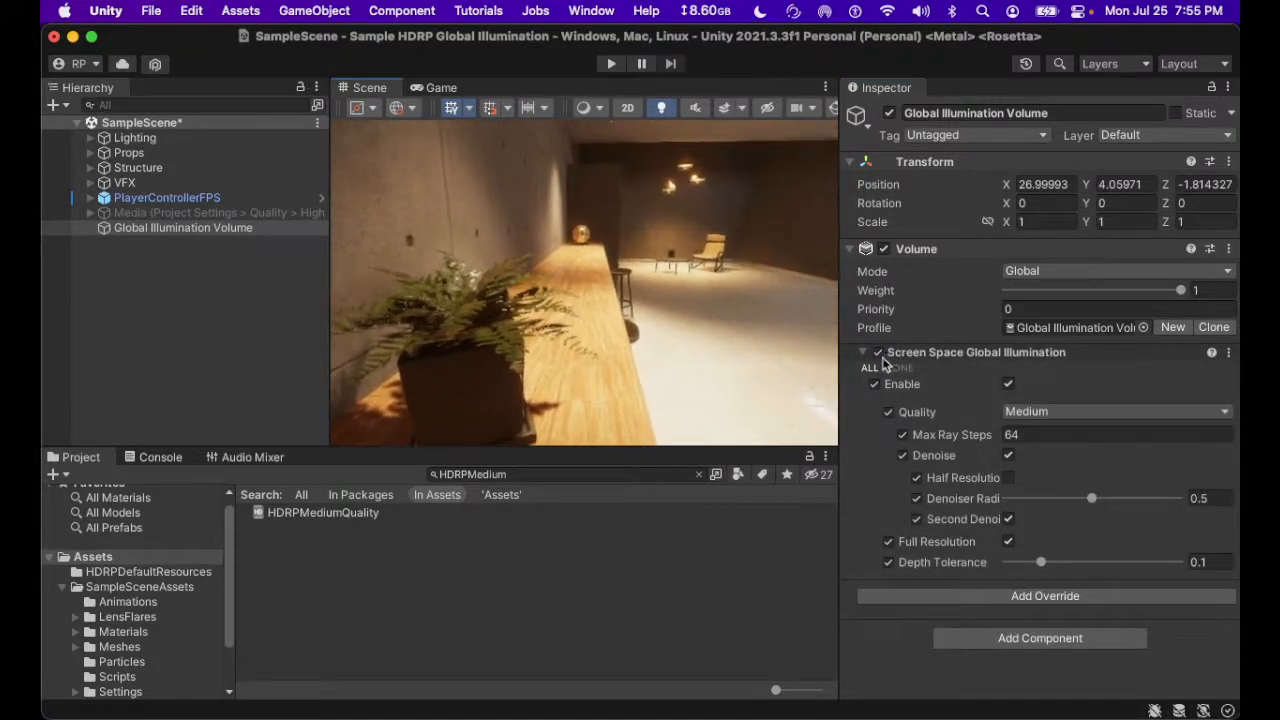
pyautogui.click(878, 352)
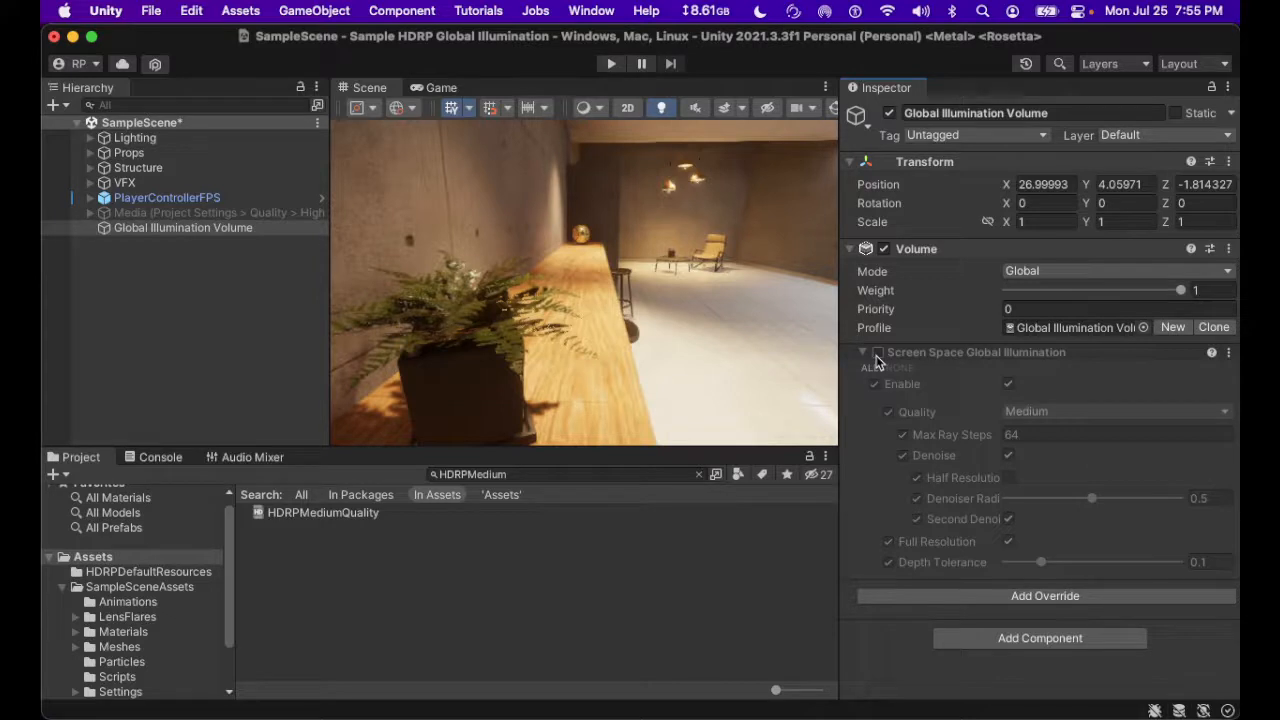
pyautogui.click(877, 352)
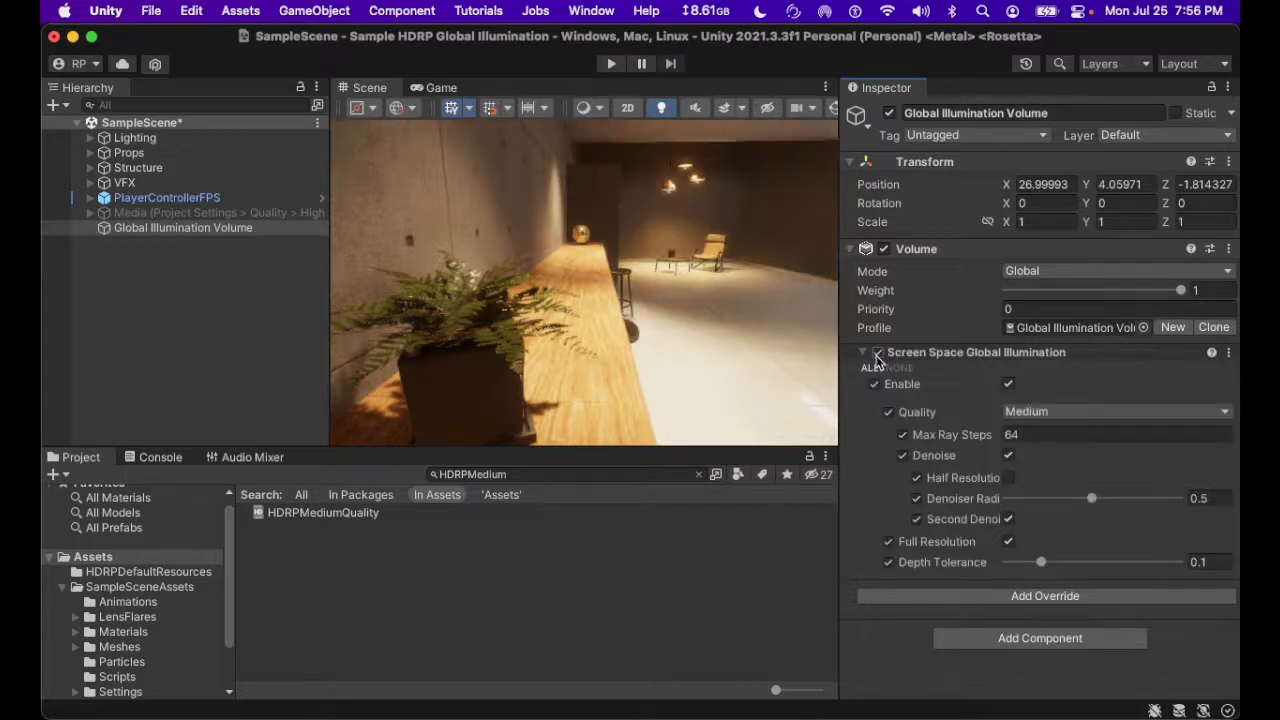
pyautogui.click(878, 352)
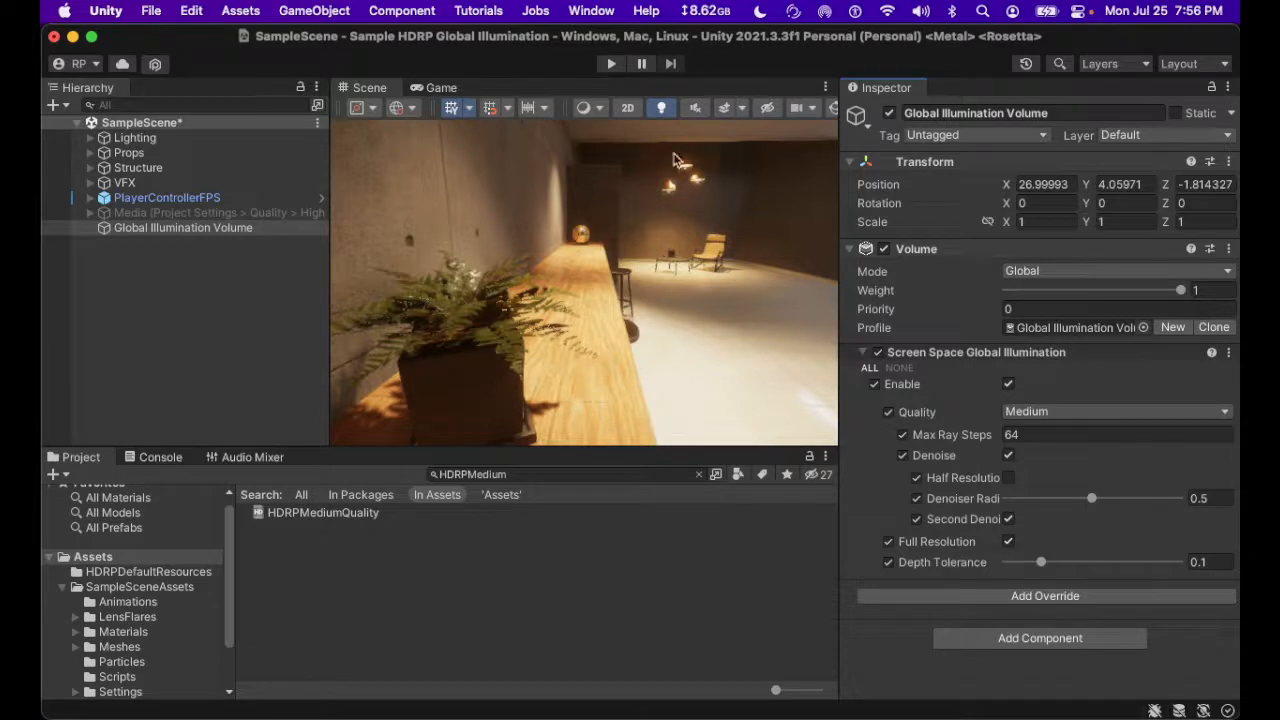
pyautogui.moveTo(665, 172)
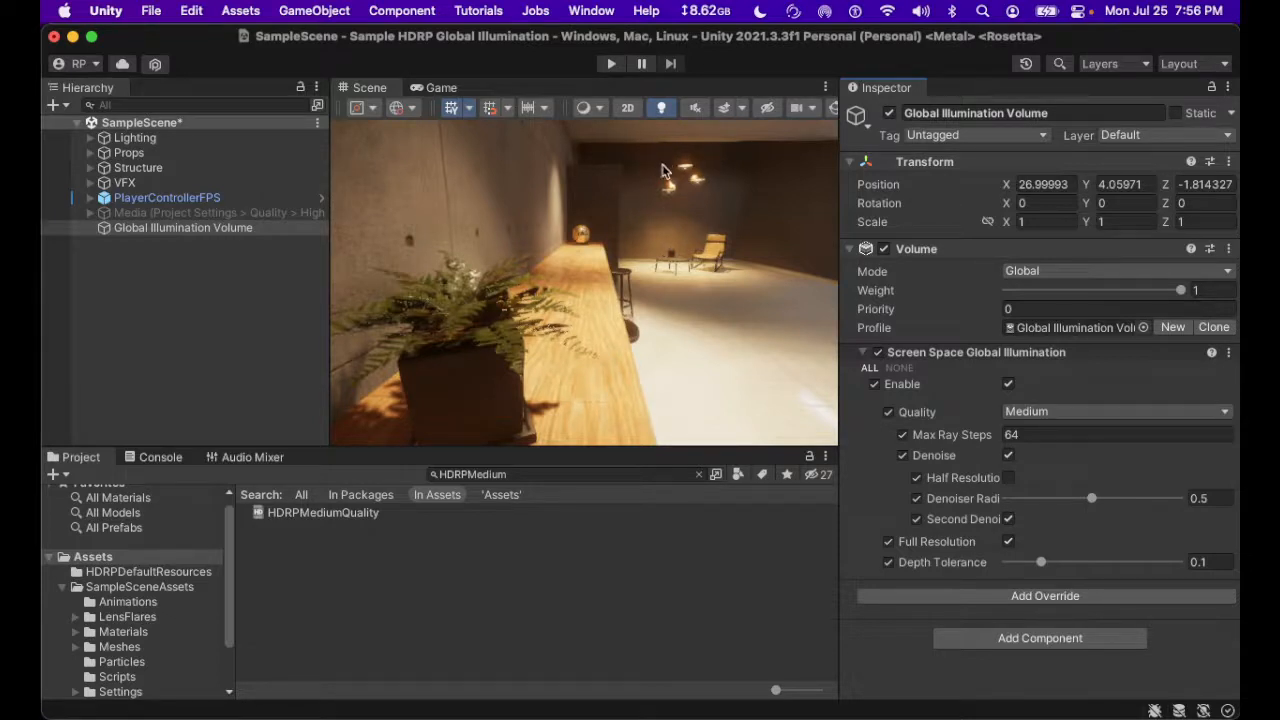
pyautogui.moveTo(660, 192)
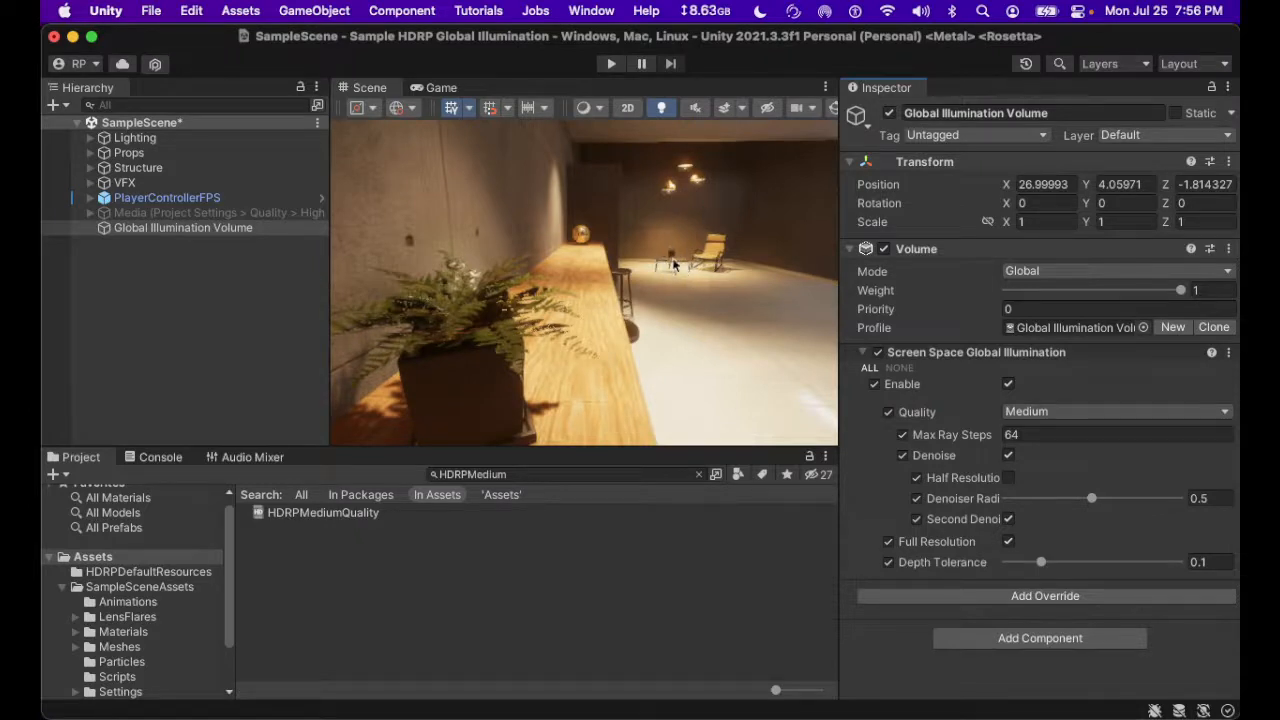
pyautogui.moveTo(722, 205)
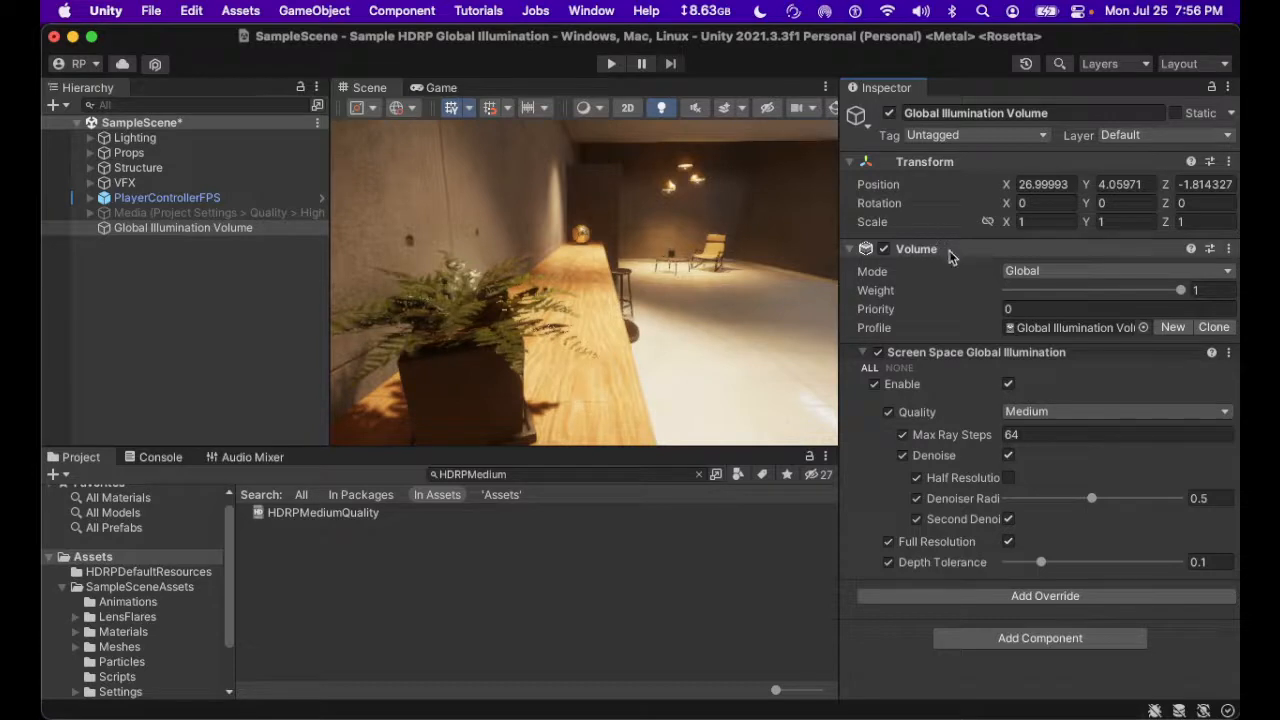
pyautogui.click(863, 352)
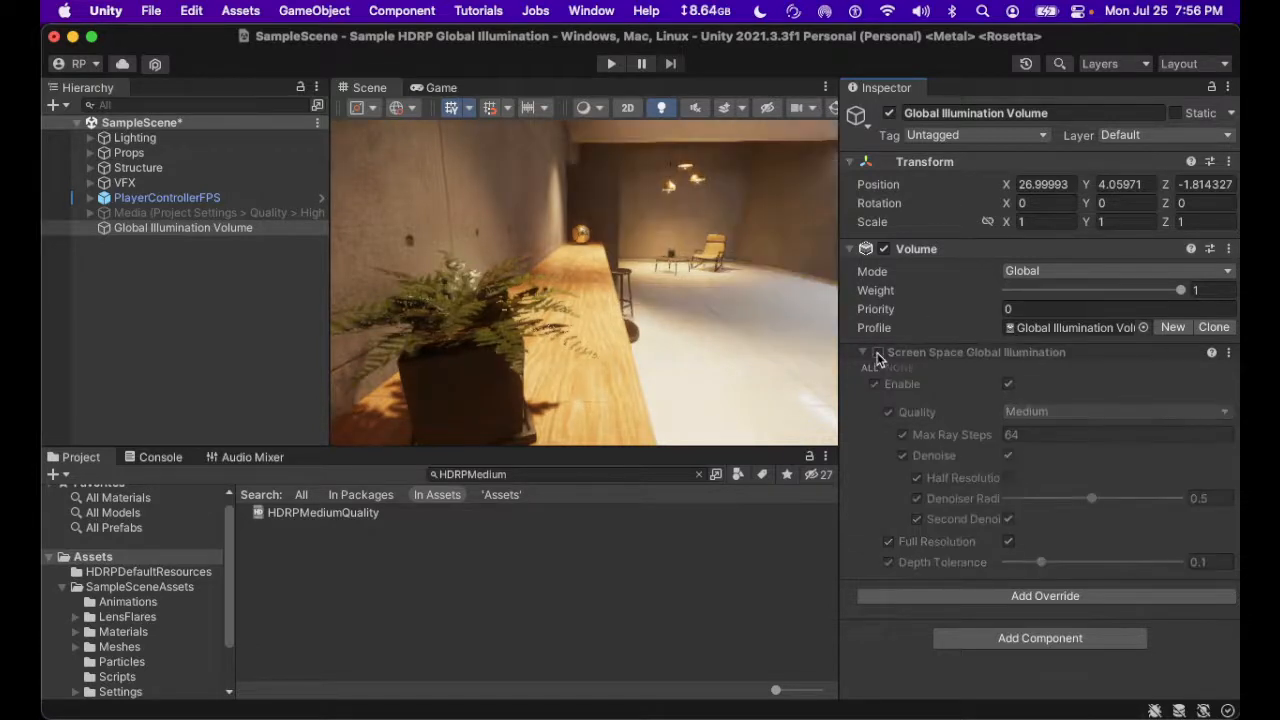
pyautogui.click(877, 358)
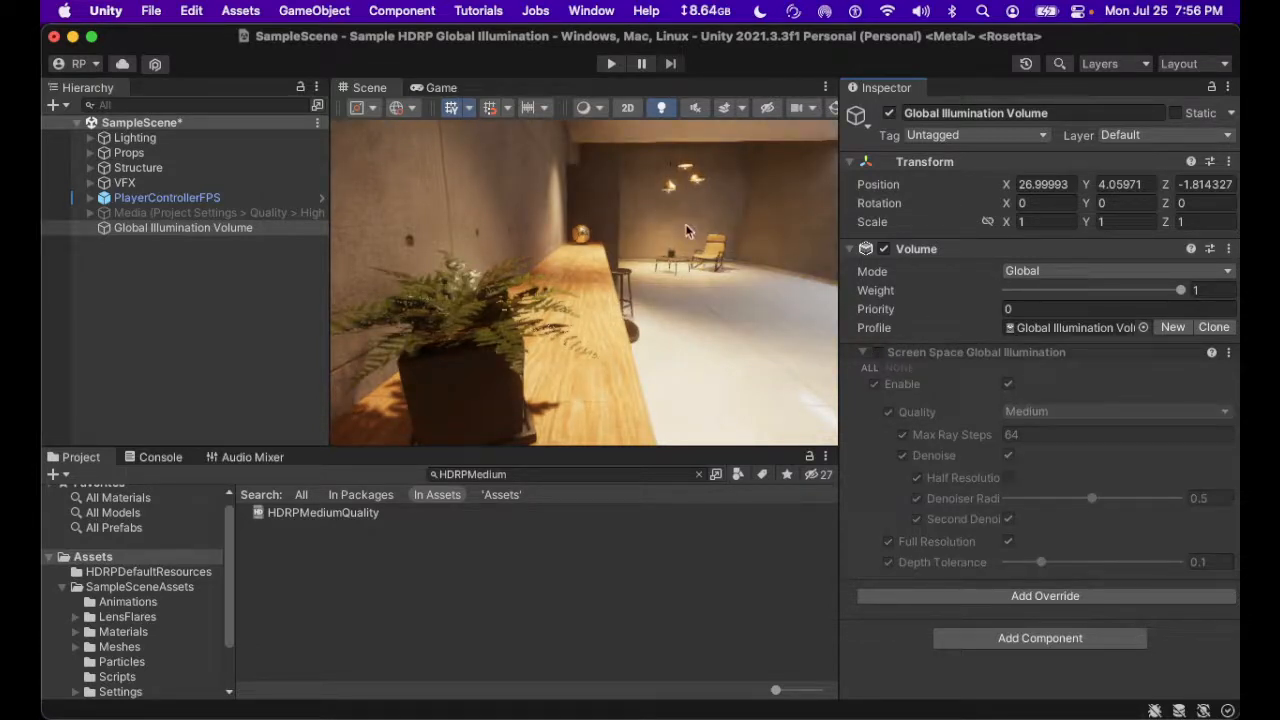